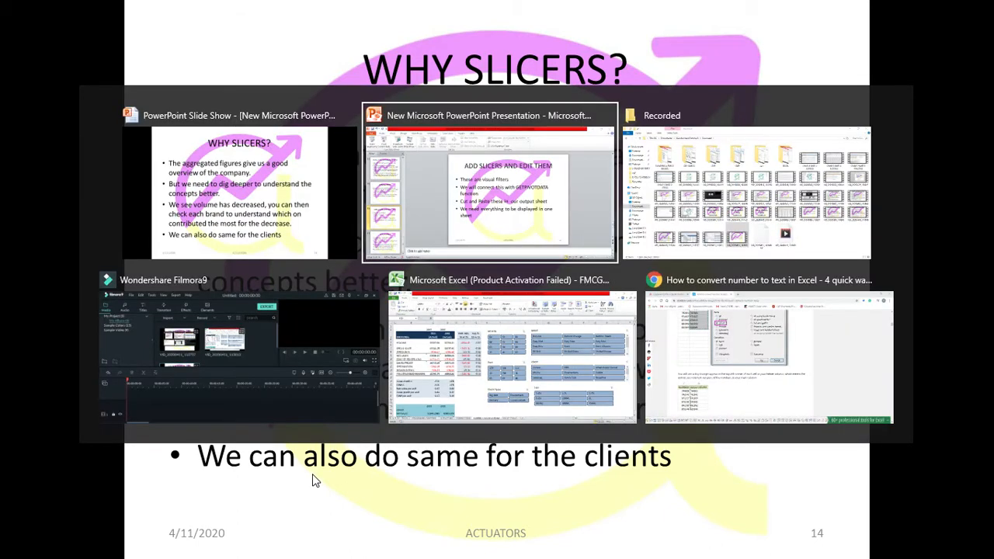
Bring the FMCG modelling workbook to the front to work with the month-filtered dashboard.
click(511, 357)
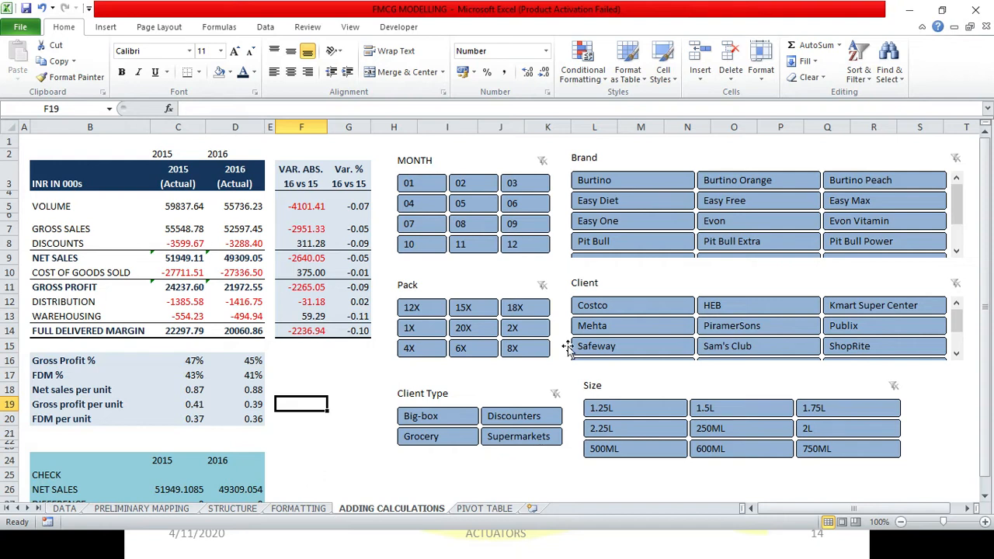
mouse_move(742, 365)
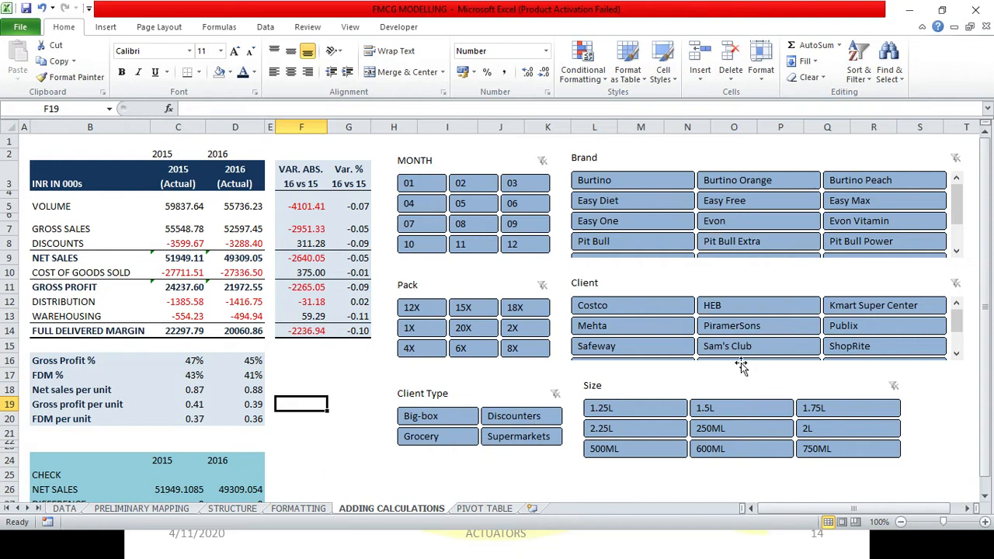
mouse_move(715, 363)
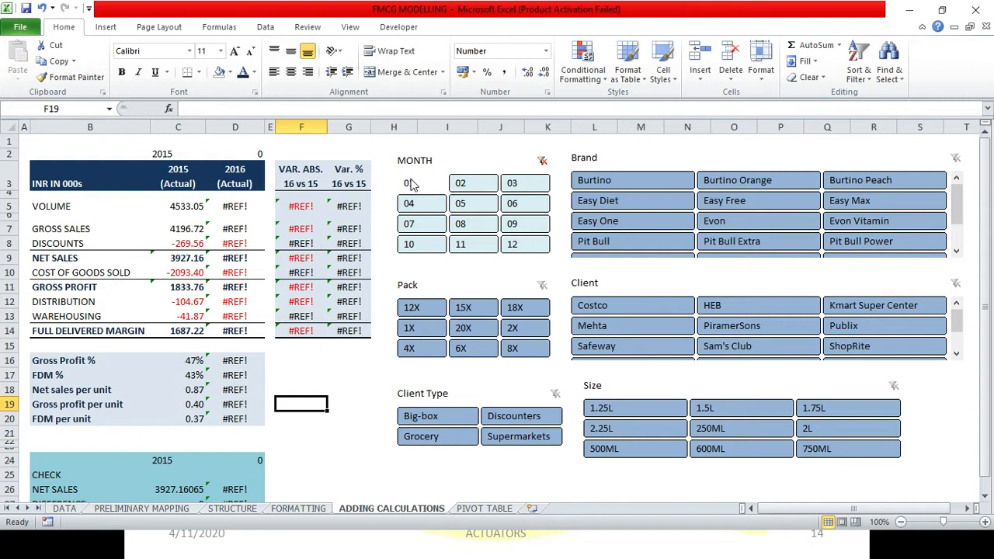
click(421, 182)
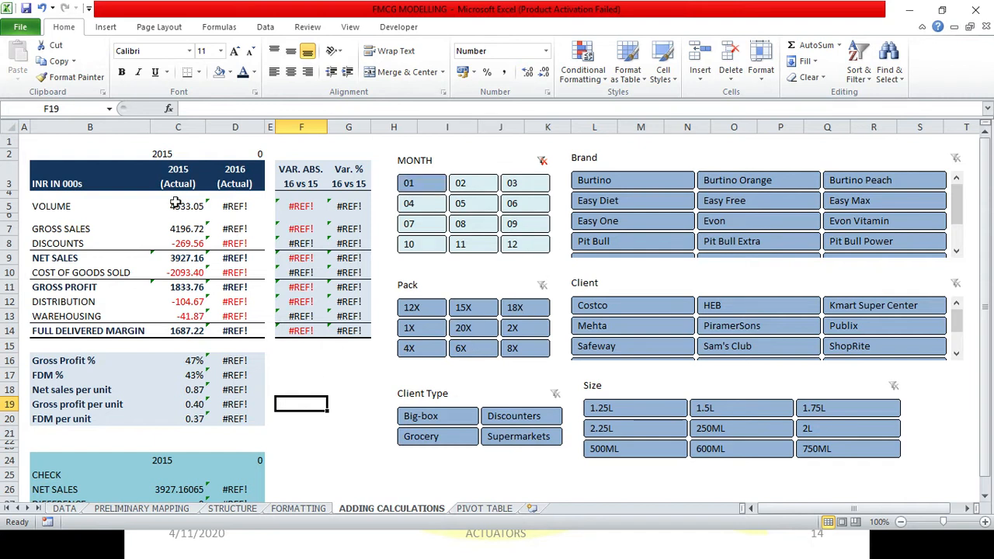
mouse_move(195, 292)
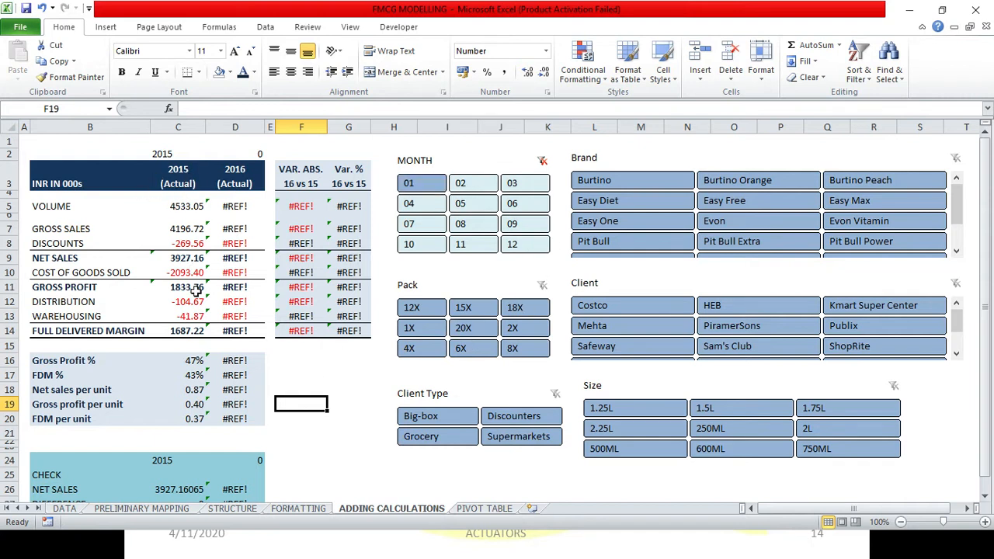
mouse_move(214, 330)
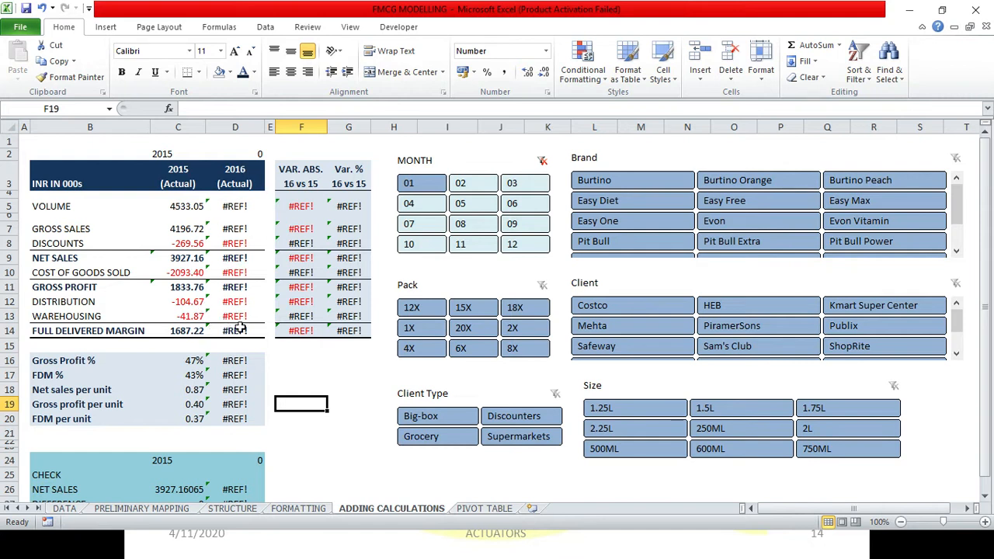
mouse_move(251, 283)
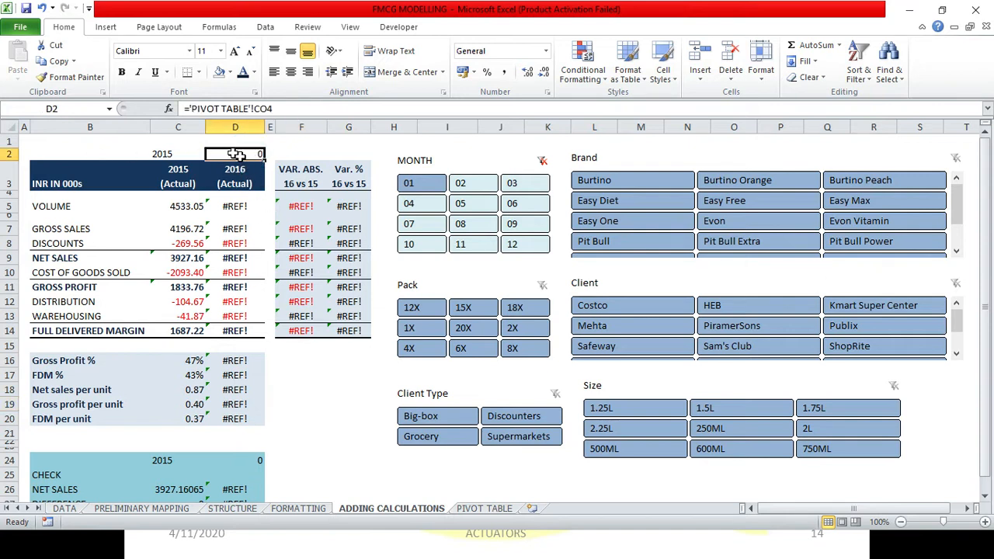
mouse_move(249, 183)
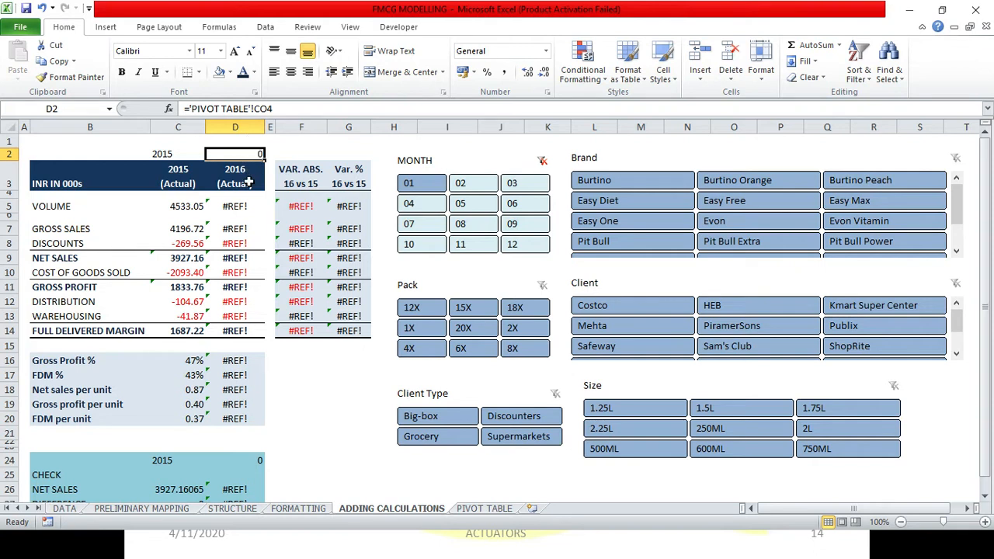
mouse_move(323, 160)
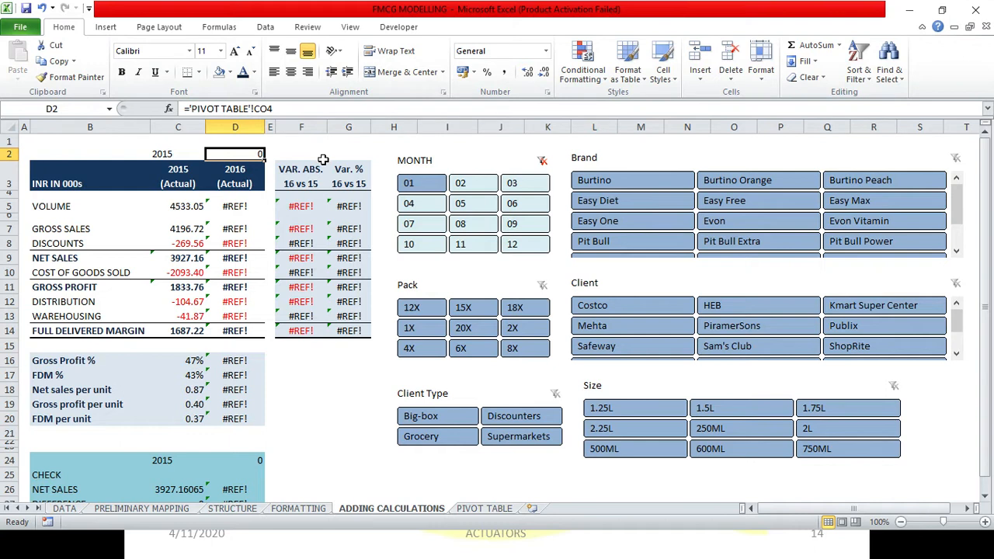
Inspect the PIVOT TABLE sheet, scrolling right to the 2016 month-01 totals at column P.
click(484, 508)
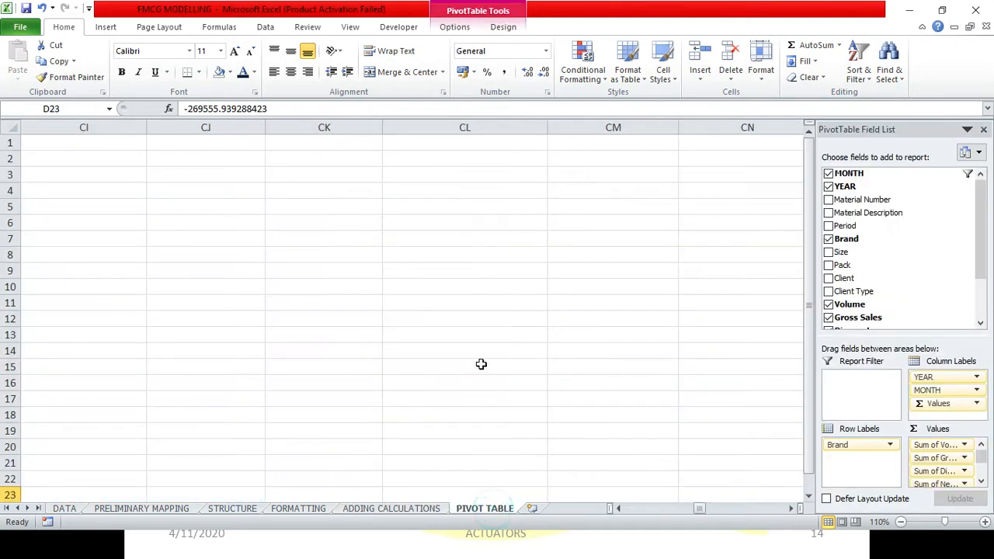
mouse_move(680, 530)
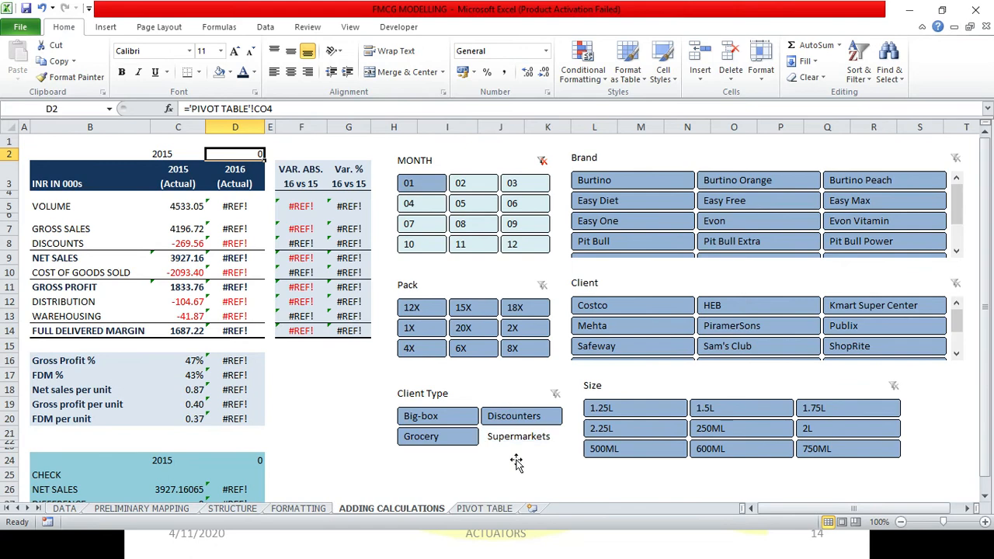
click(484, 508)
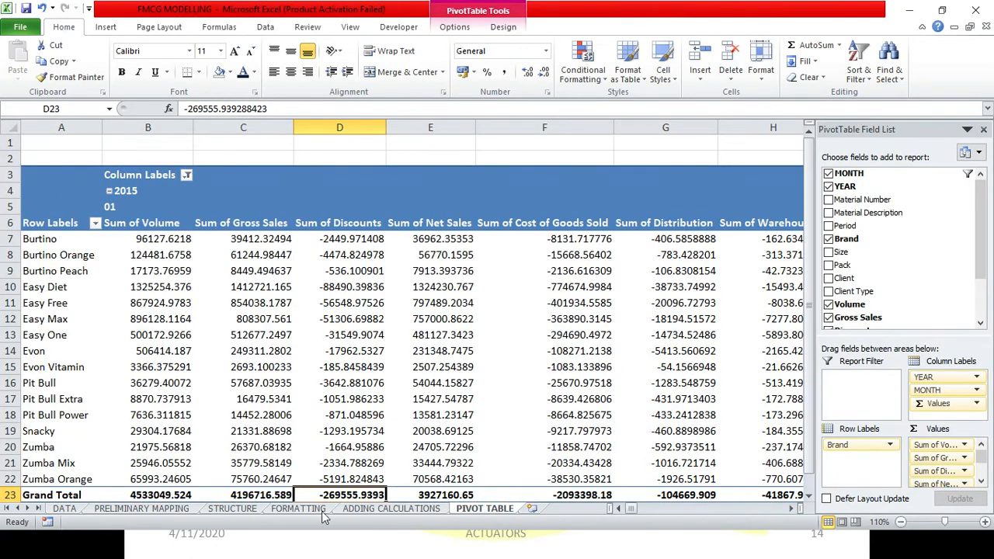
scroll(right, 3)
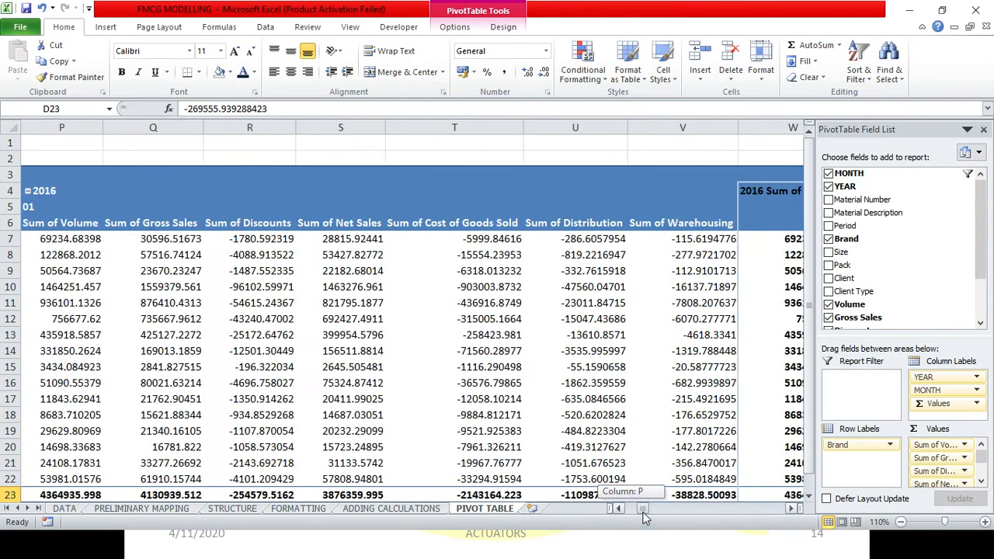
scroll(right, 3)
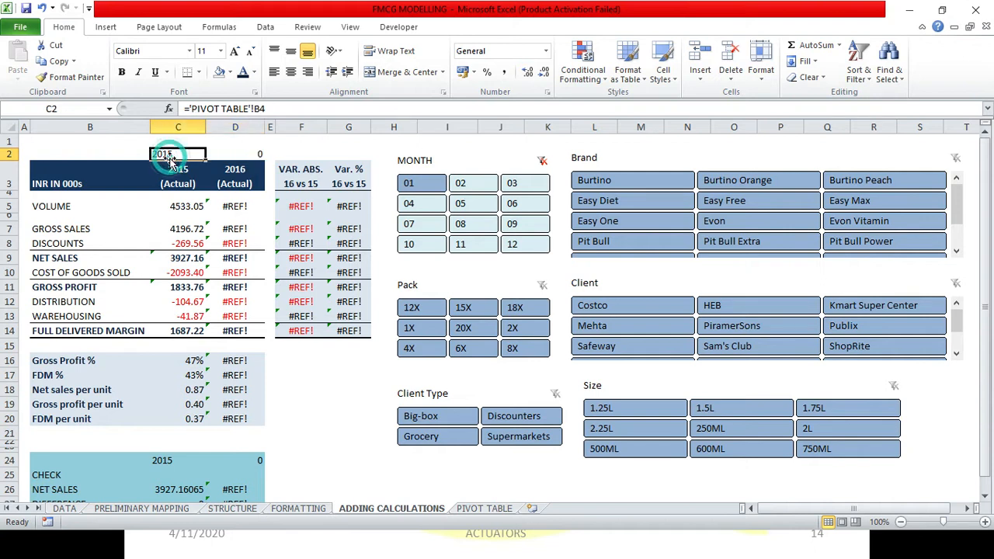
mouse_move(477, 516)
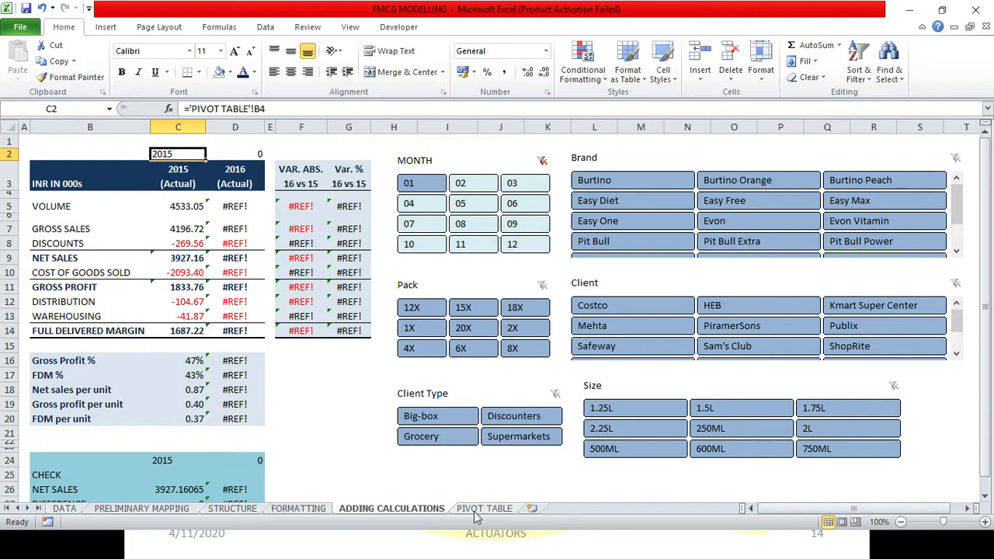
click(484, 509)
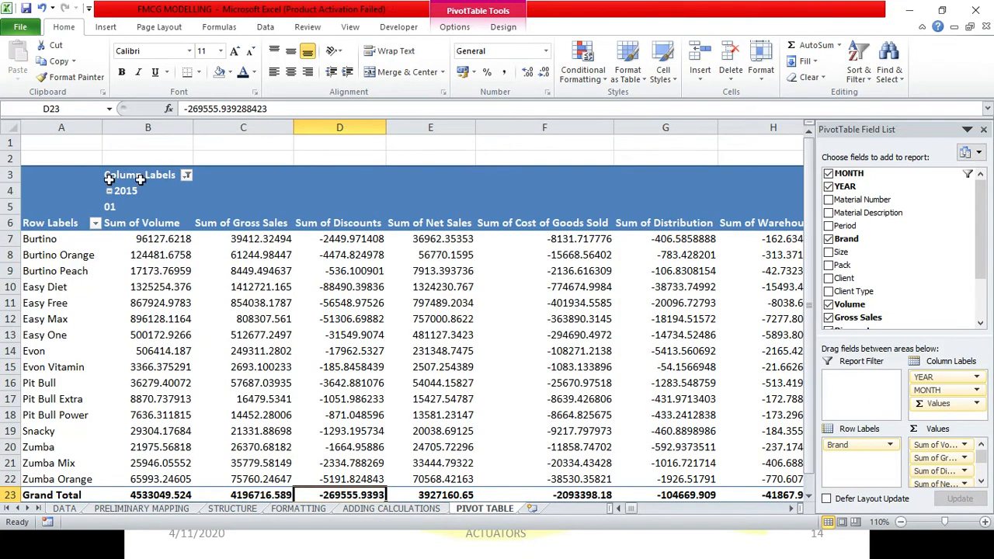
mouse_move(124, 190)
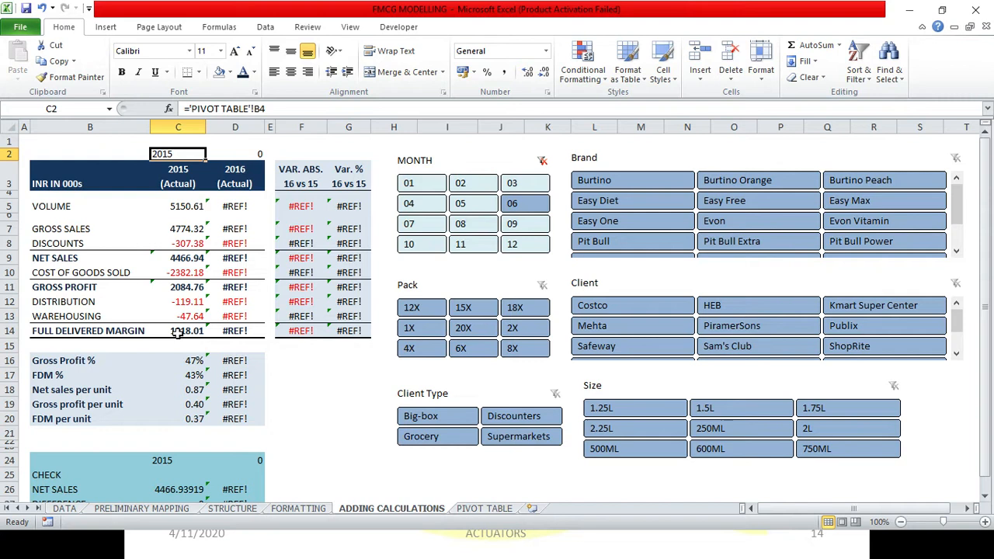
click(483, 507)
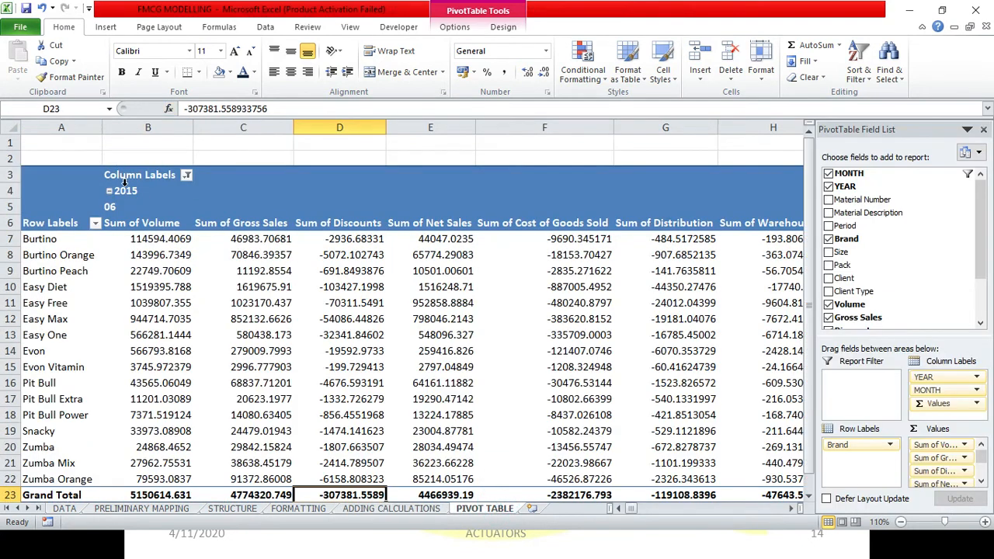
mouse_move(142, 247)
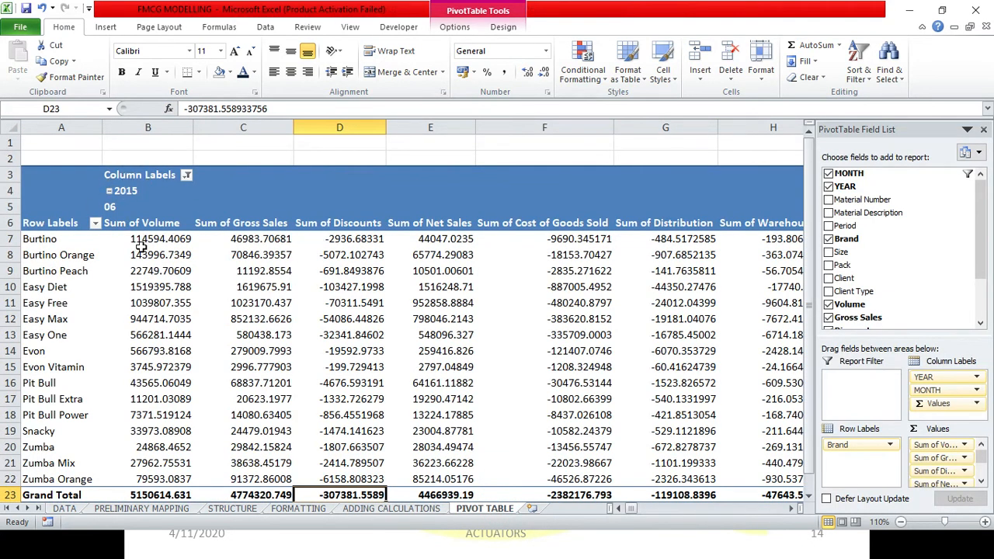
click(391, 508)
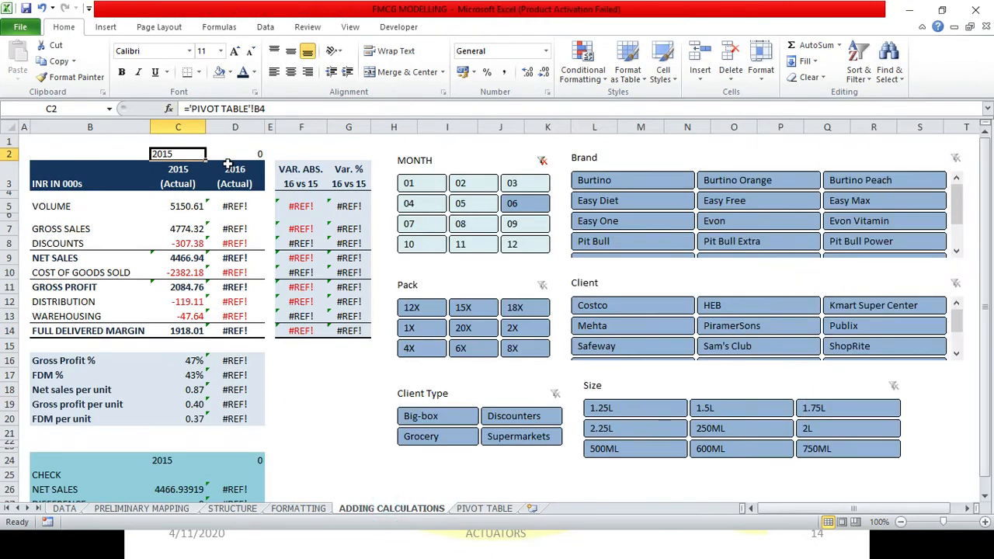
mouse_move(235, 248)
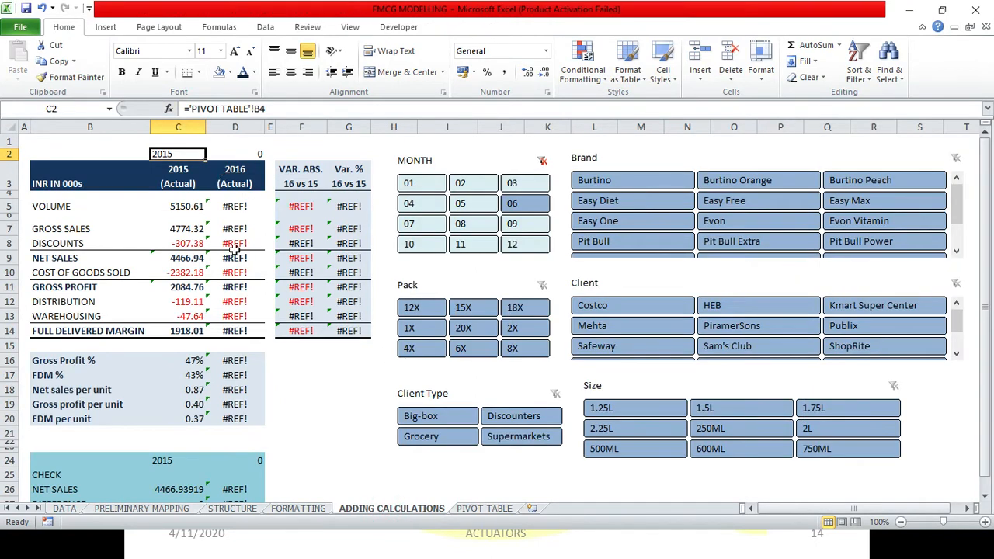
click(235, 154)
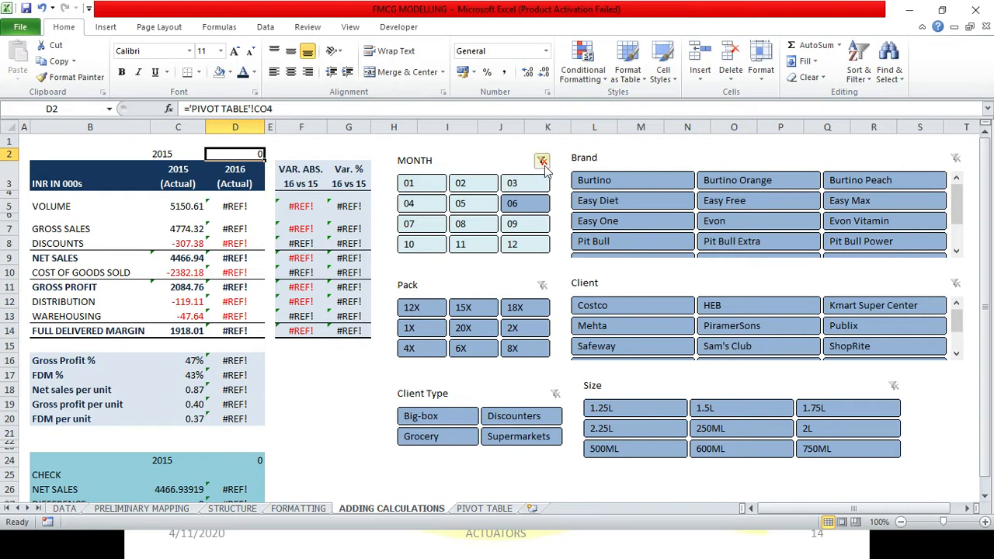
mouse_move(543, 160)
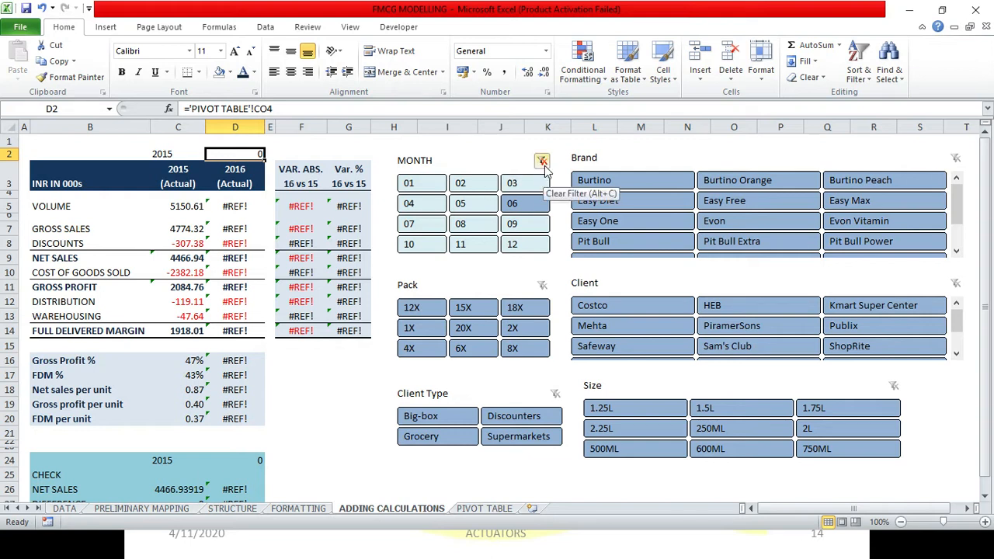
Clear the MONTH slicer filter so 2016 volume reads 55736.23 with working variances.
click(542, 160)
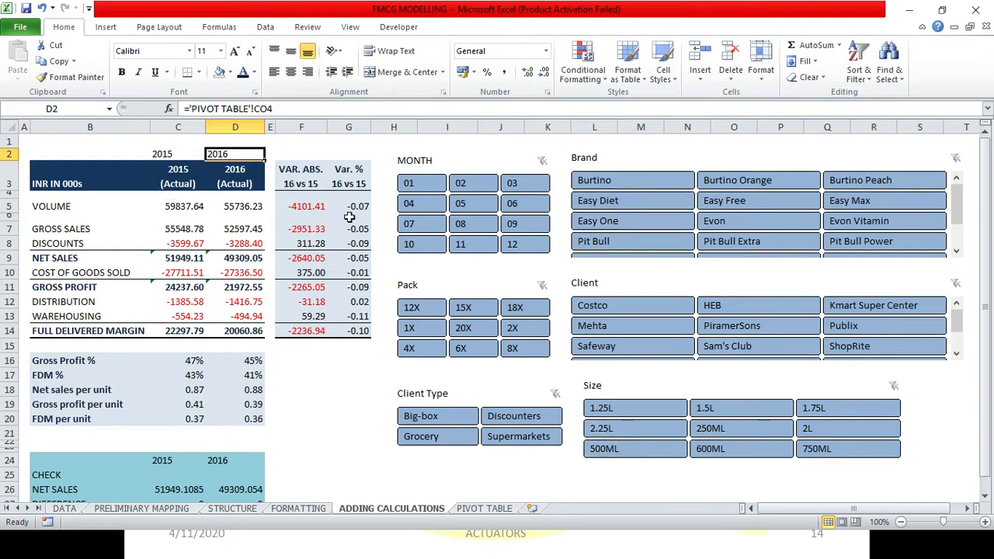
mouse_move(473, 204)
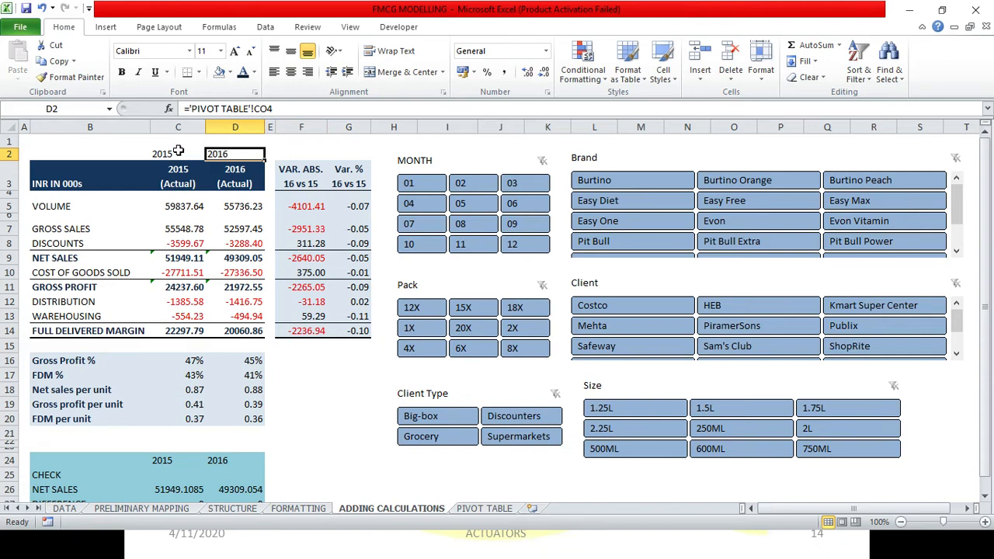
Replace C2's ='PIVOT TABLE'!B4 formula with the static value 2015 and dismiss the error flag.
right_click(162, 154)
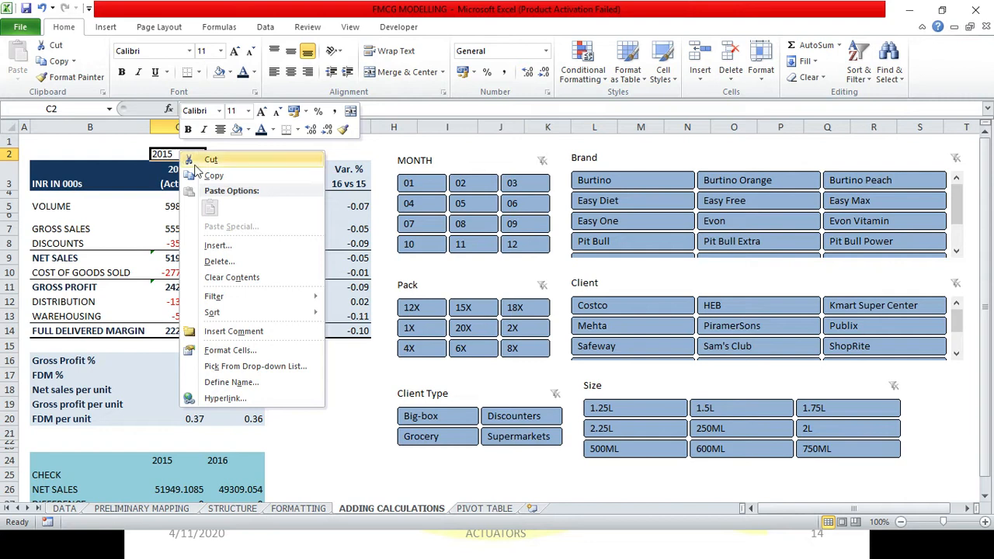
click(214, 175)
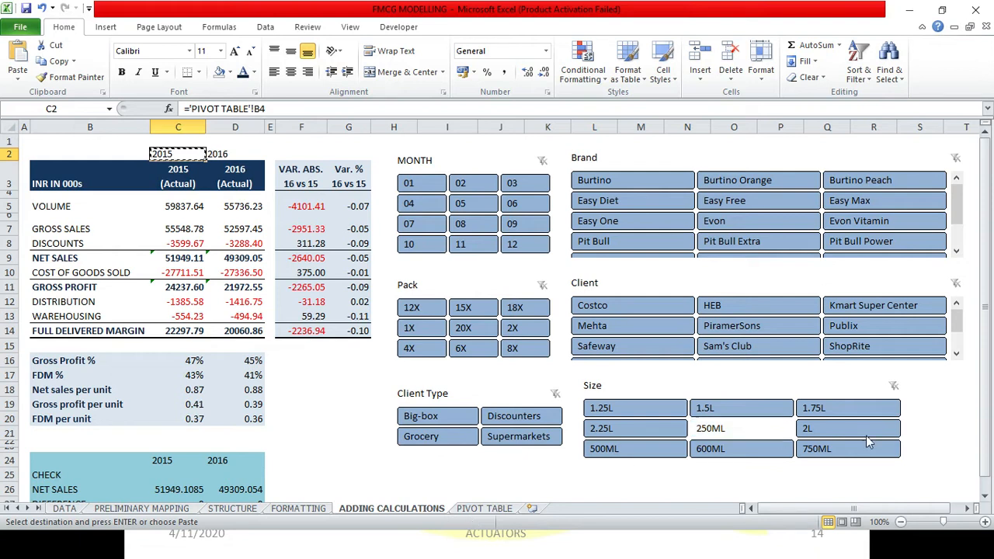
mouse_move(831, 365)
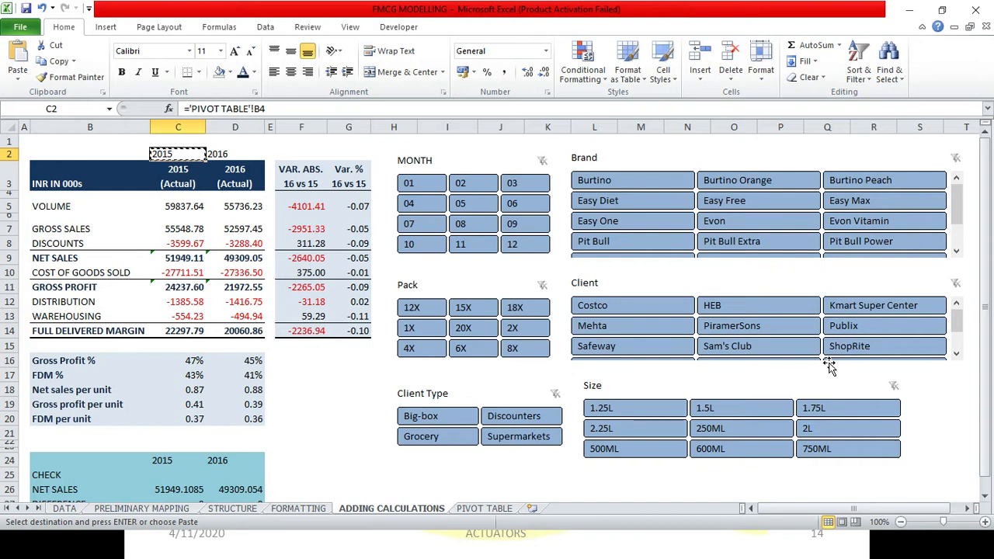
mouse_move(80, 95)
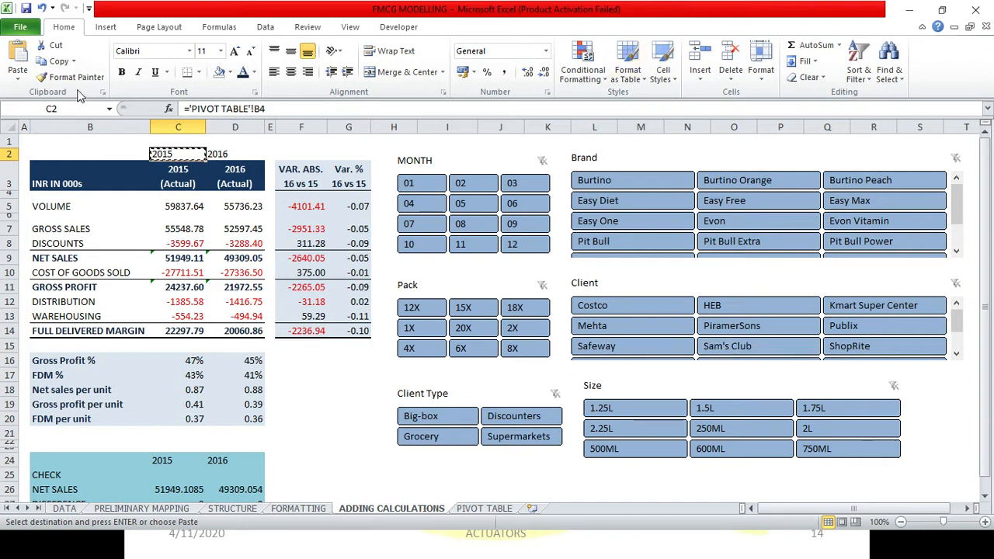
click(17, 59)
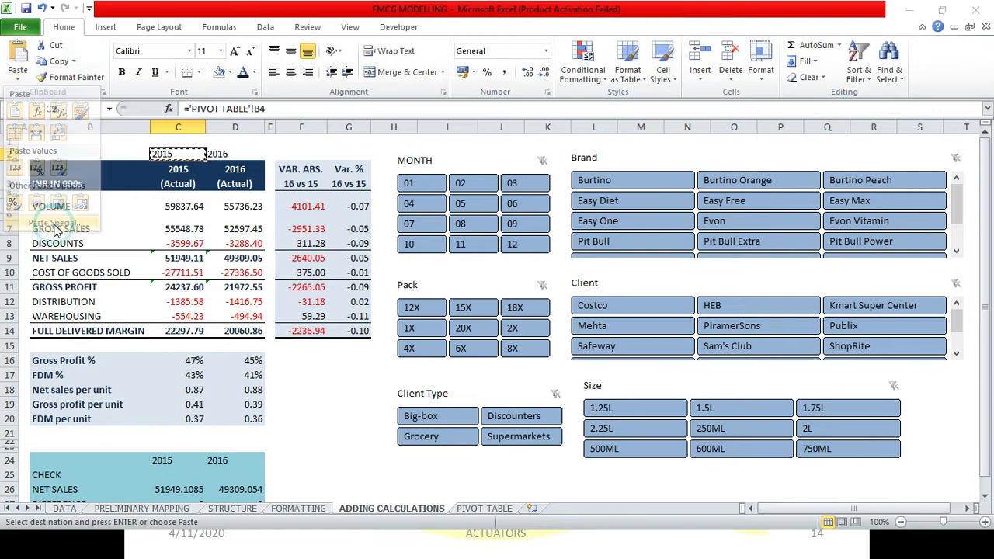
click(52, 223)
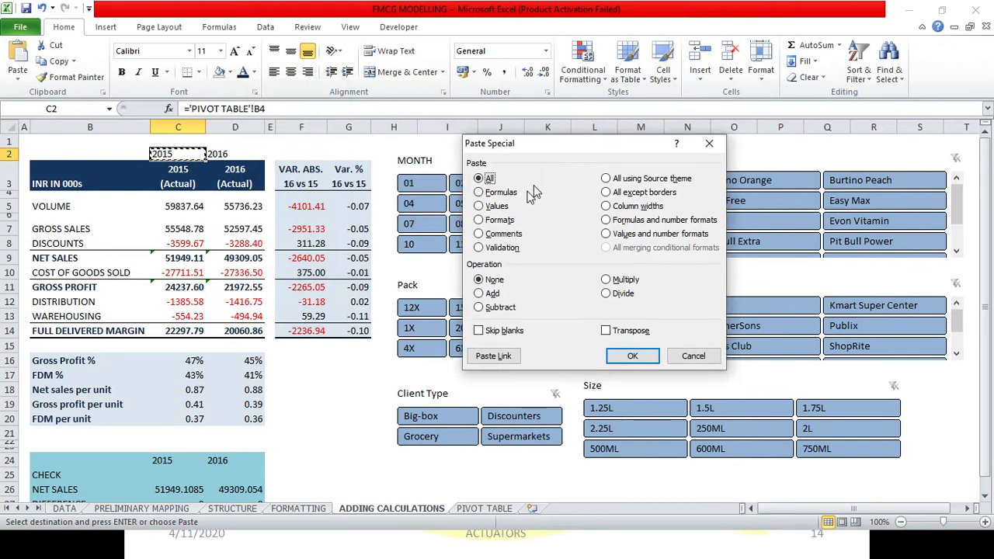
click(479, 205)
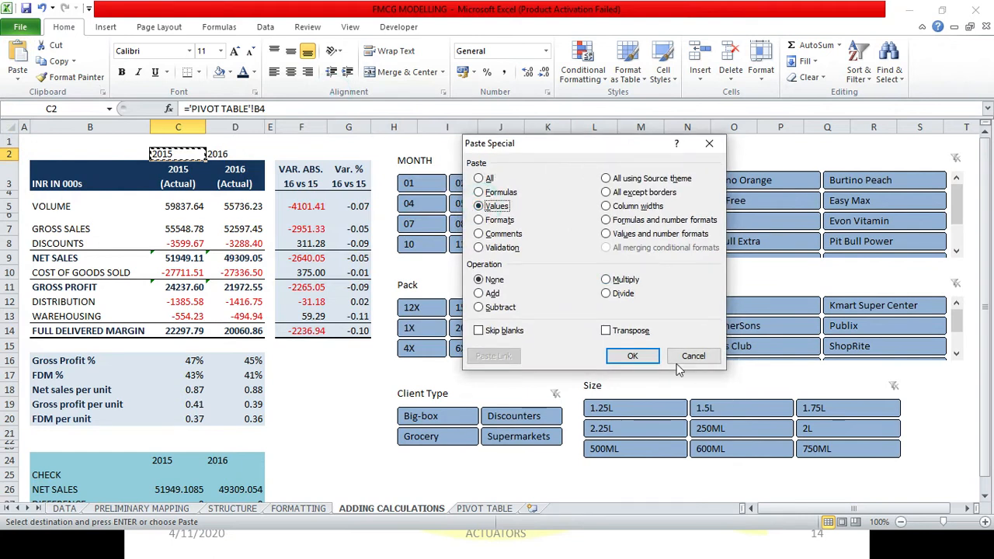
click(633, 355)
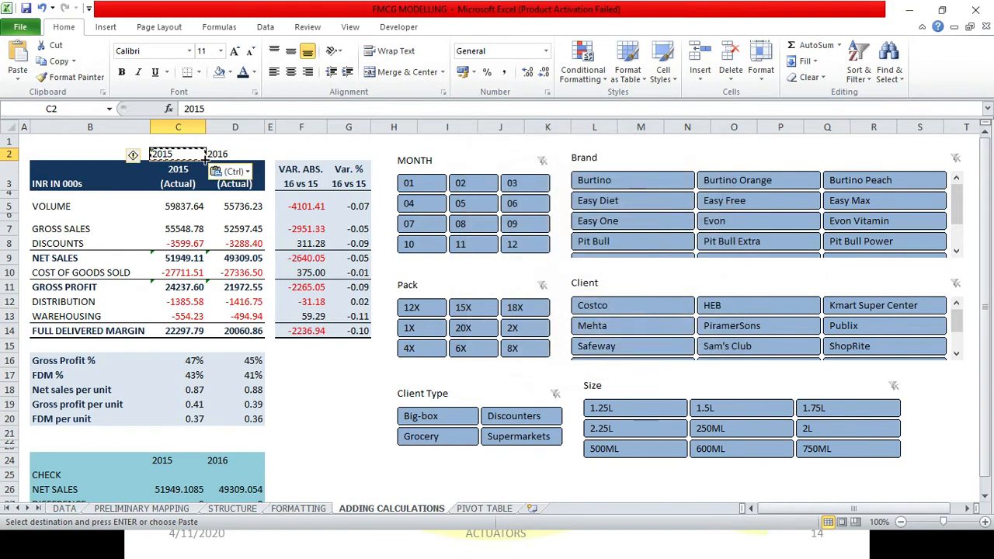
click(133, 155)
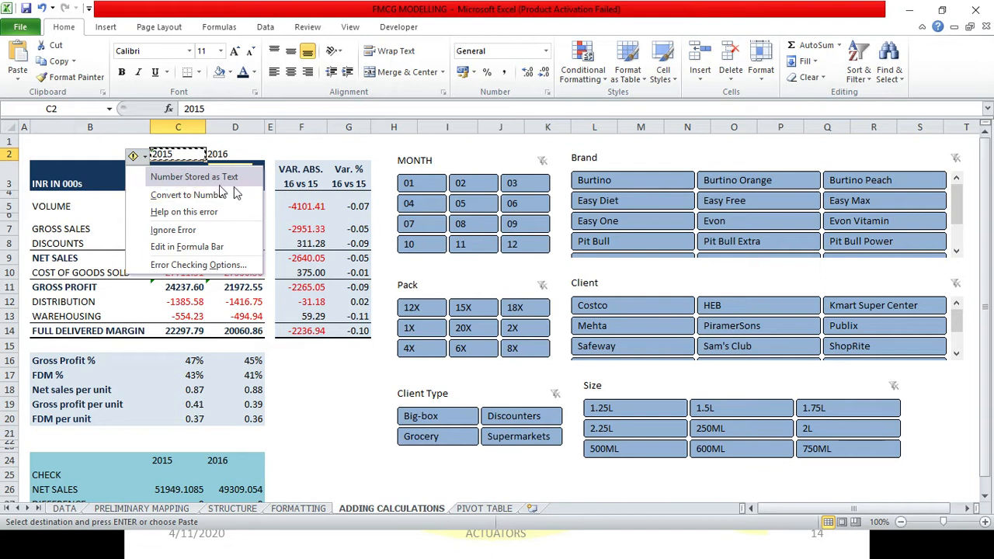
click(189, 194)
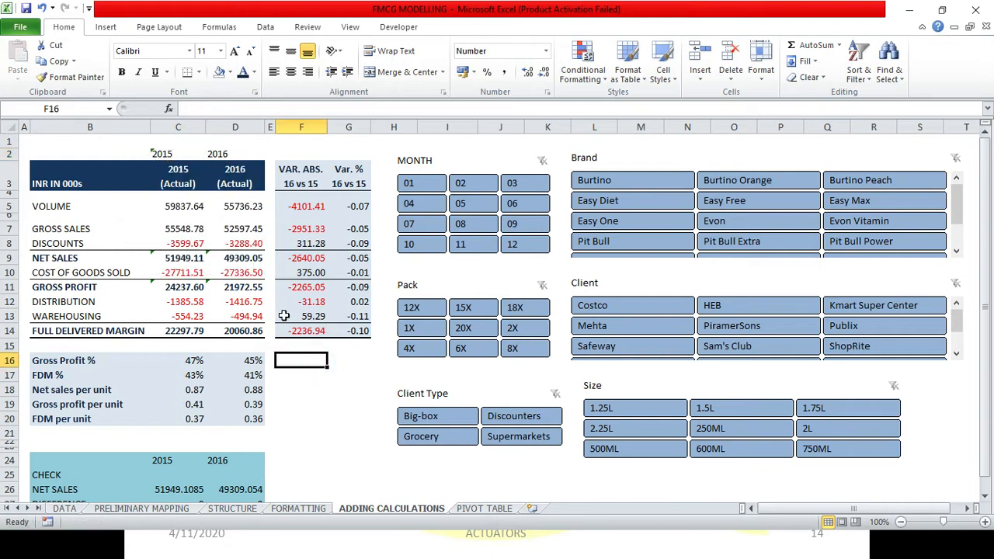
Convert D2's pivot-table link into the static value 2016 via Paste Special Values.
click(178, 154)
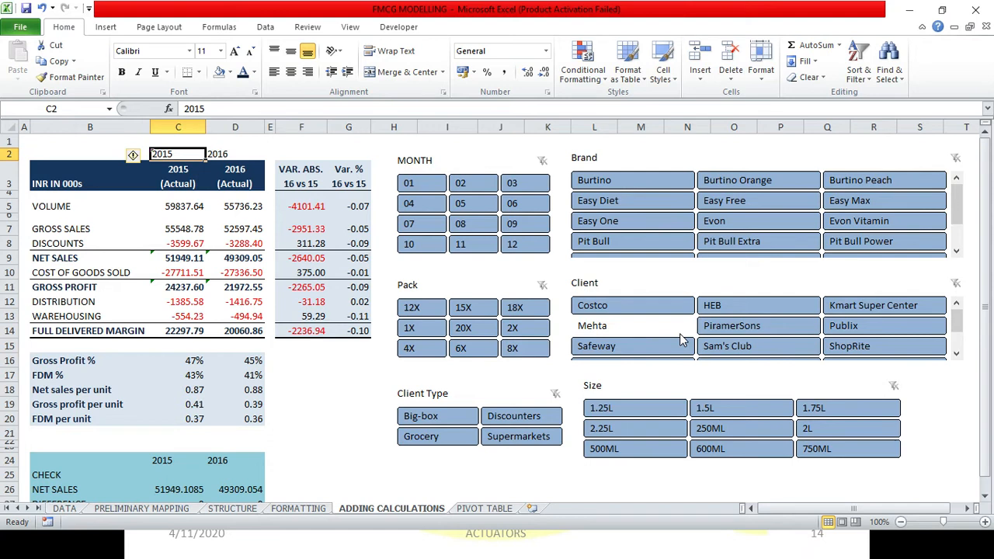
click(235, 153)
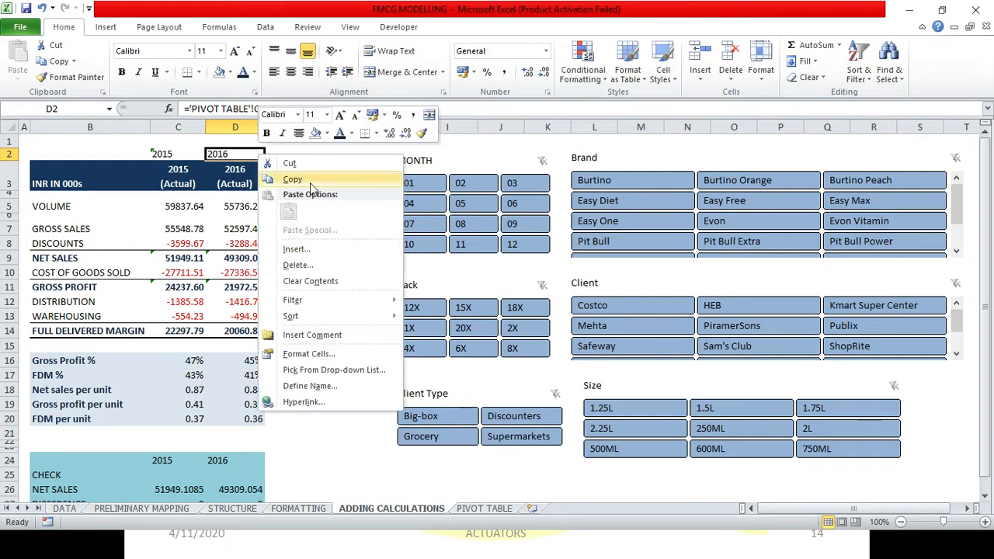
click(293, 179)
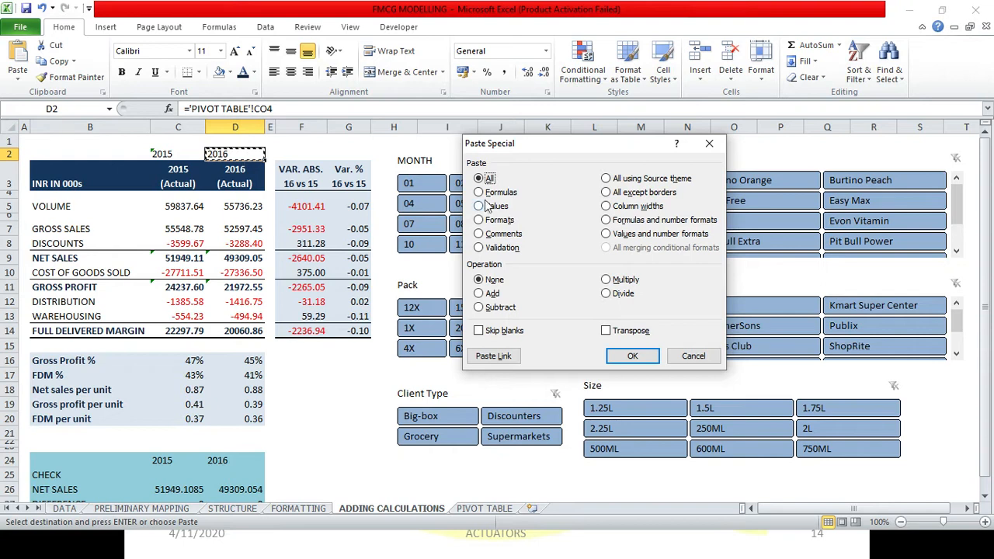
click(632, 355)
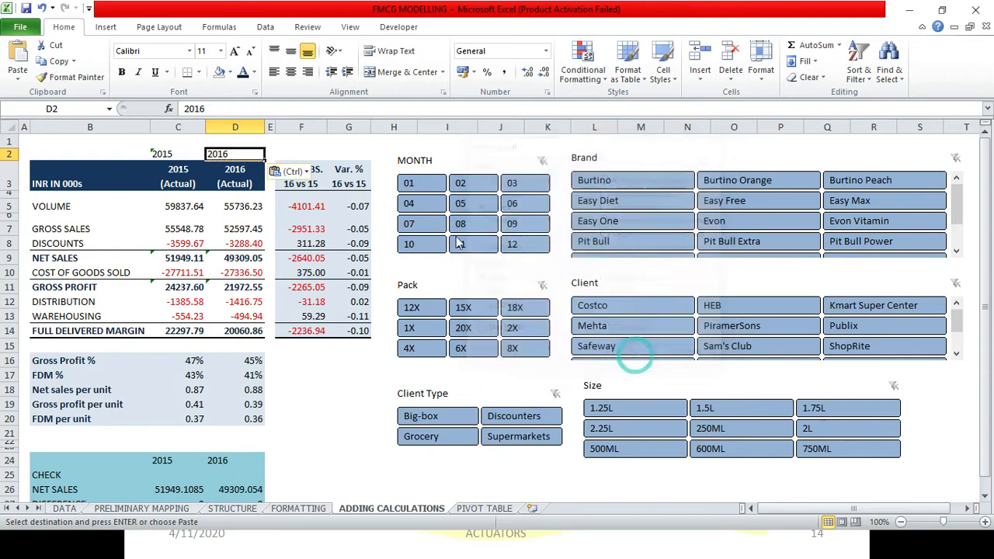
click(301, 153)
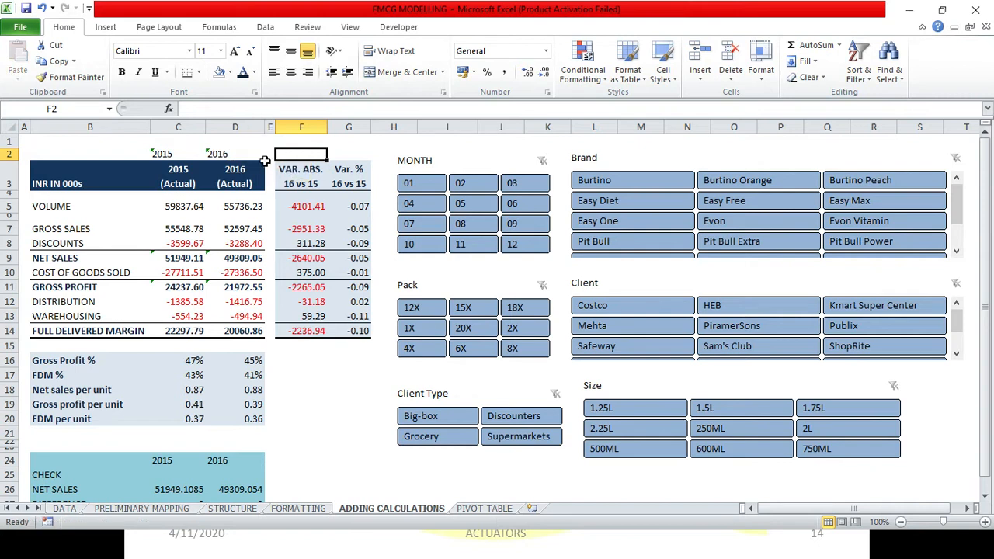
Hide row 2 holding the 2015/2016 year labels.
click(235, 153)
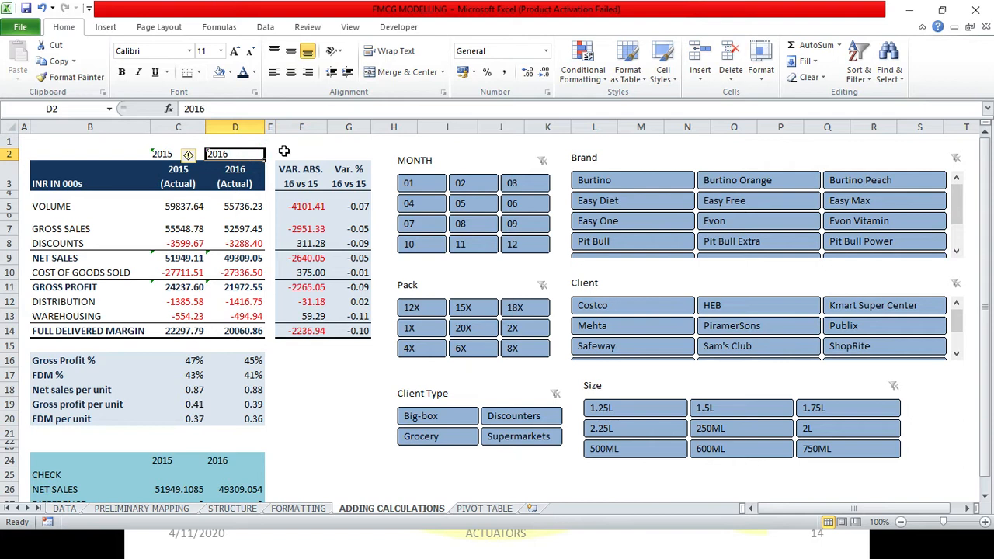
mouse_move(220, 72)
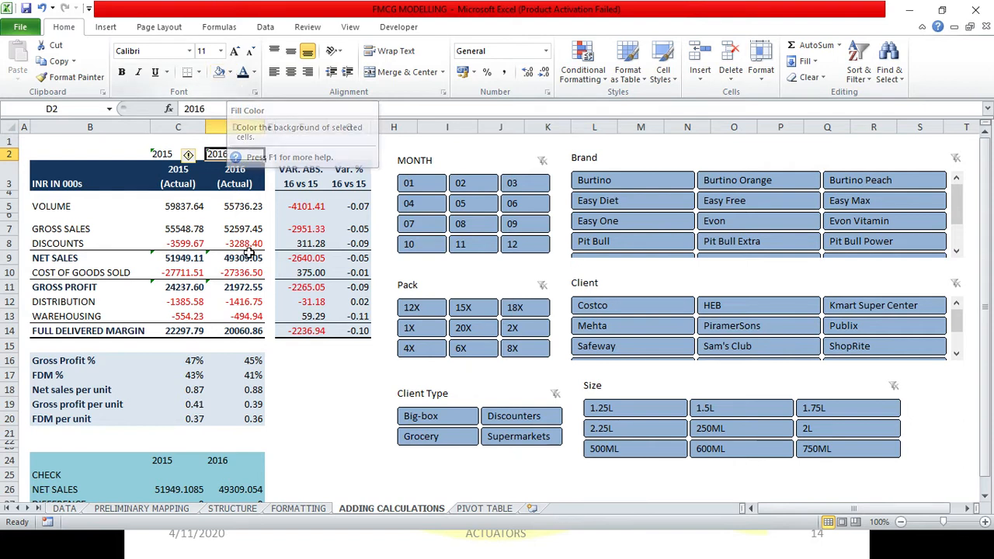
click(178, 177)
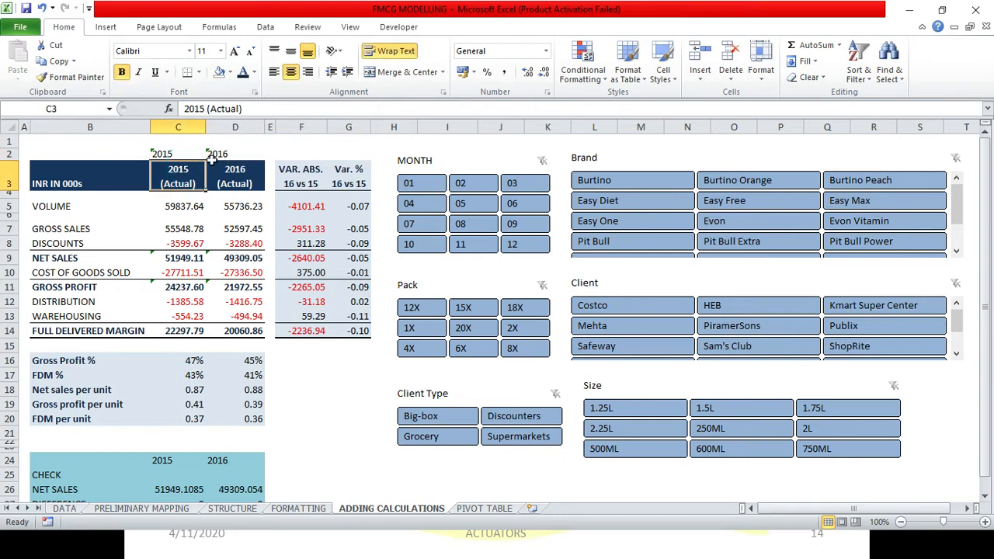
click(189, 155)
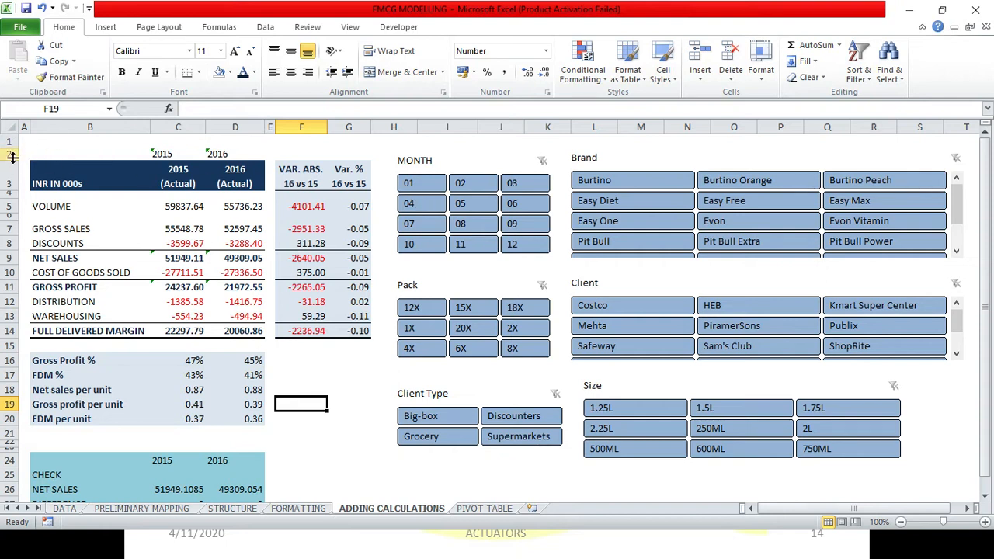
drag(10, 157, 11, 147)
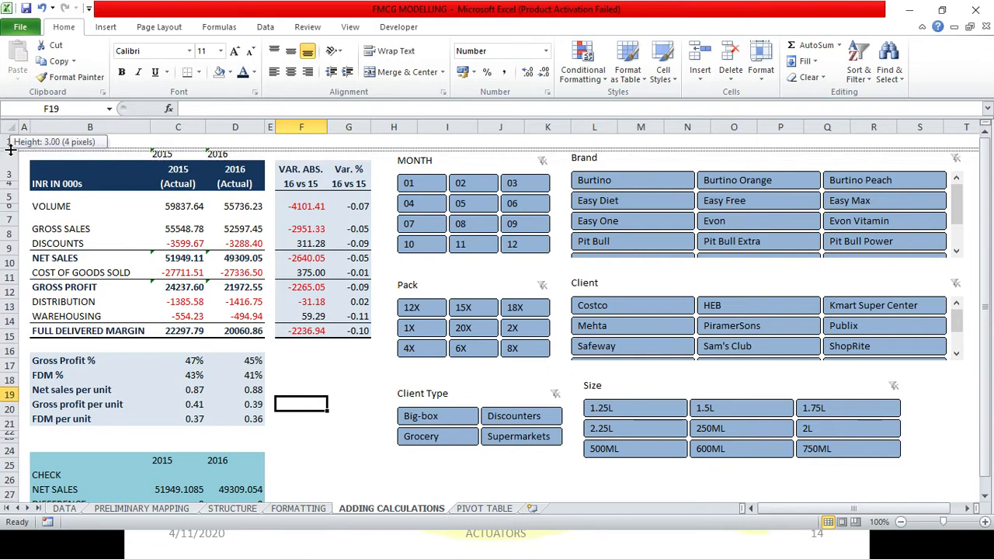
drag(11, 147, 12, 144)
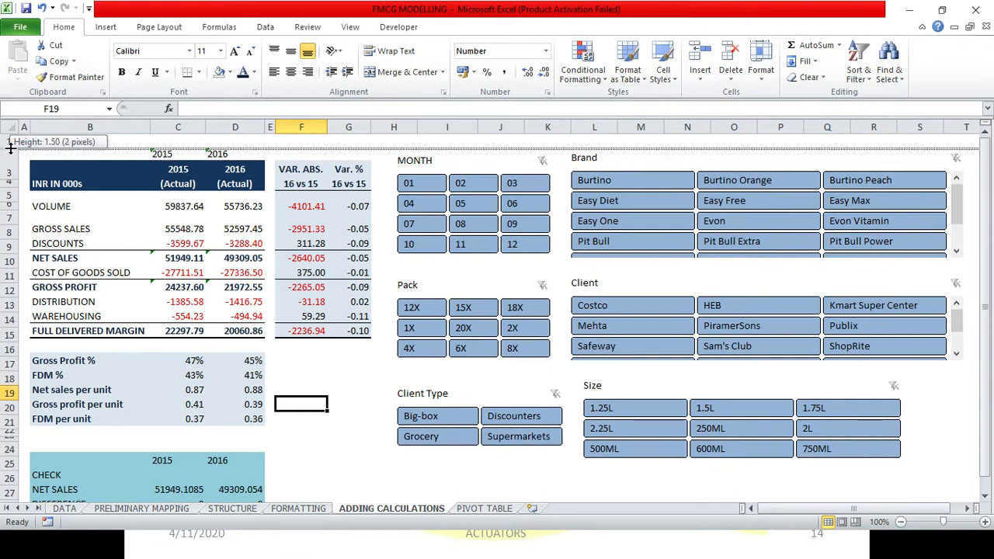
drag(11, 152, 10, 146)
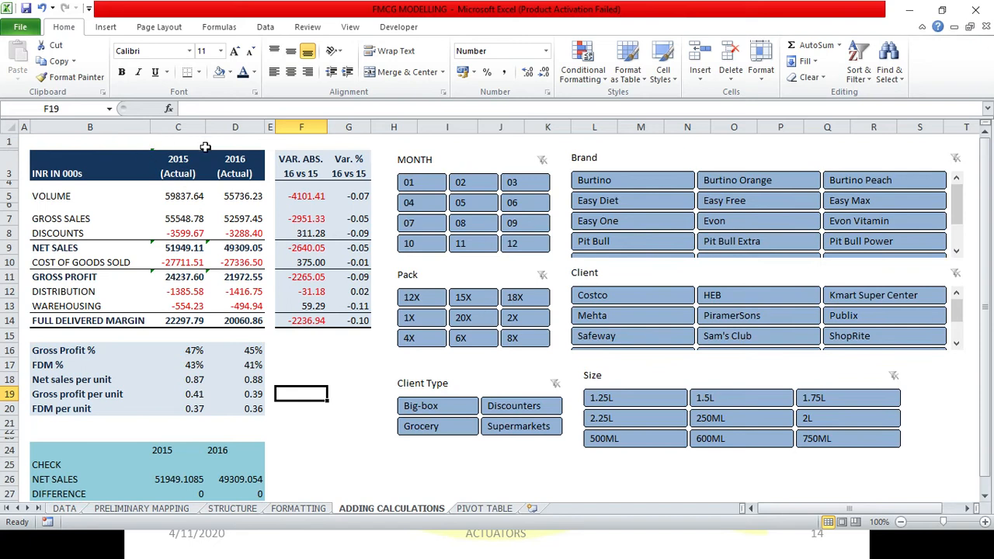
mouse_move(210, 193)
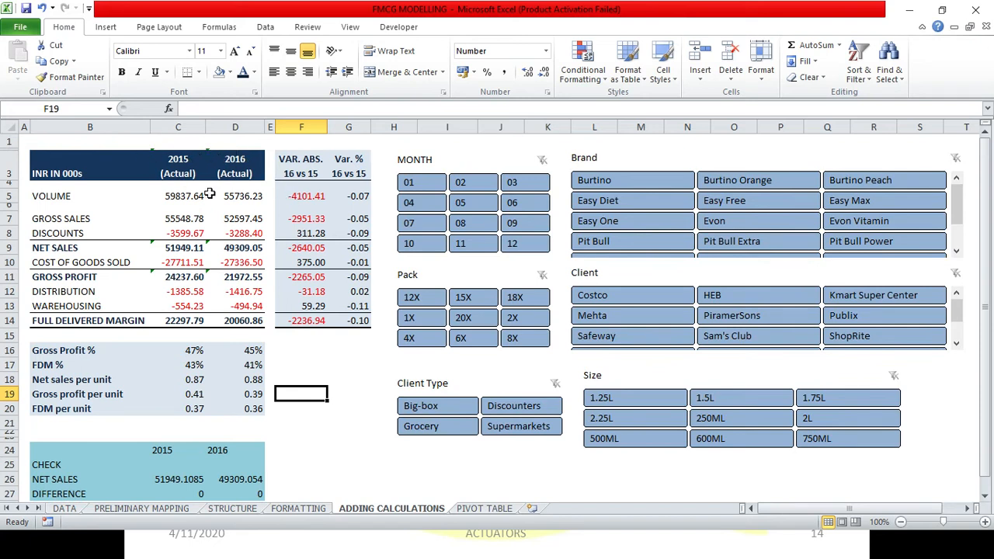
Unhide row 2 and filter to month 01, showing 2016 volume 4364.94.
click(235, 196)
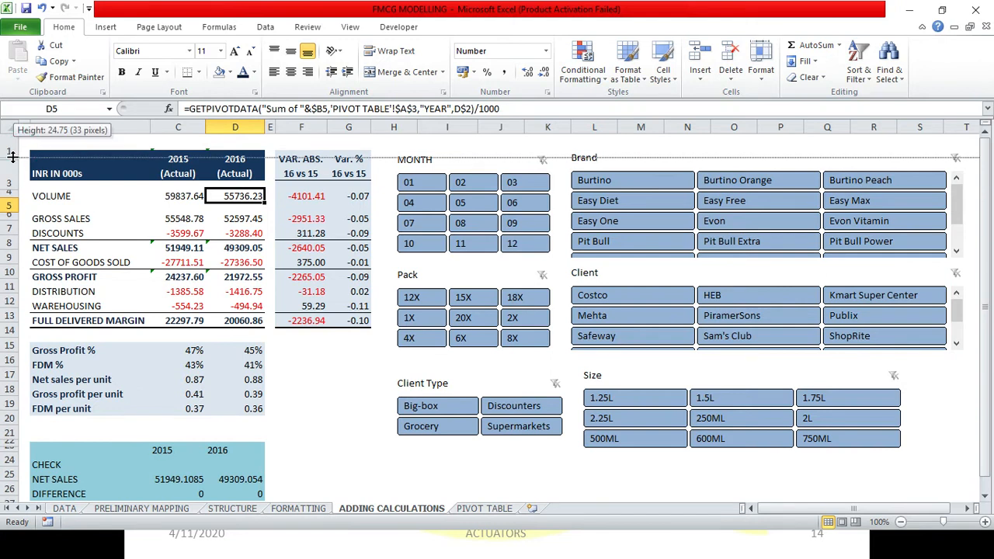
drag(14, 170, 14, 163)
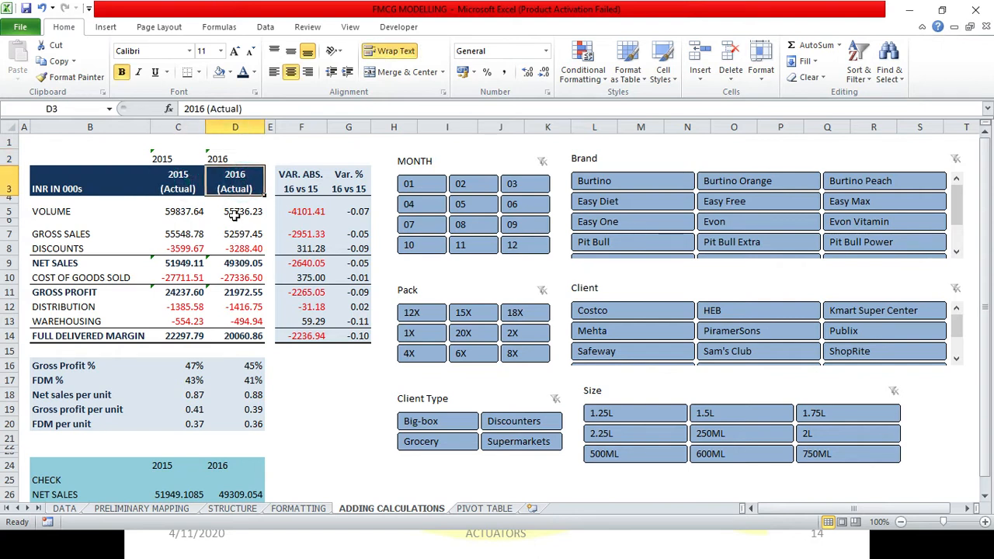
click(235, 212)
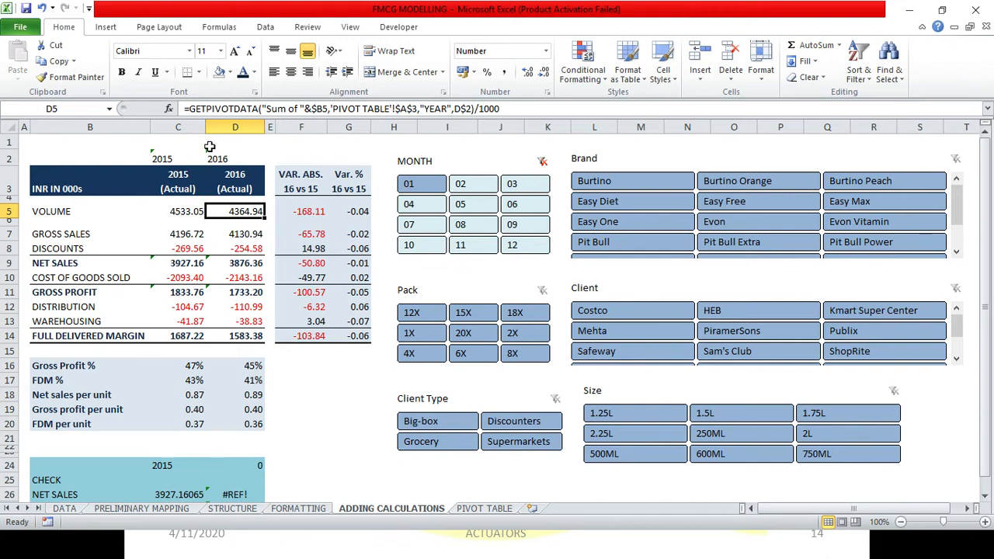
Switch the MONTH slicer to 06, giving 2015 volume 5150.61 and 2016 volume 4839.38.
click(234, 157)
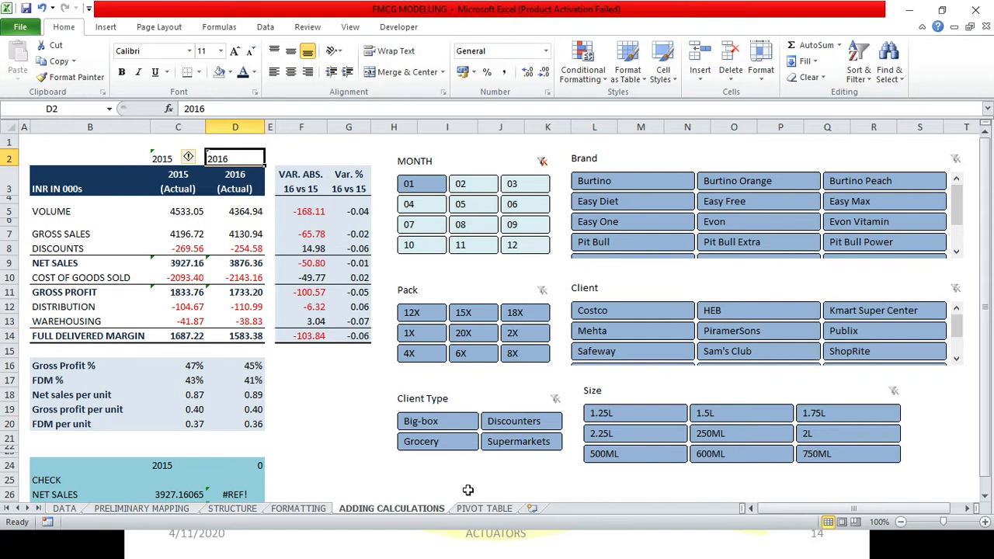
mouse_move(488, 438)
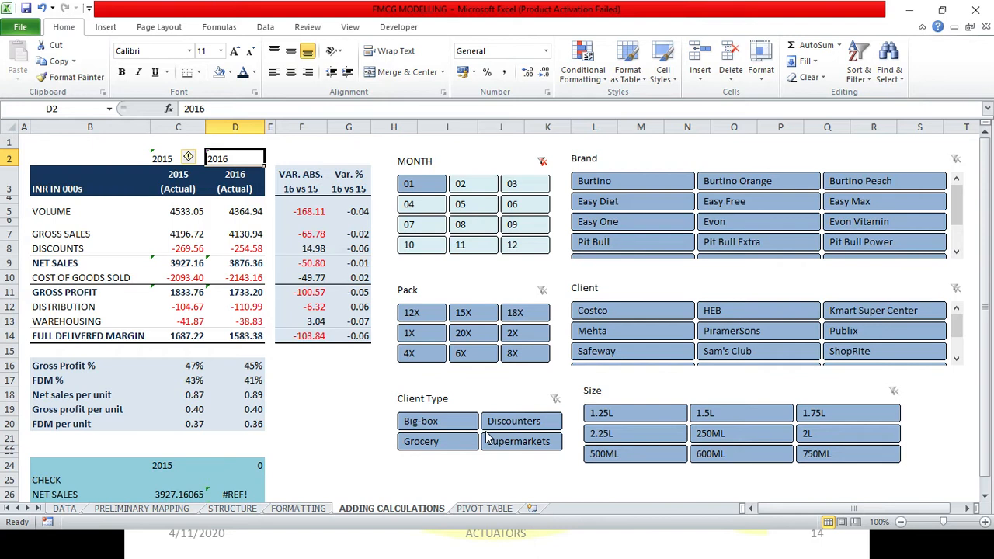
mouse_move(481, 479)
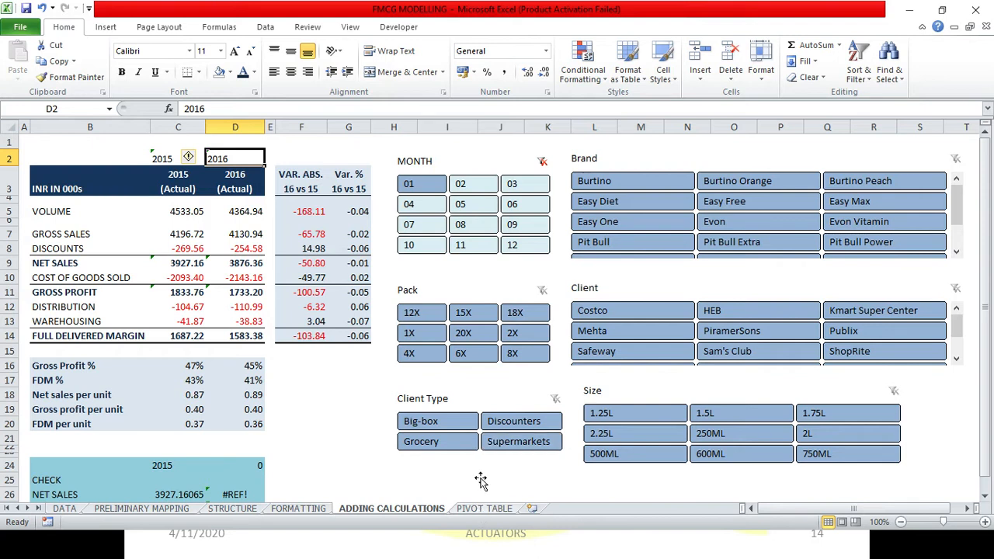
mouse_move(408, 369)
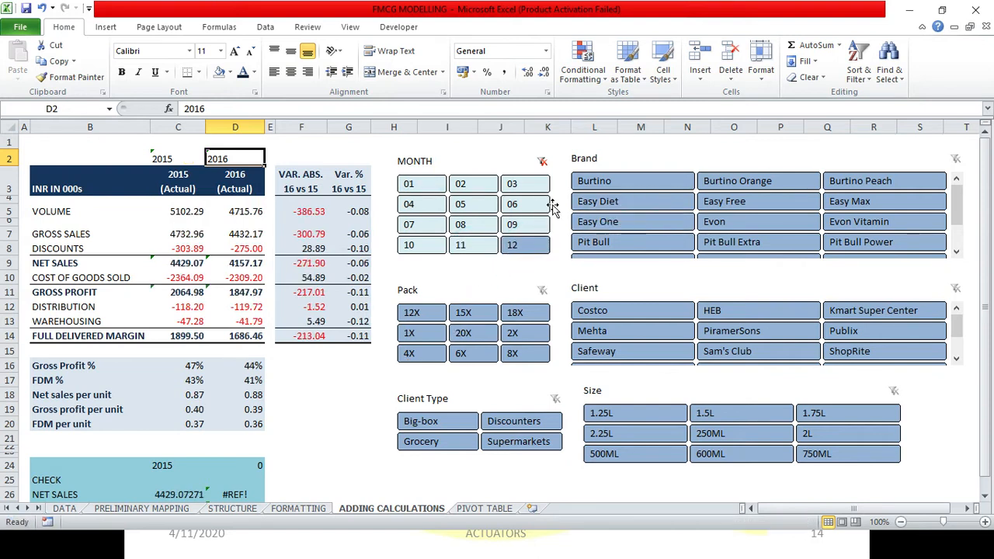
click(512, 203)
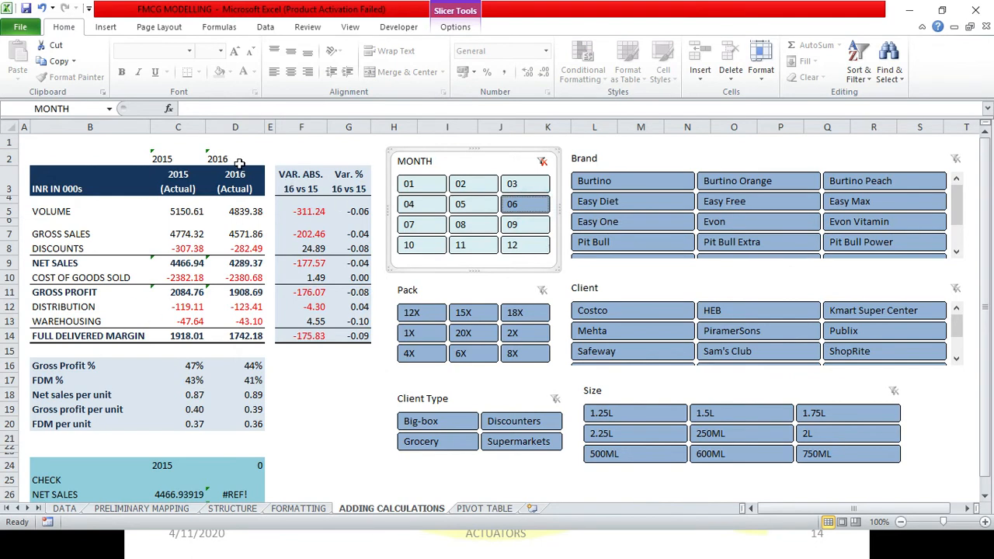
click(302, 350)
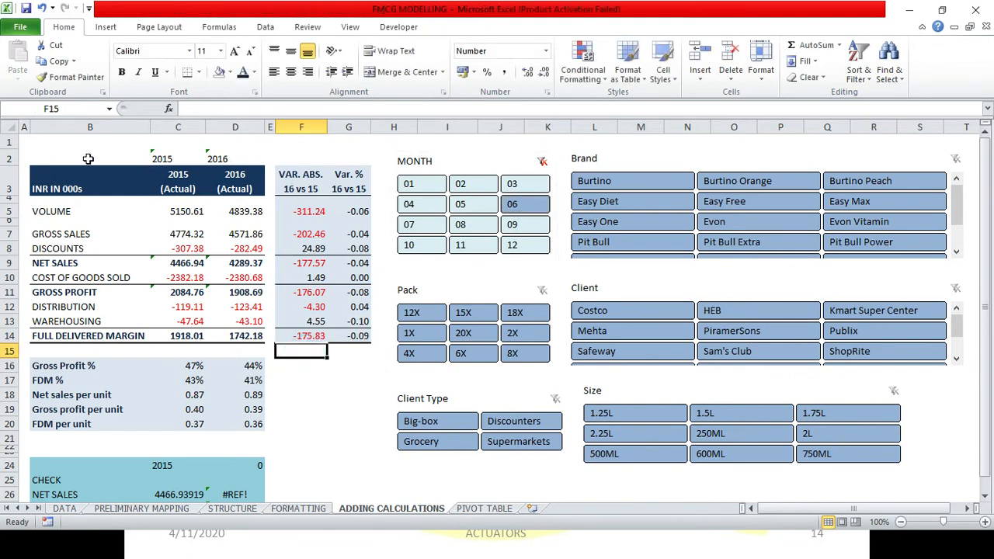
Hide row 2 and enter 'VOLUME, GROSS PROFIT AND FDM ANALYSIS' in B1.
drag(11, 148, 11, 151)
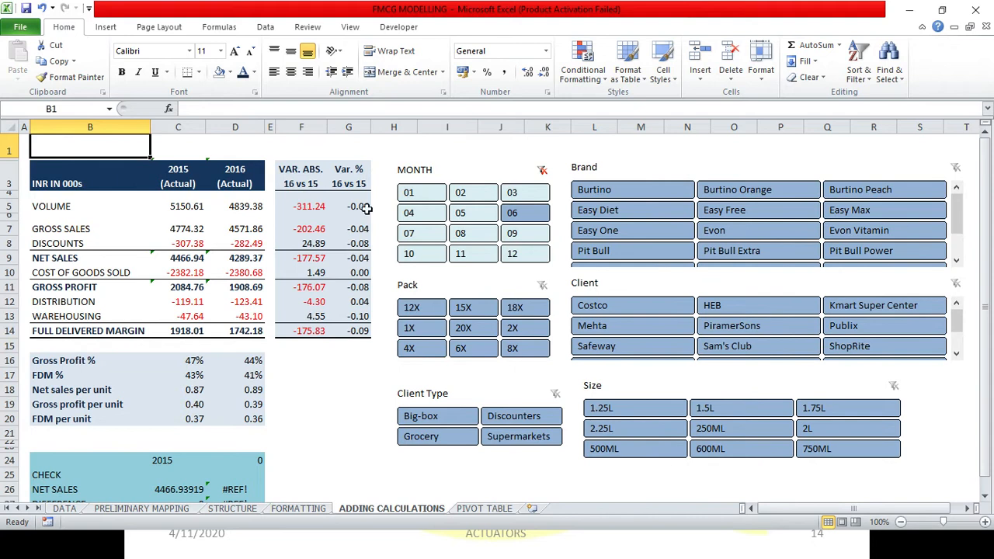
mouse_move(531, 277)
text(VOLUME)
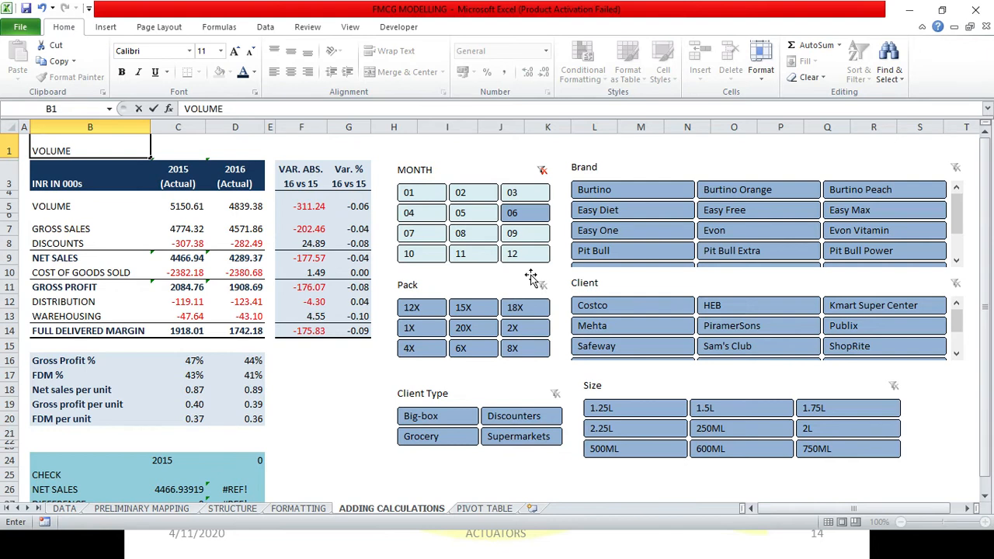
text(,)
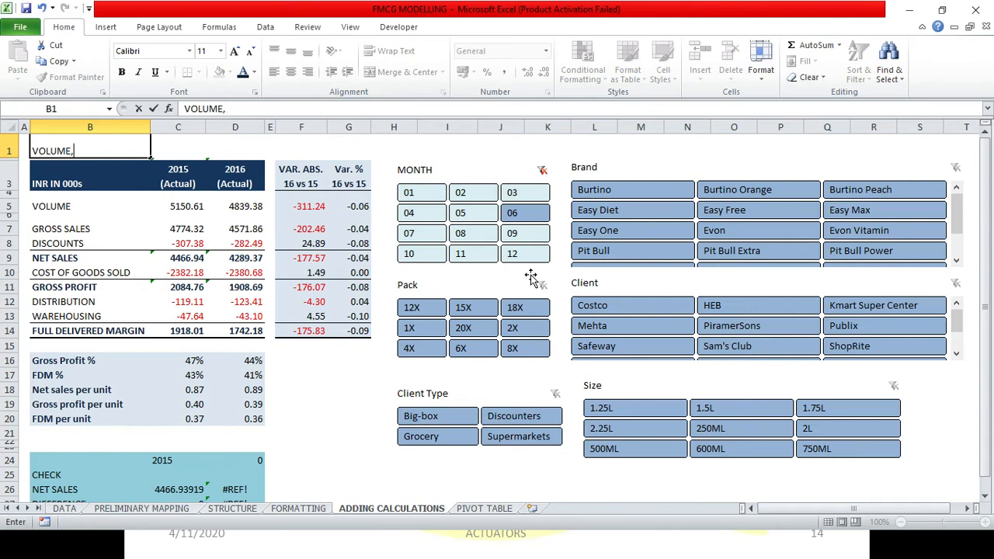
text(D)
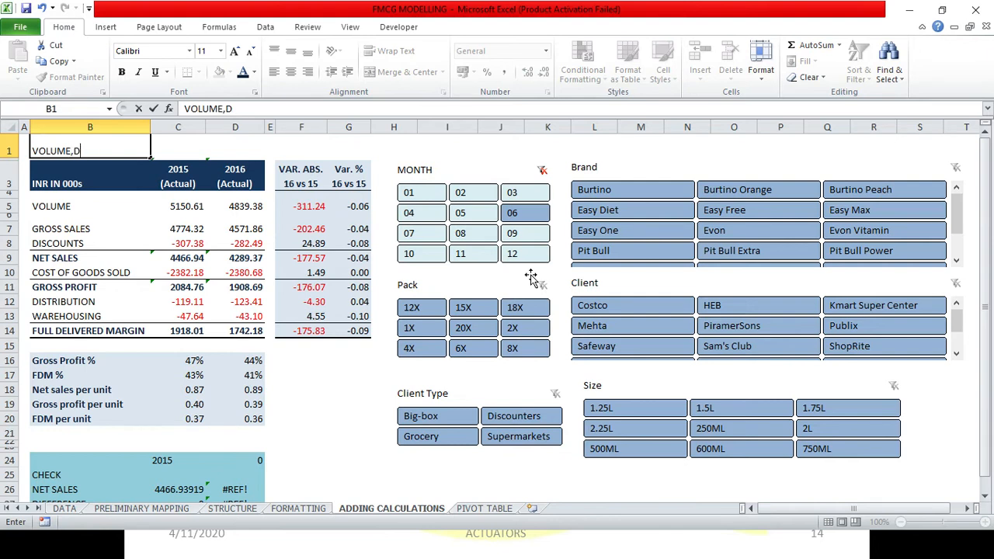
key(backspace)
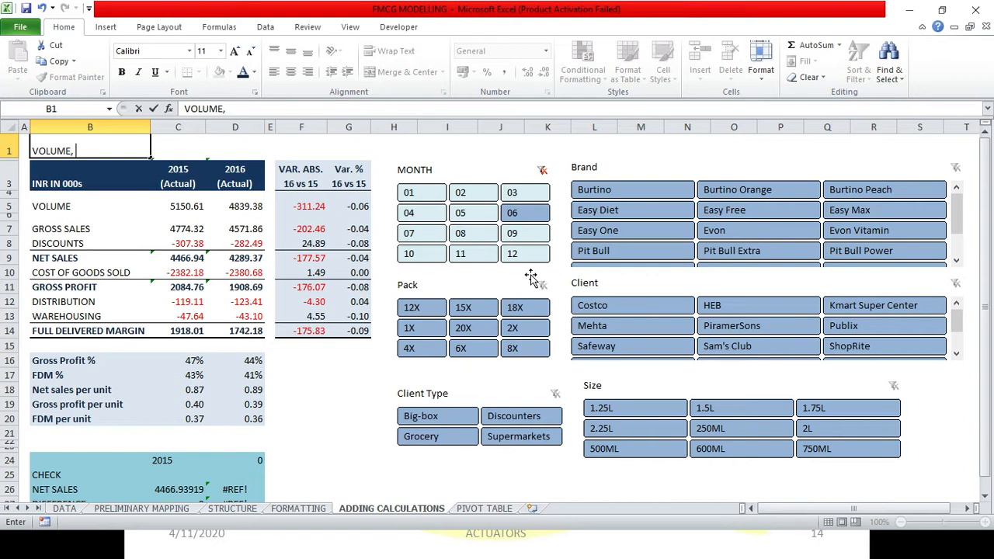
text(GROSS)
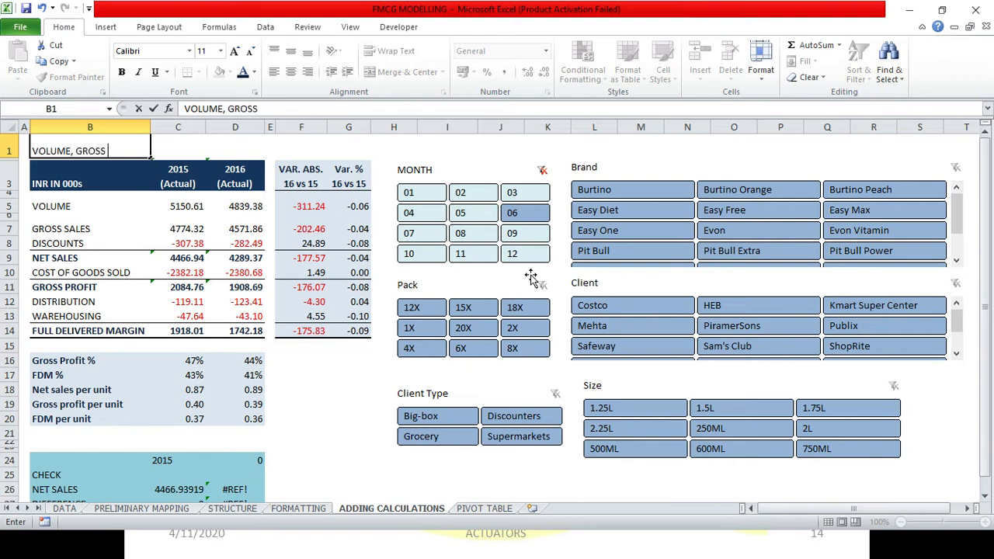
text(PROFIT)
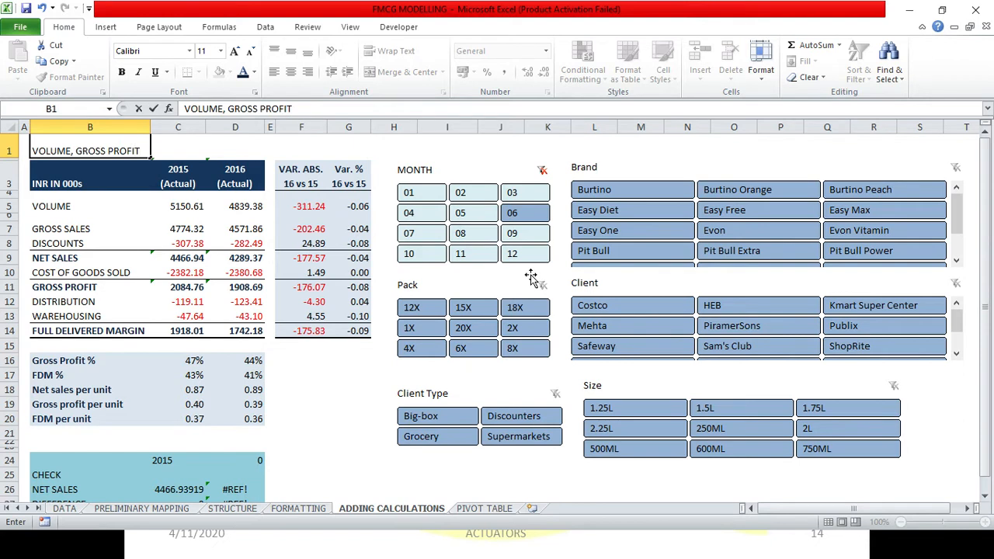
text(AND FDM)
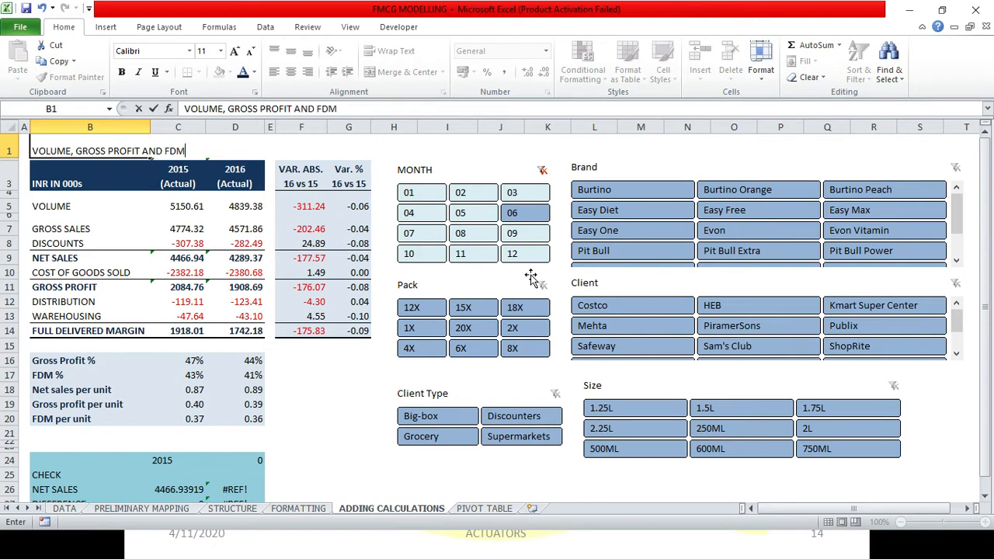
text(ANALYSIS)
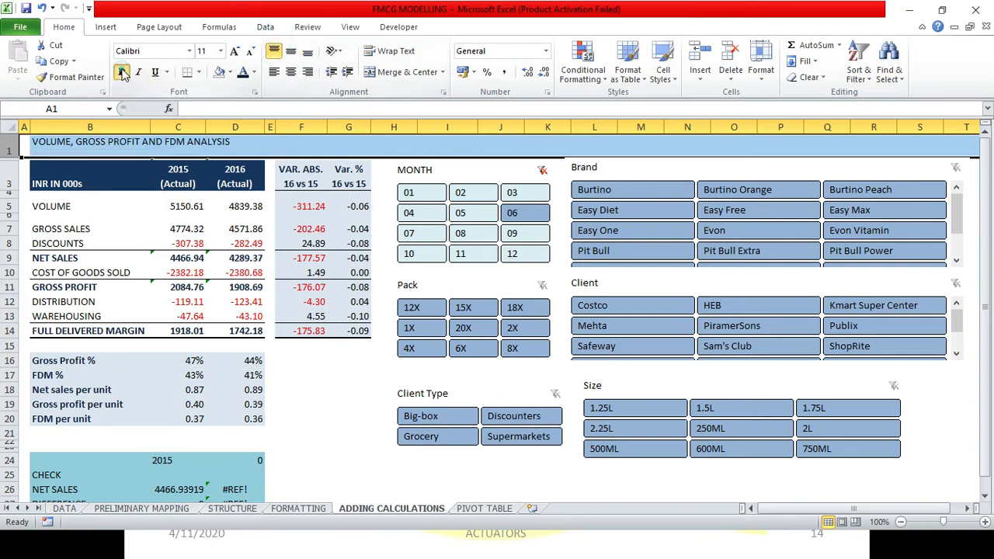
Make the row 1 dashboard title bold and dark blue.
click(234, 51)
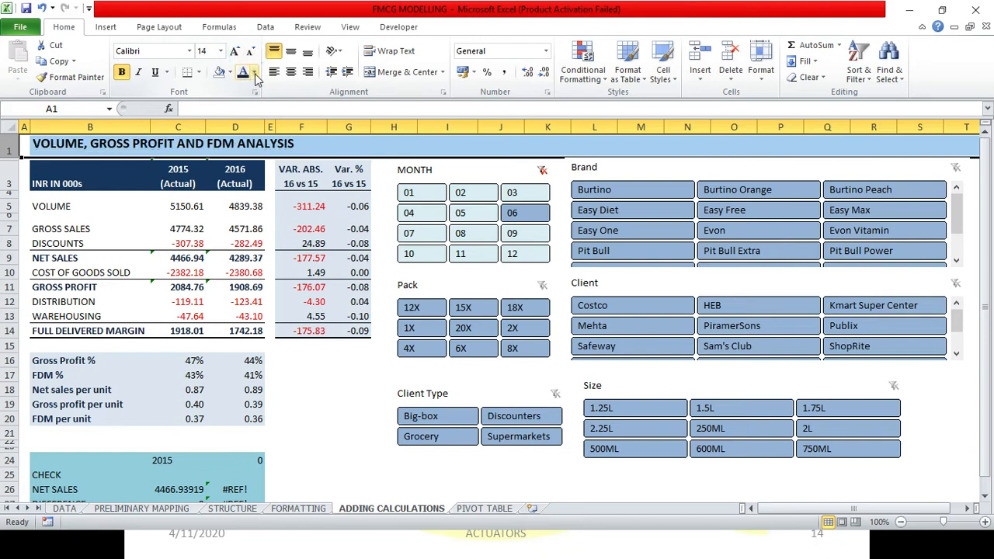
click(254, 71)
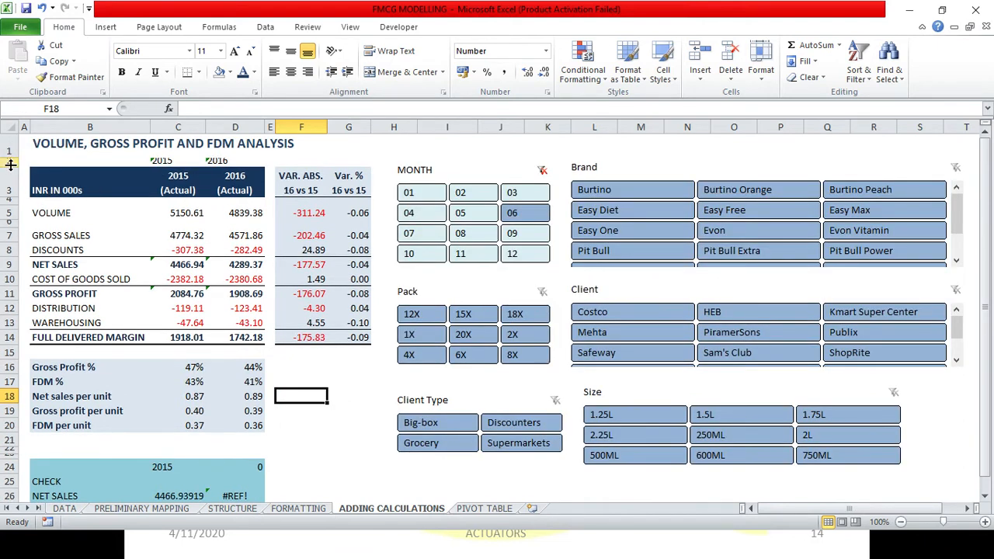
Hide row 2 beneath the dashboard title.
drag(11, 150, 11, 160)
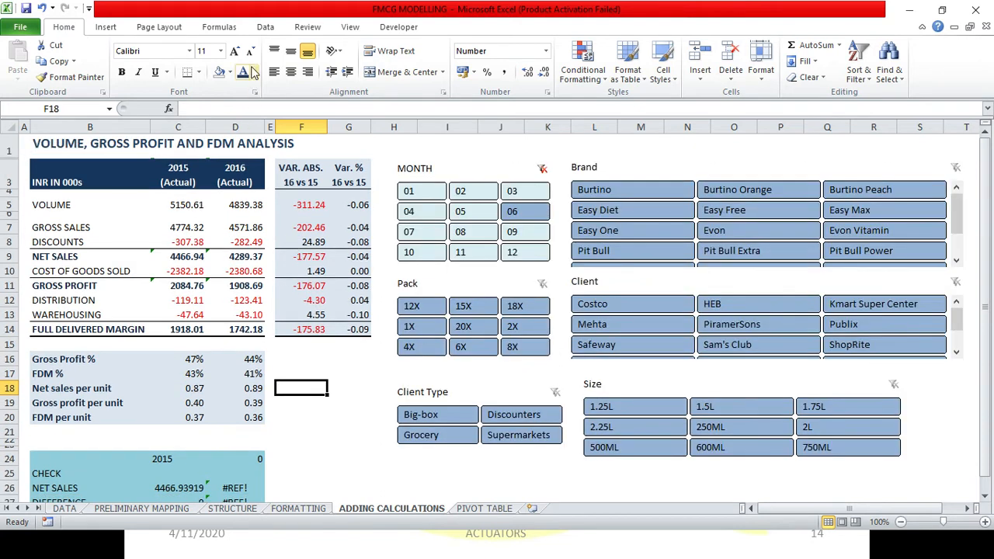
mouse_move(12, 190)
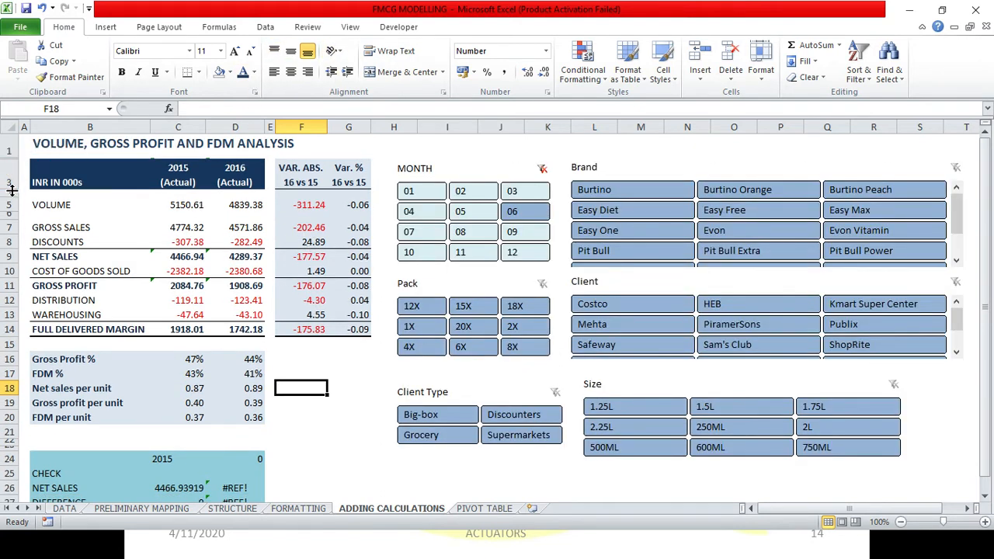
drag(10, 176, 10, 170)
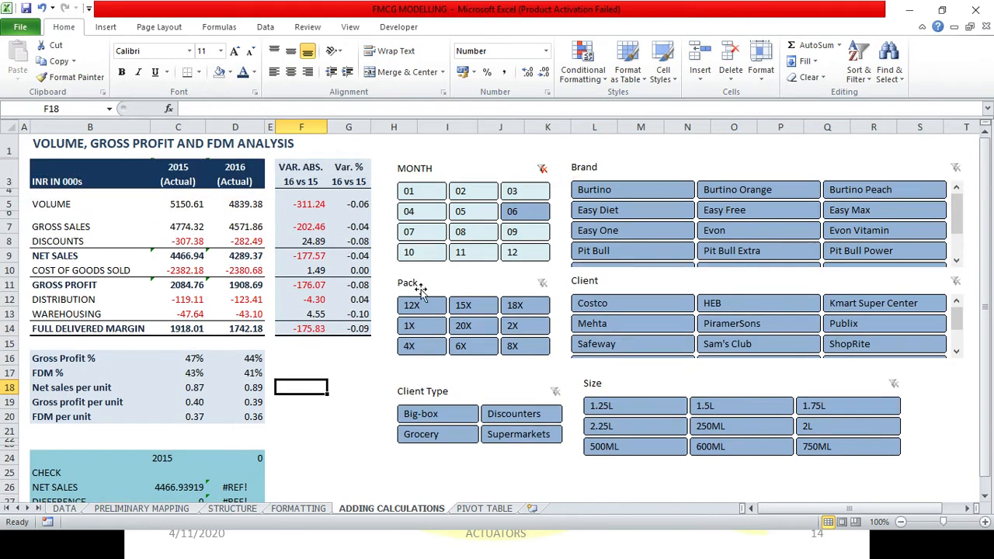
click(348, 373)
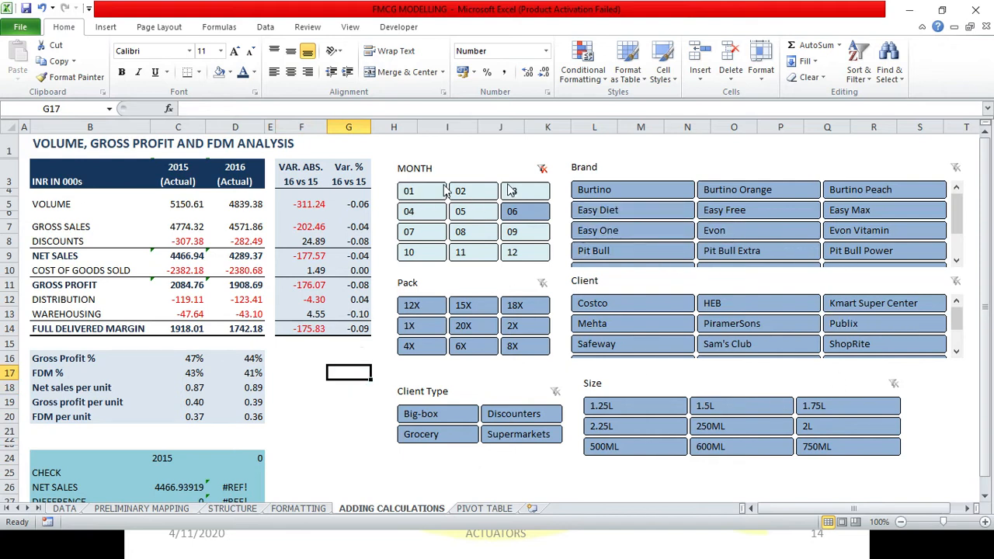
Clear the month filter, reset zoom to 100%, and filter to brand Burtino.
click(511, 191)
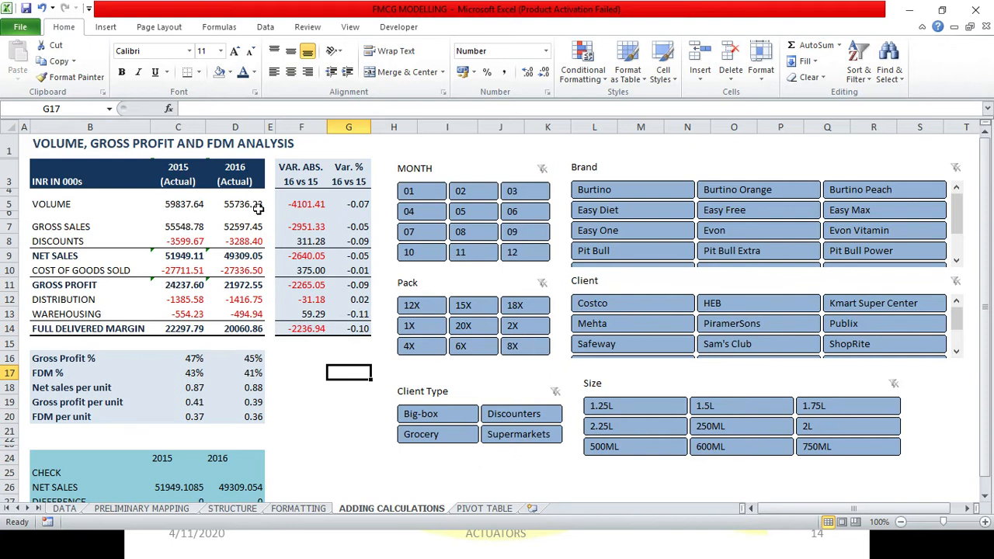
mouse_move(228, 204)
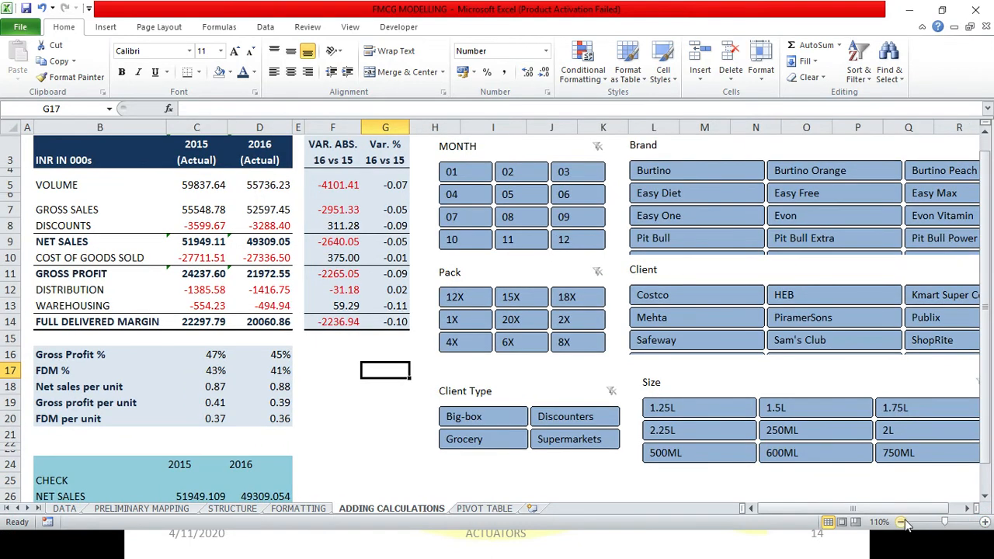
click(901, 522)
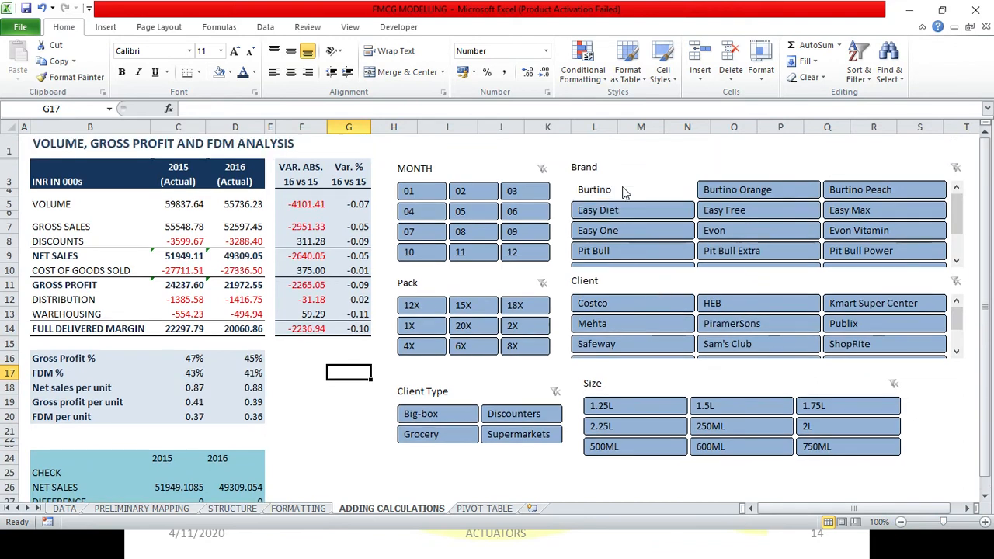
click(594, 190)
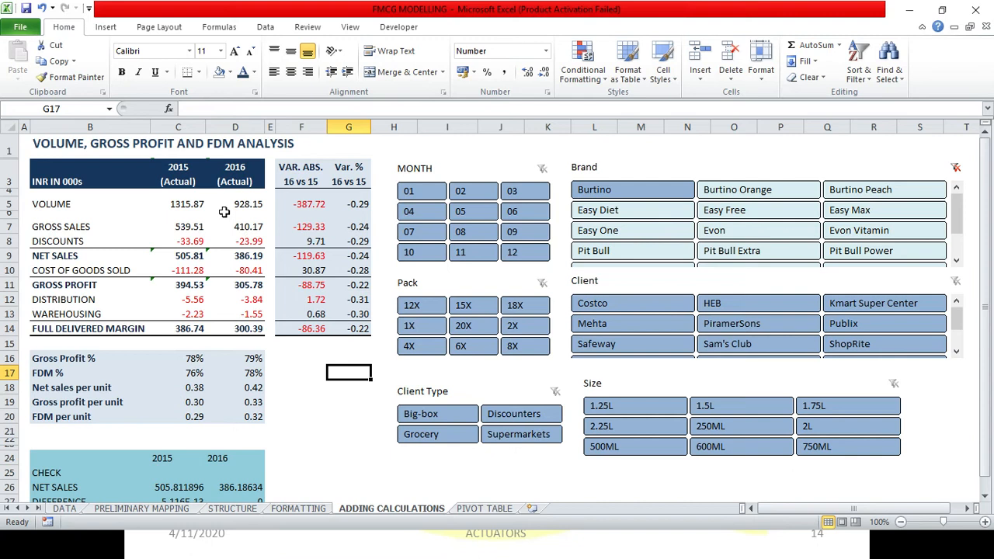
mouse_move(299, 217)
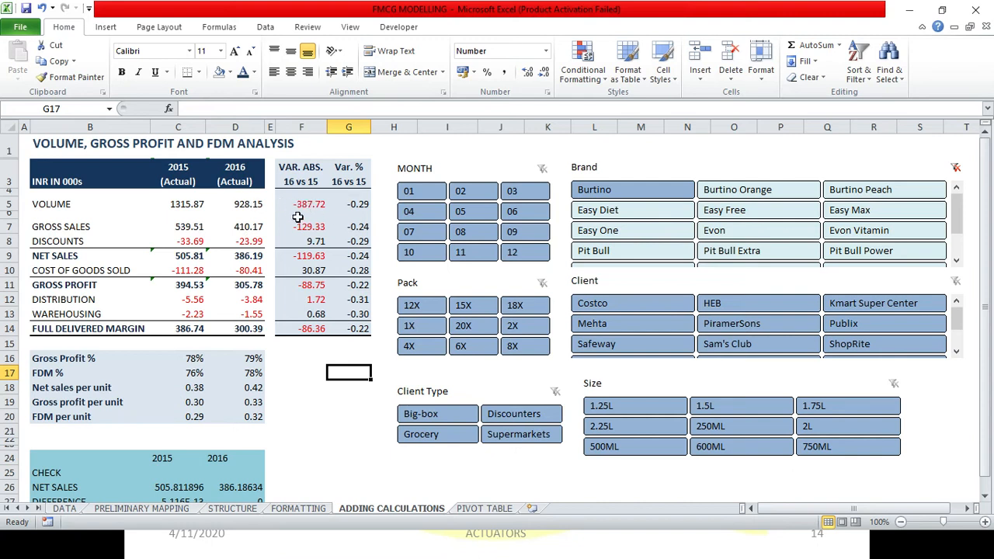
mouse_move(379, 226)
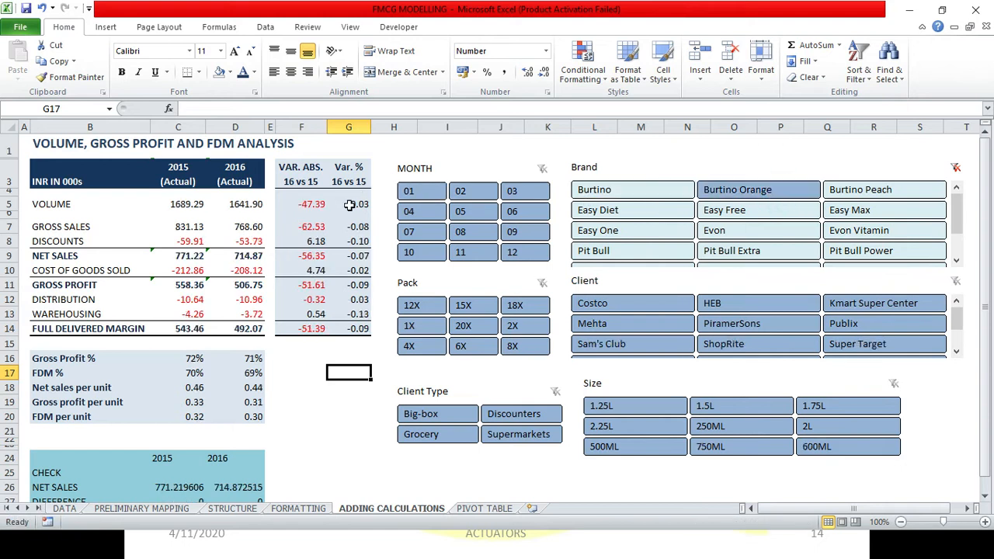
Try the Burtino Peach and Easy Diet brands, then return to Burtino (volume 1315.87 vs 928.15).
click(883, 189)
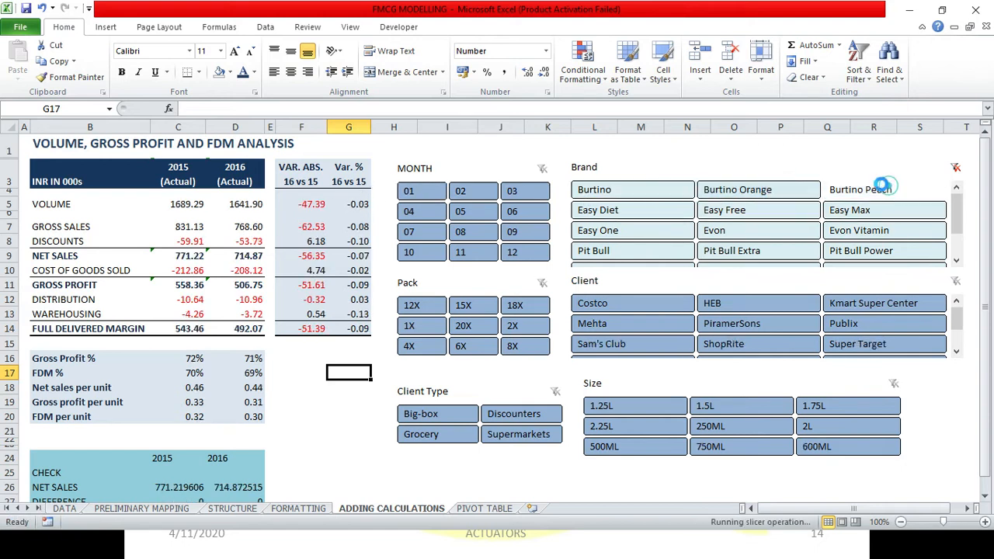
click(632, 210)
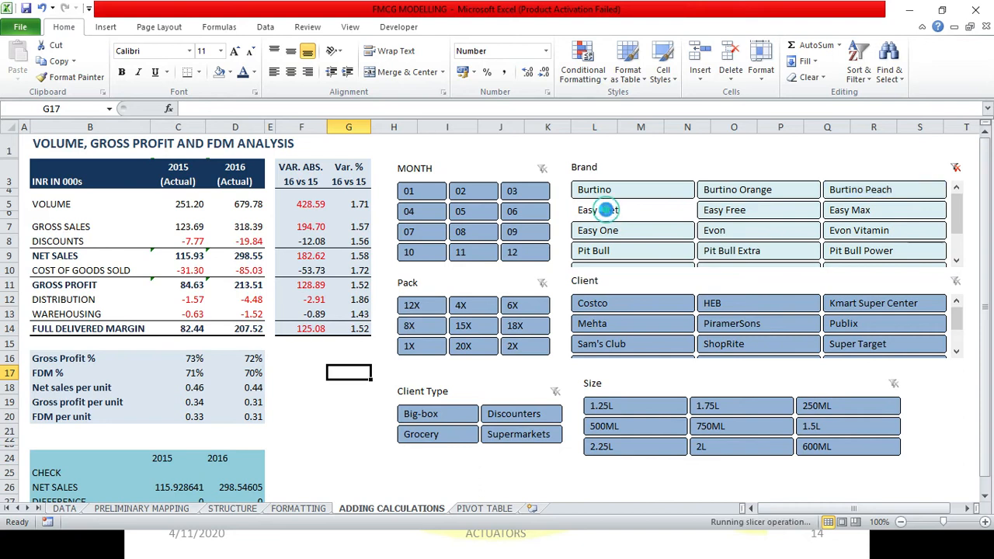
click(597, 209)
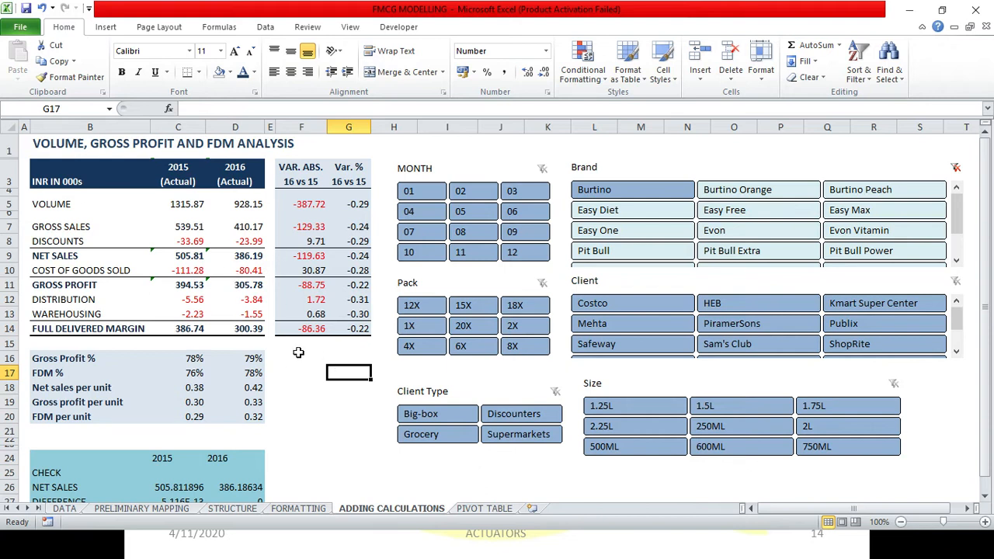
mouse_move(256, 316)
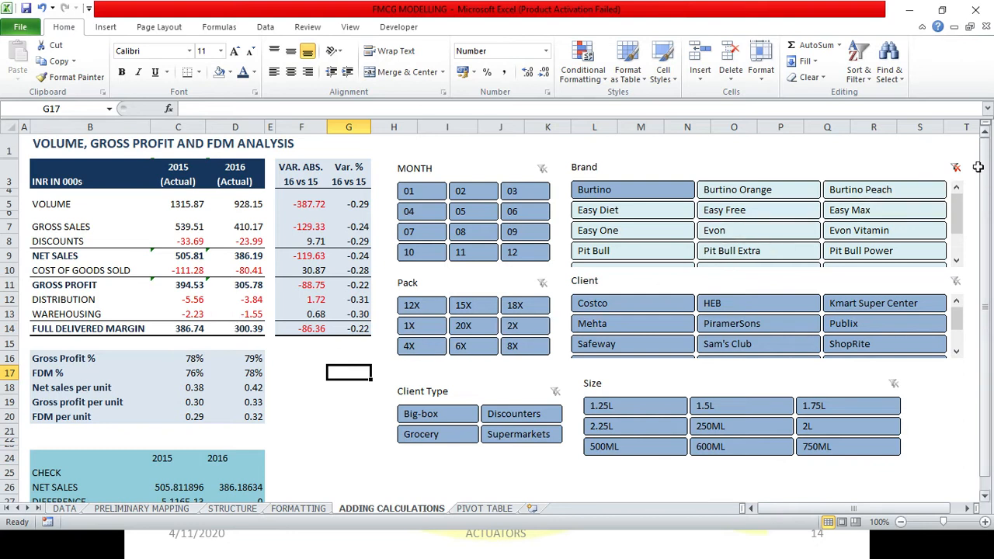
mouse_move(956, 166)
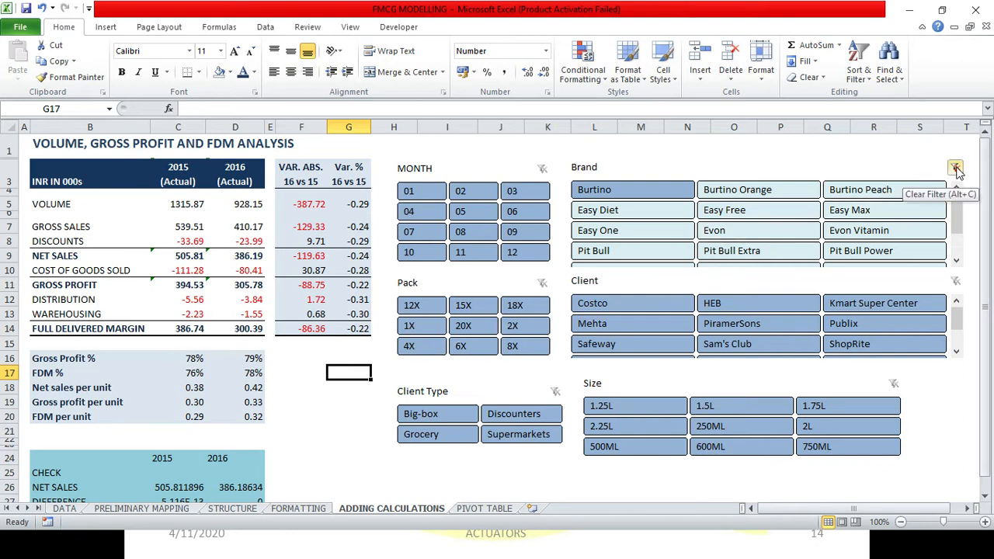
Clear the Brand filter and filter by selected clients including Costco: volume 2503.75 vs 2610.19.
click(956, 168)
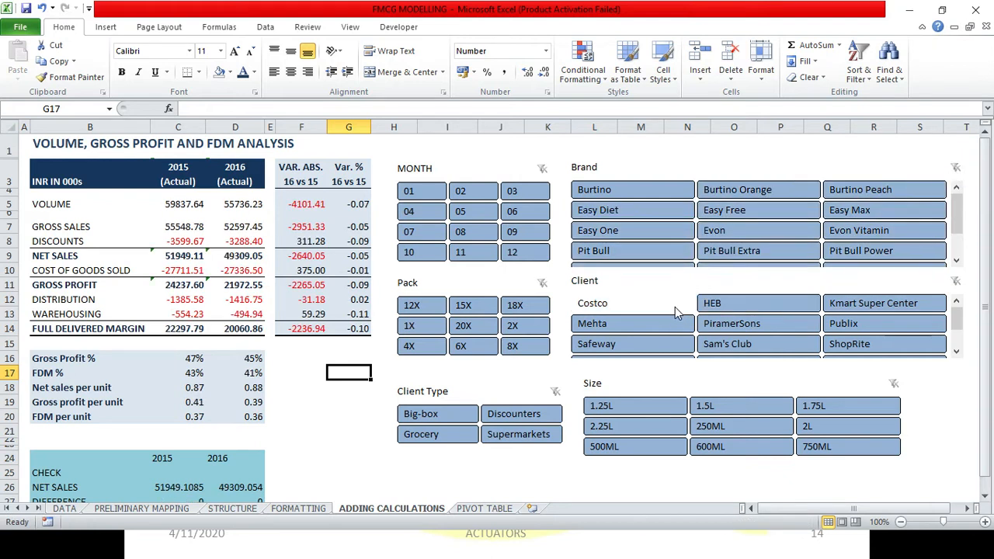
click(956, 280)
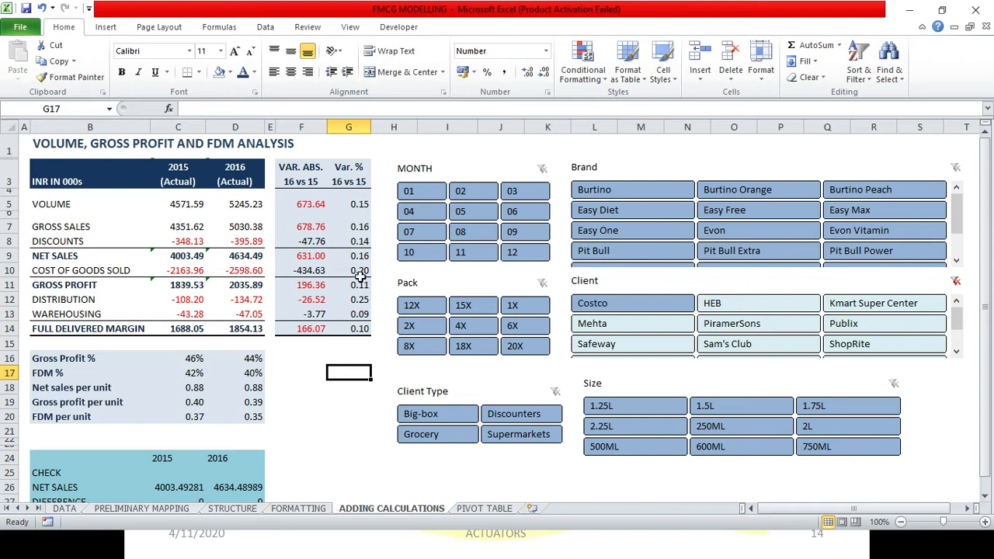
mouse_move(239, 320)
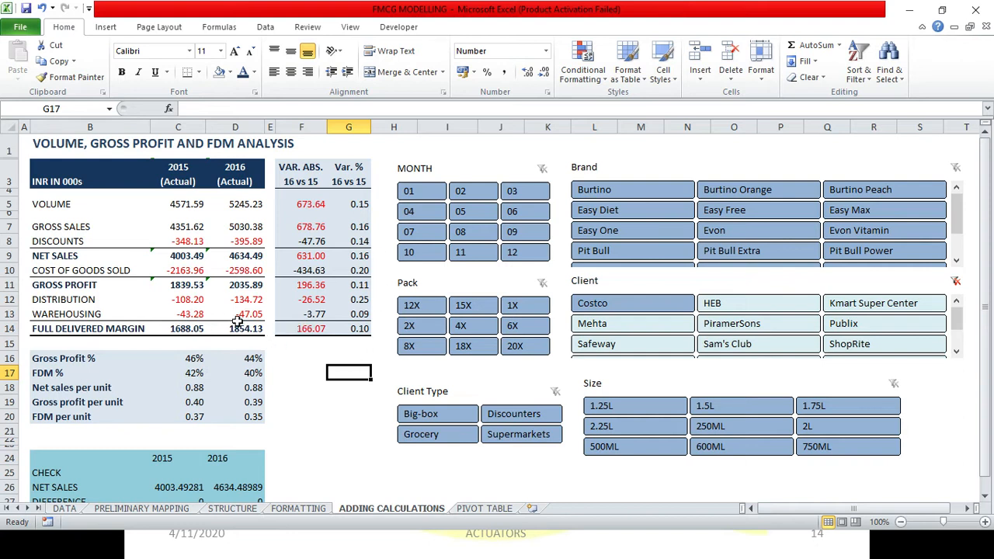
mouse_move(267, 262)
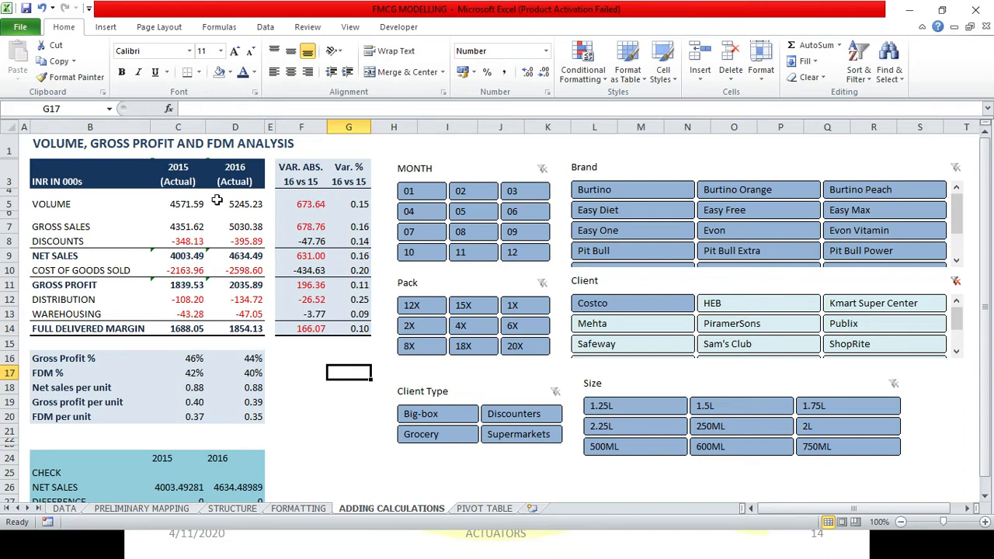
mouse_move(242, 306)
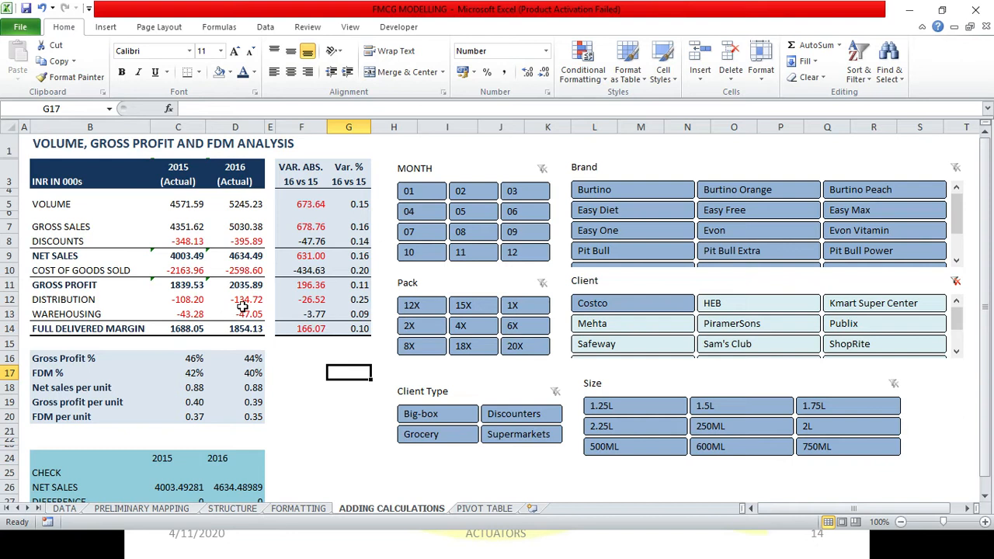
mouse_move(346, 353)
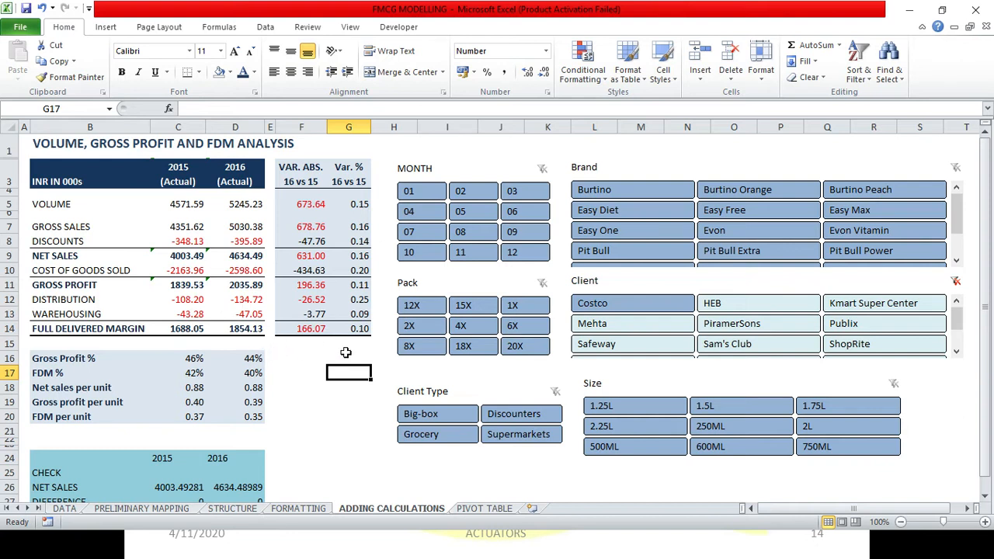
click(721, 303)
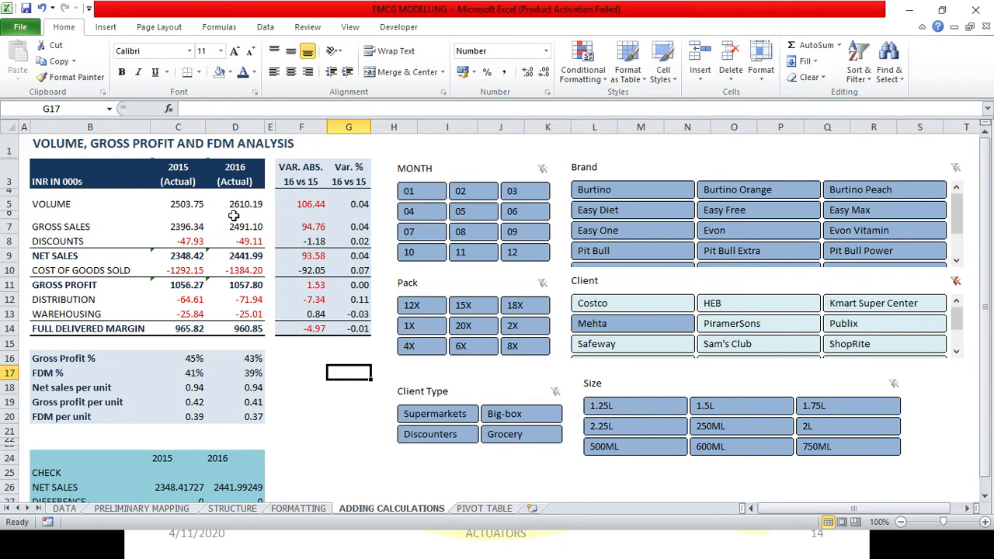
mouse_move(254, 212)
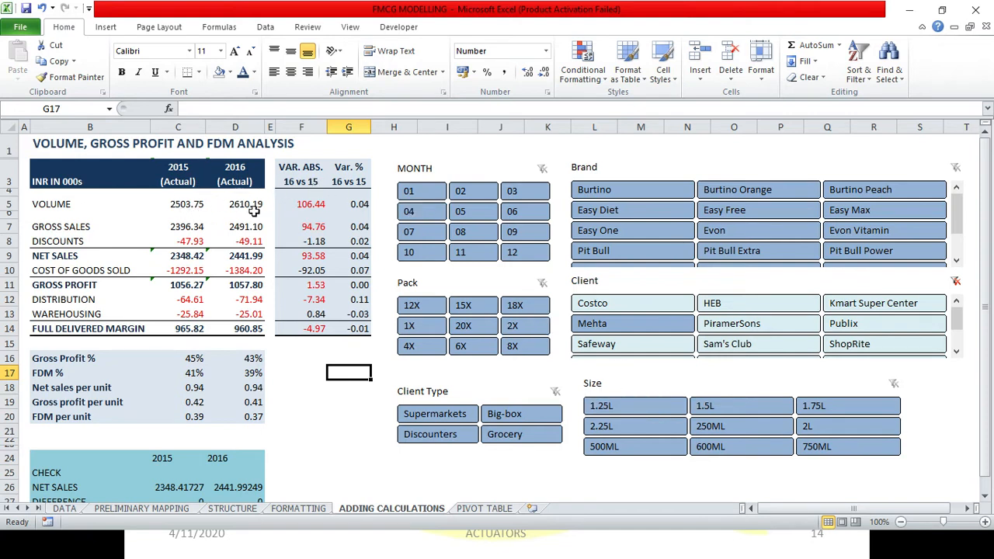
mouse_move(651, 370)
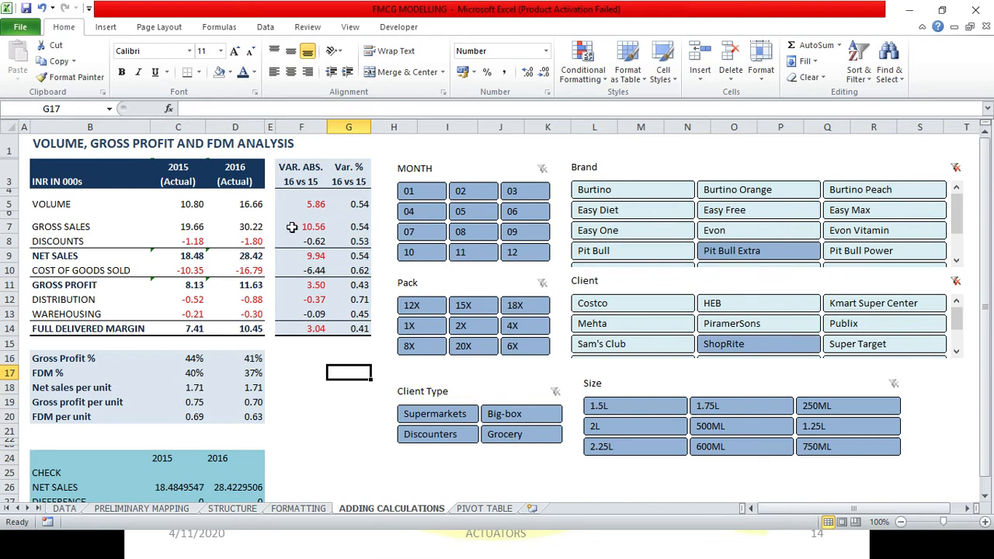
mouse_move(319, 204)
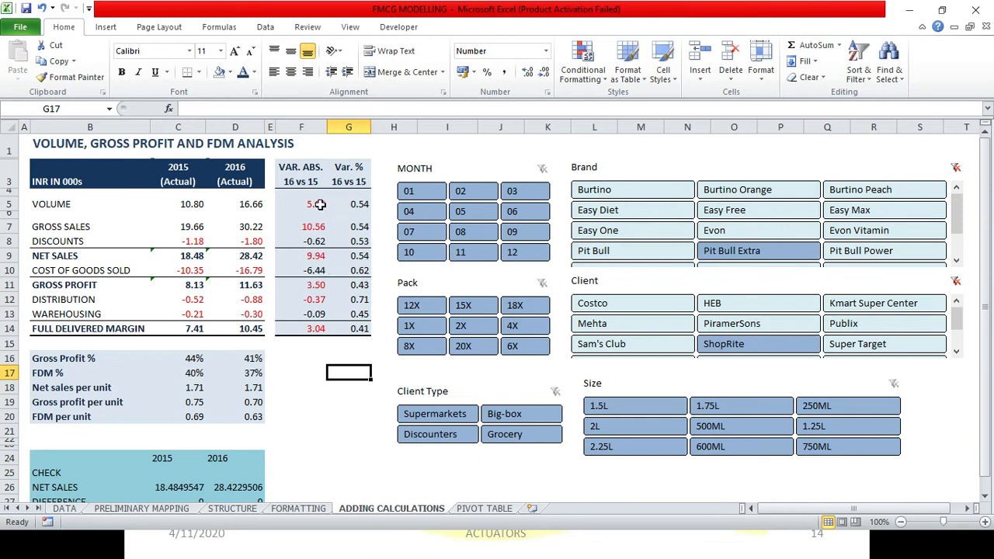
Format F5:F14 as two-decimal numbers with negatives shown in red with a minus sign.
drag(302, 204, 301, 327)
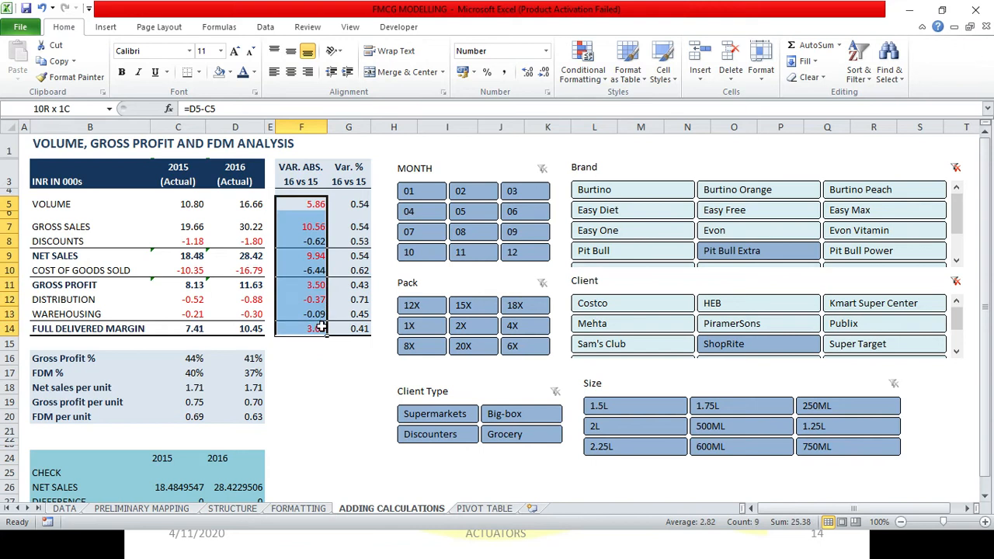
click(301, 203)
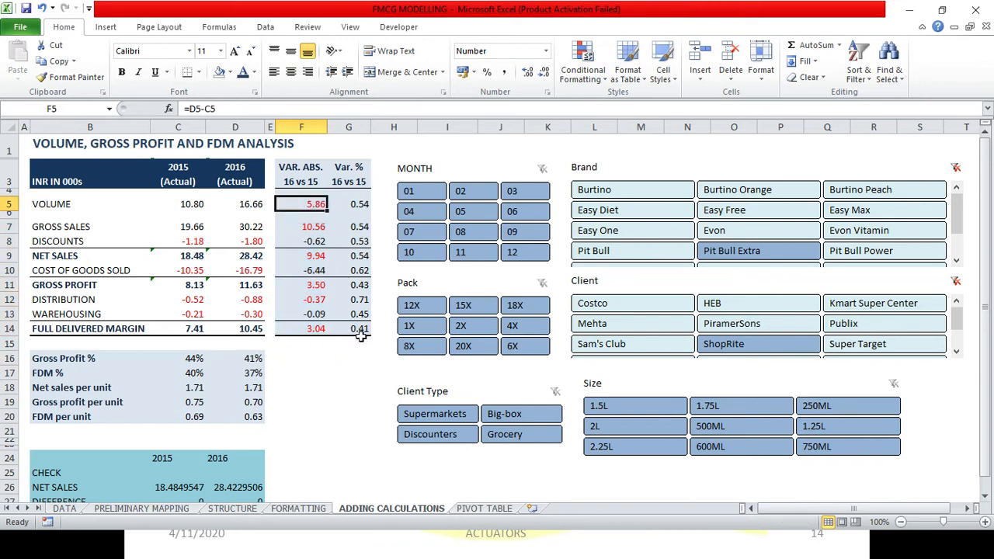
mouse_move(340, 315)
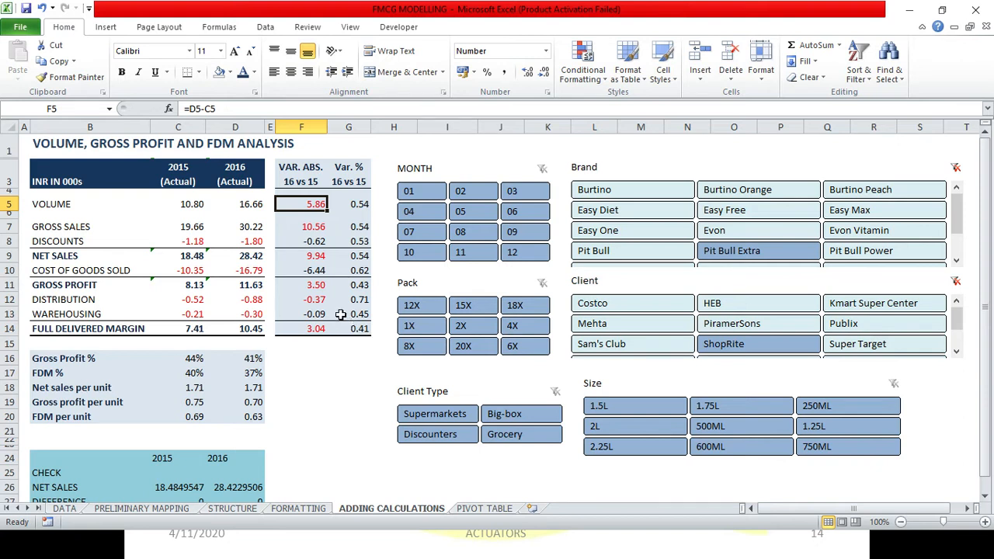
drag(300, 203, 301, 299)
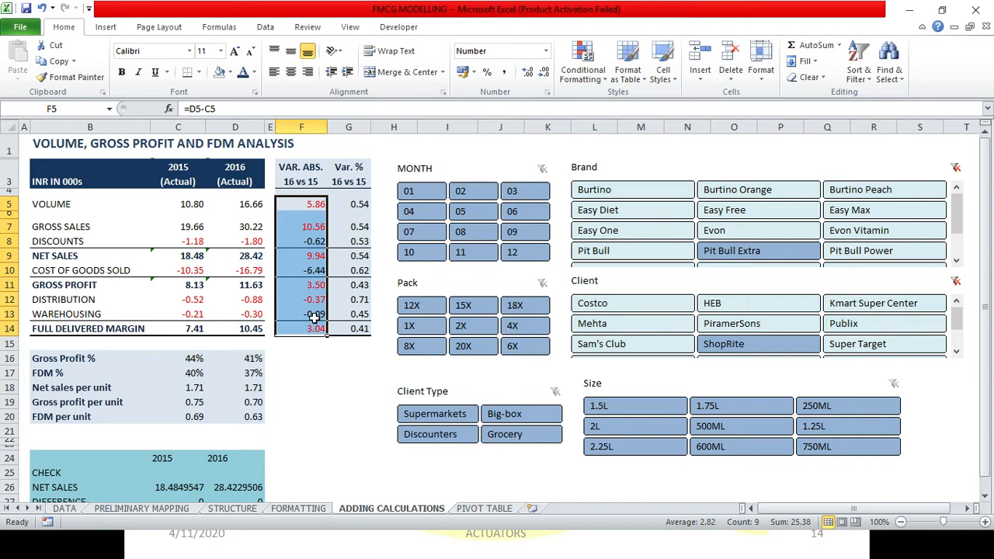
mouse_move(292, 296)
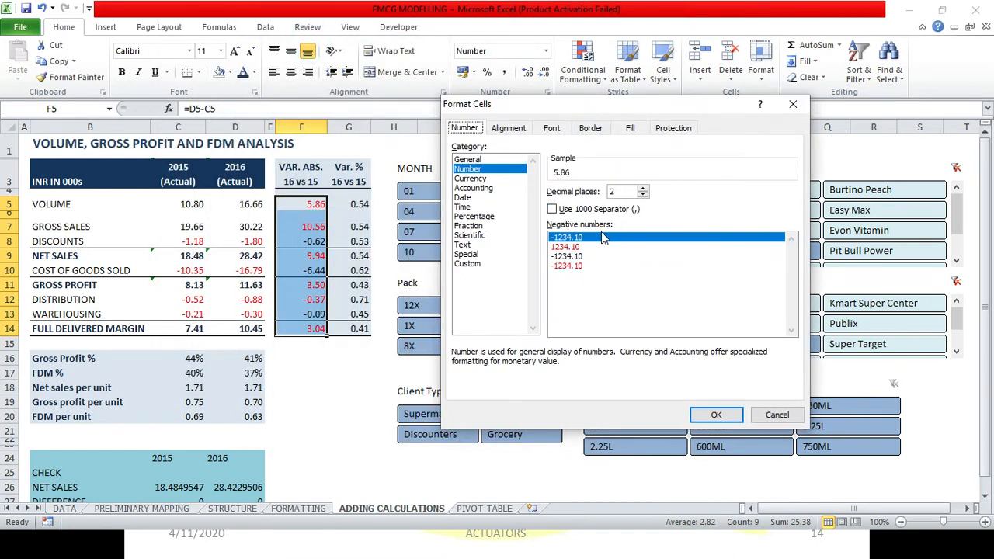
mouse_move(586, 237)
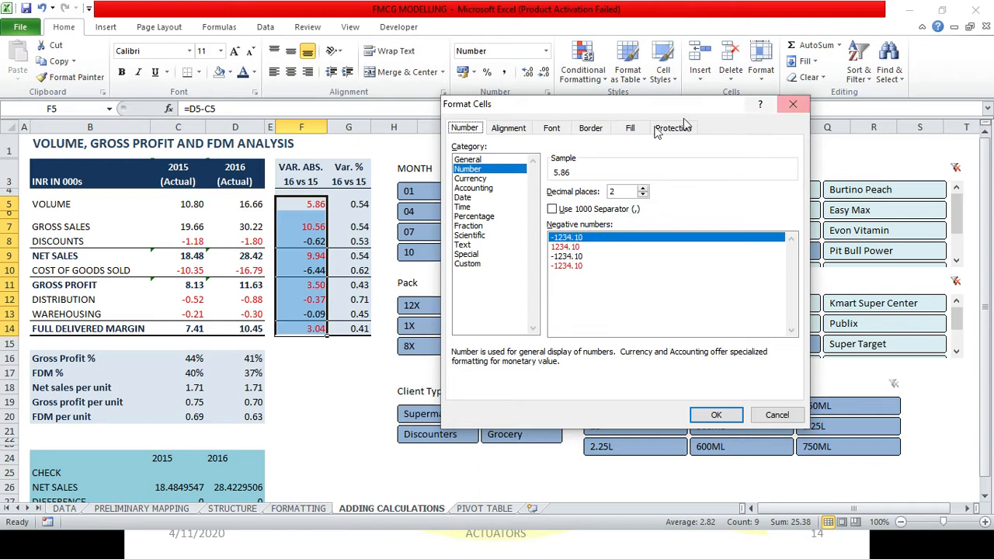
click(552, 128)
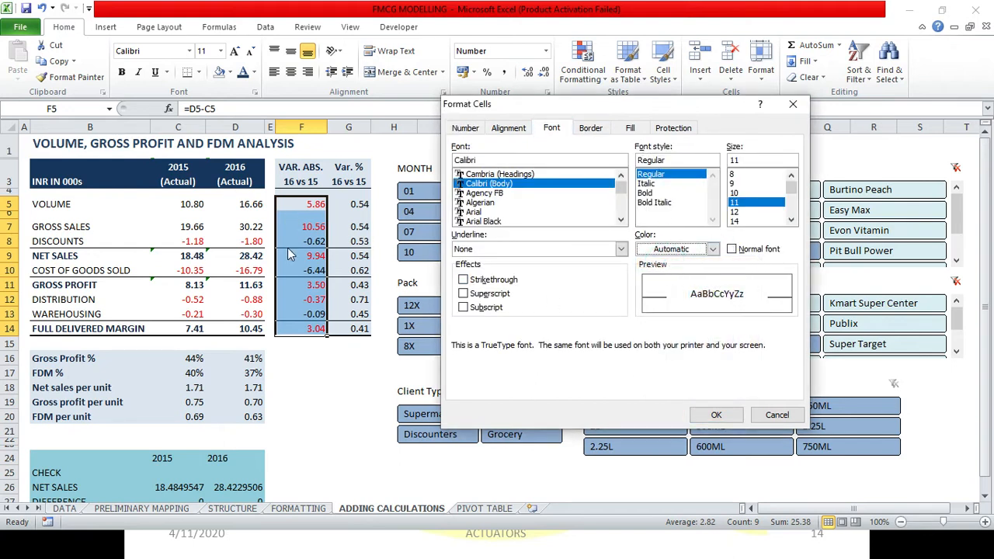
click(465, 127)
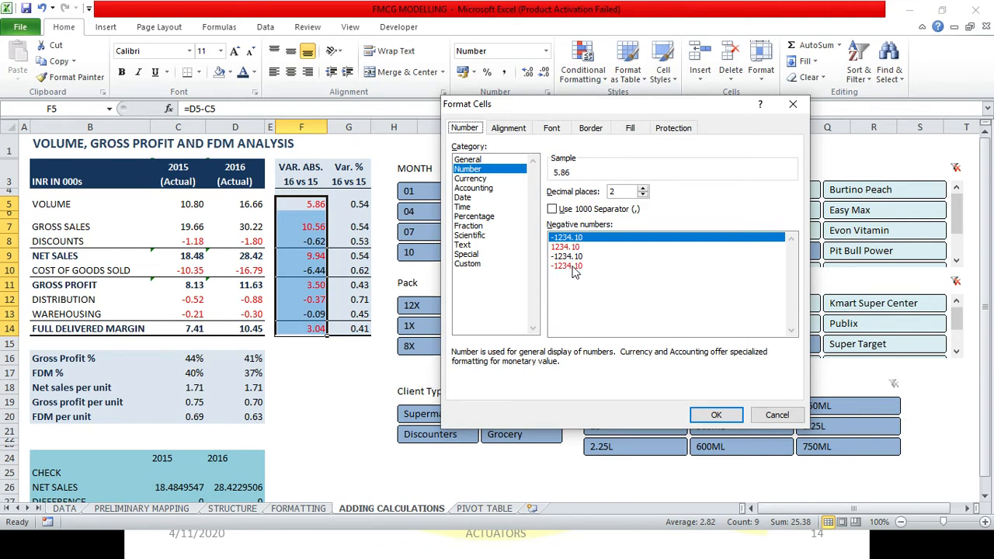
click(567, 265)
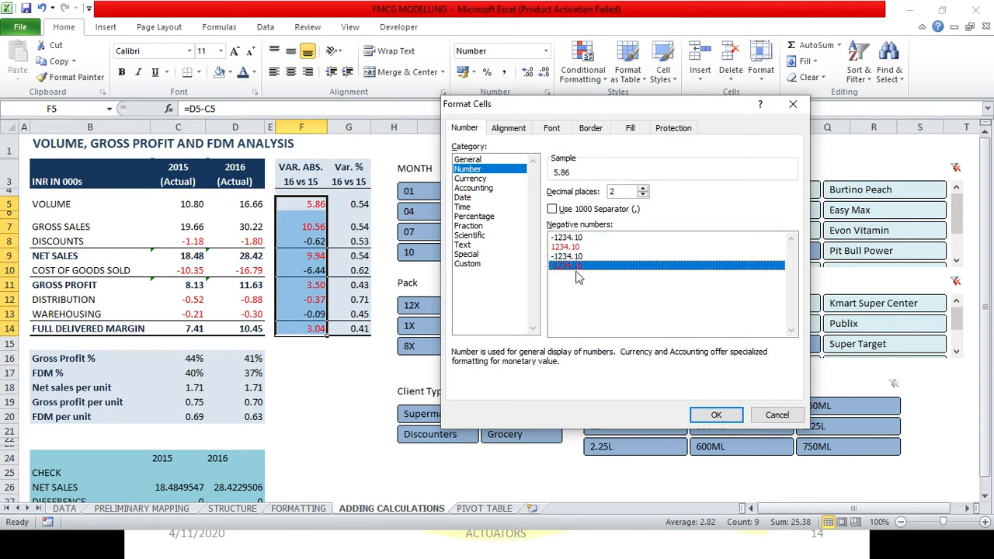
mouse_move(498, 178)
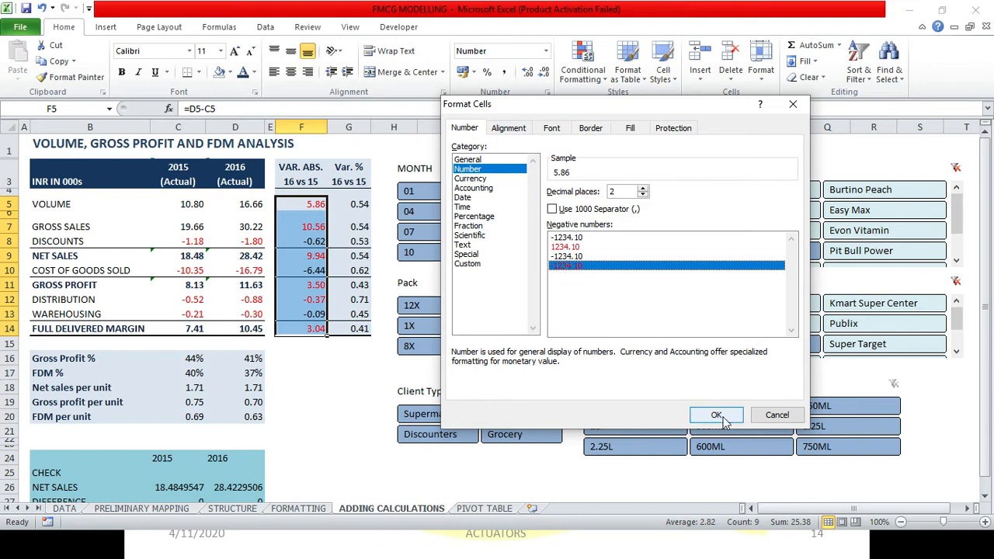
click(716, 415)
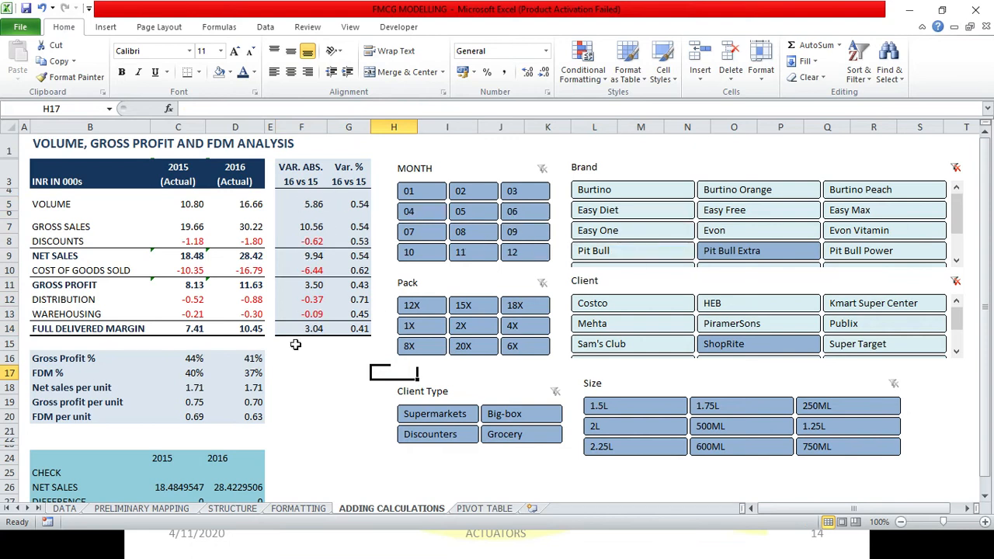
mouse_move(325, 276)
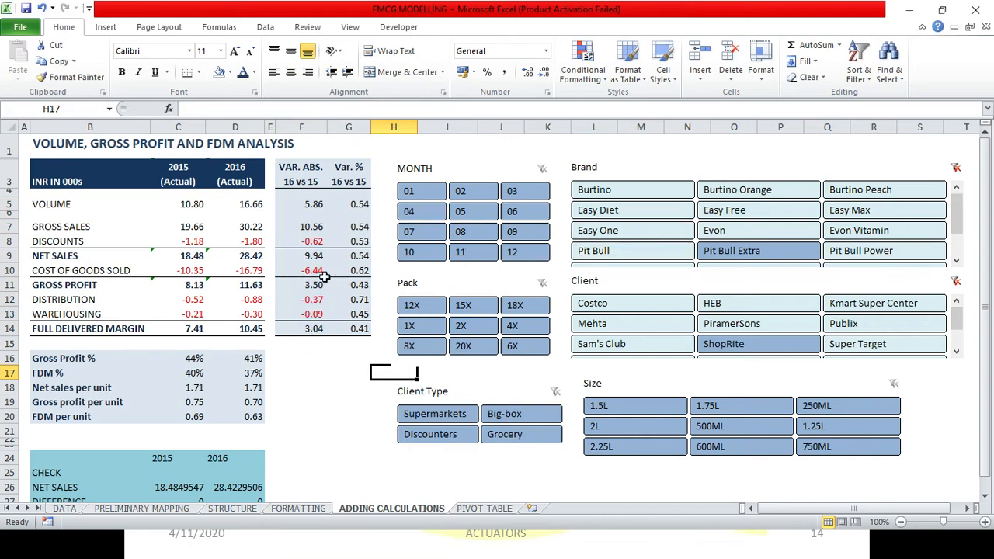
mouse_move(310, 276)
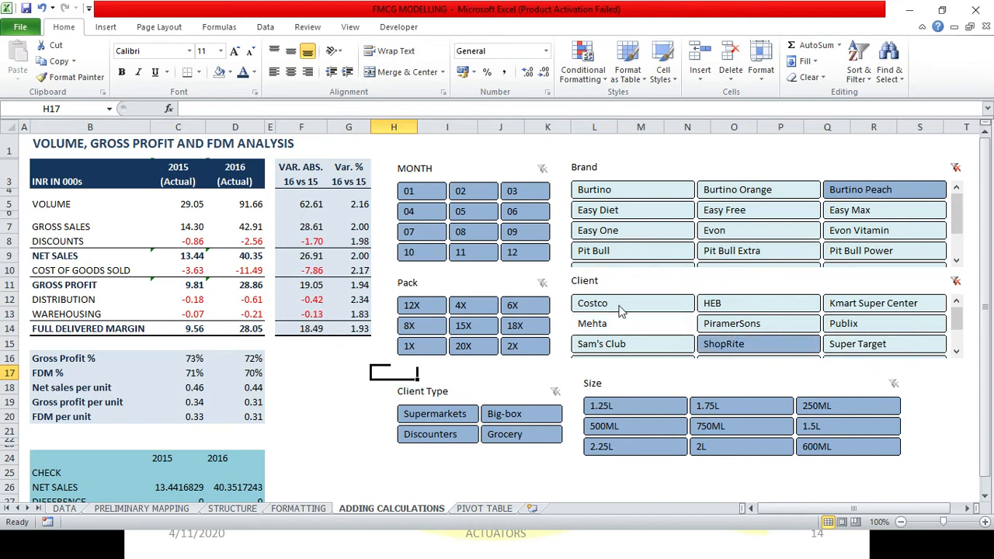
Filter the dashboard to Costco, several brands, 1X pack and 1.25L size: volume 37.21 vs 50.34.
click(632, 303)
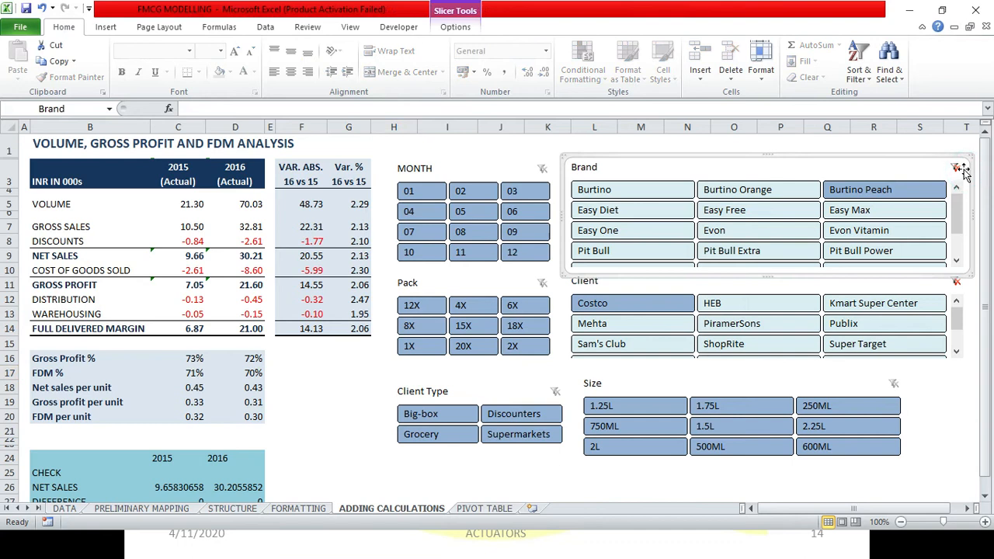
click(632, 189)
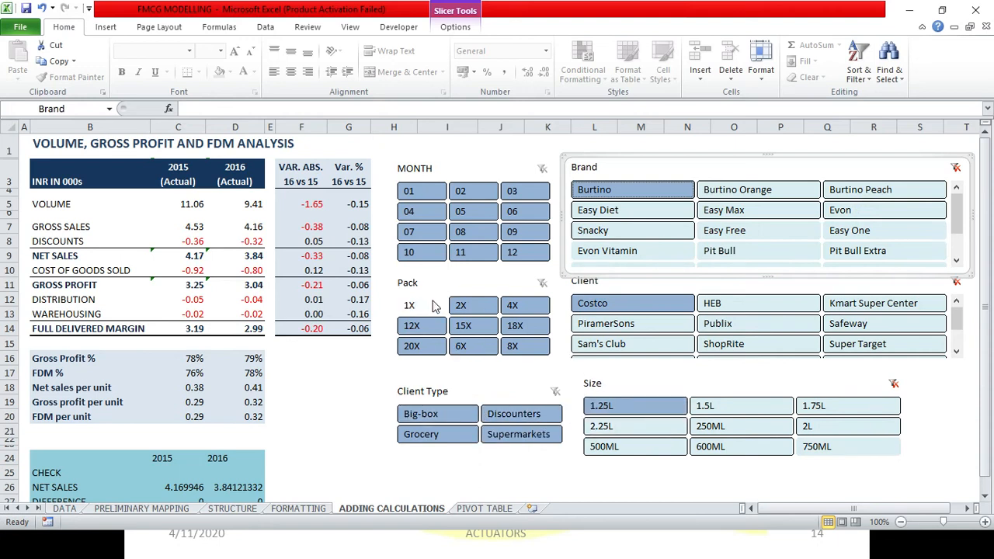
click(409, 305)
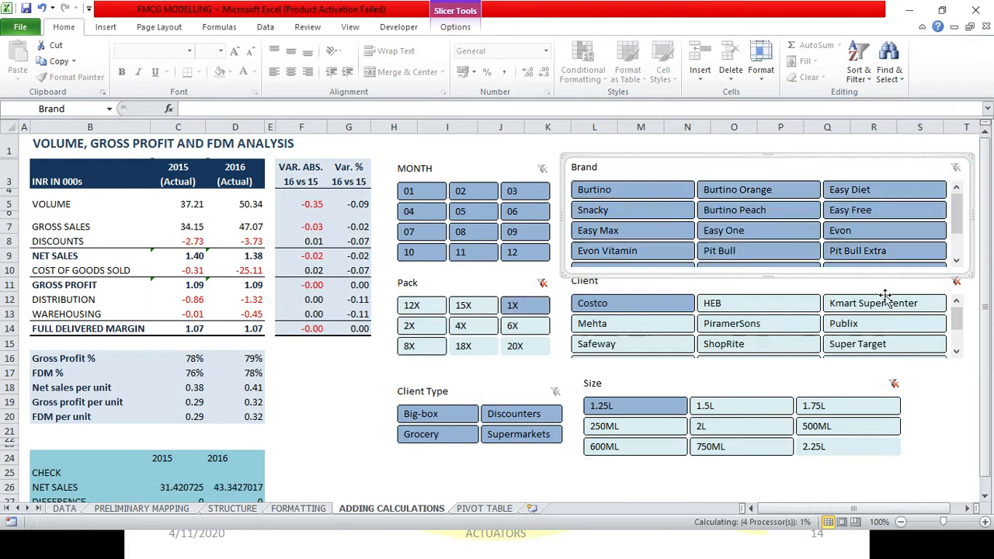
click(957, 281)
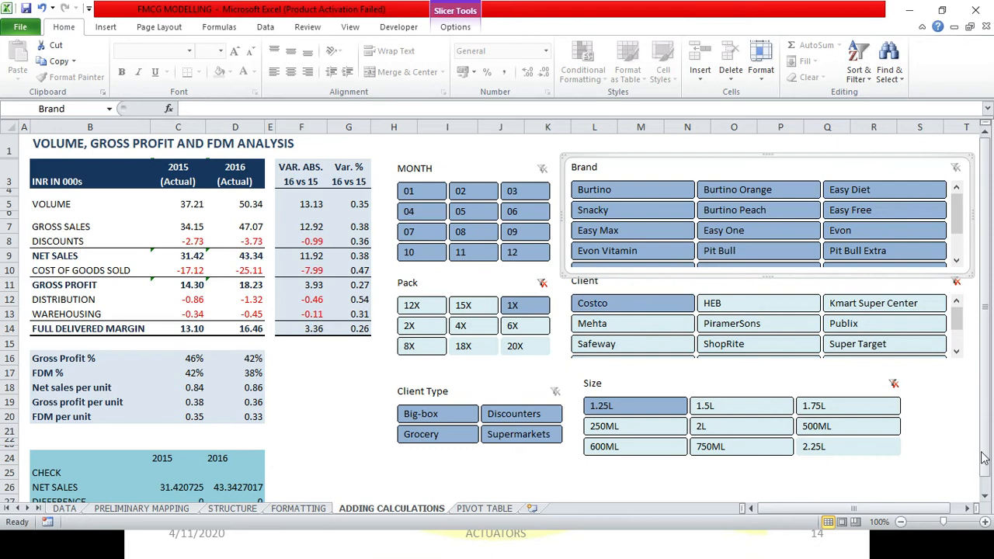
click(920, 416)
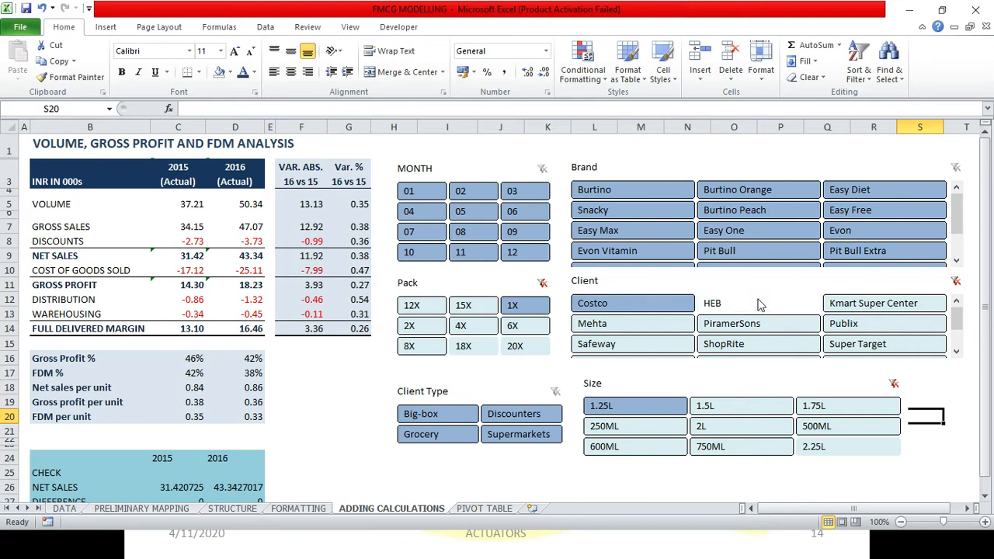
mouse_move(759, 314)
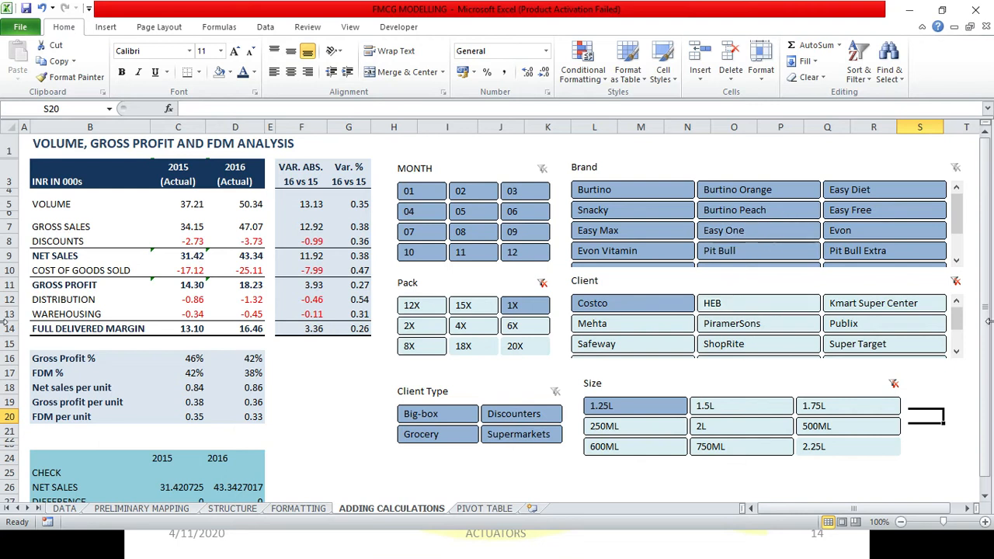
mouse_move(359, 226)
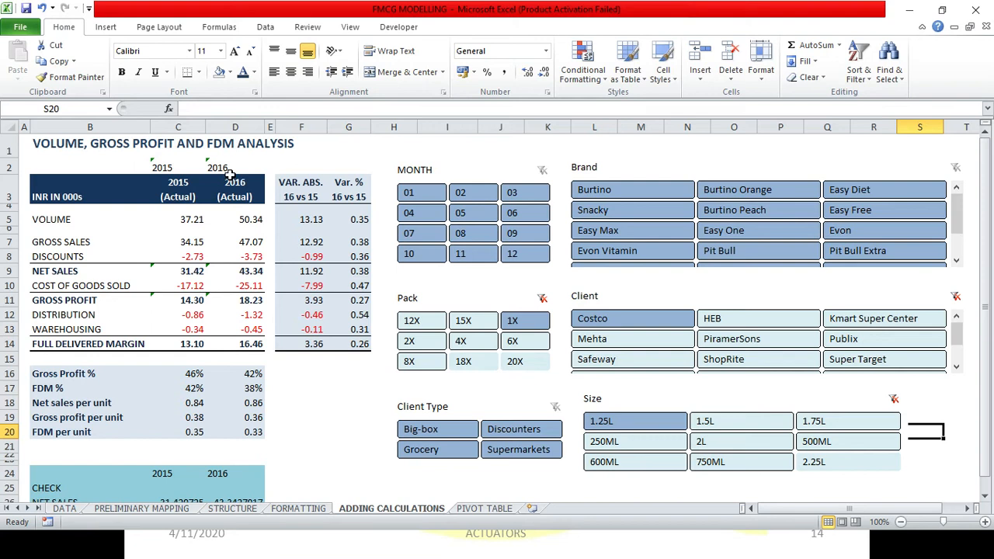
Select the 2016 (Actual) header cell with row 2's year labels visible.
click(235, 190)
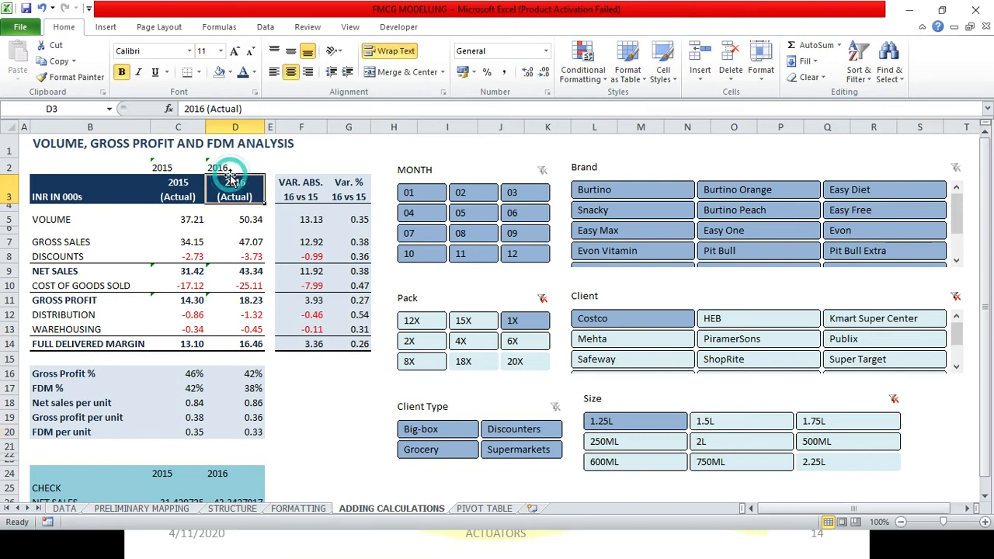
click(235, 167)
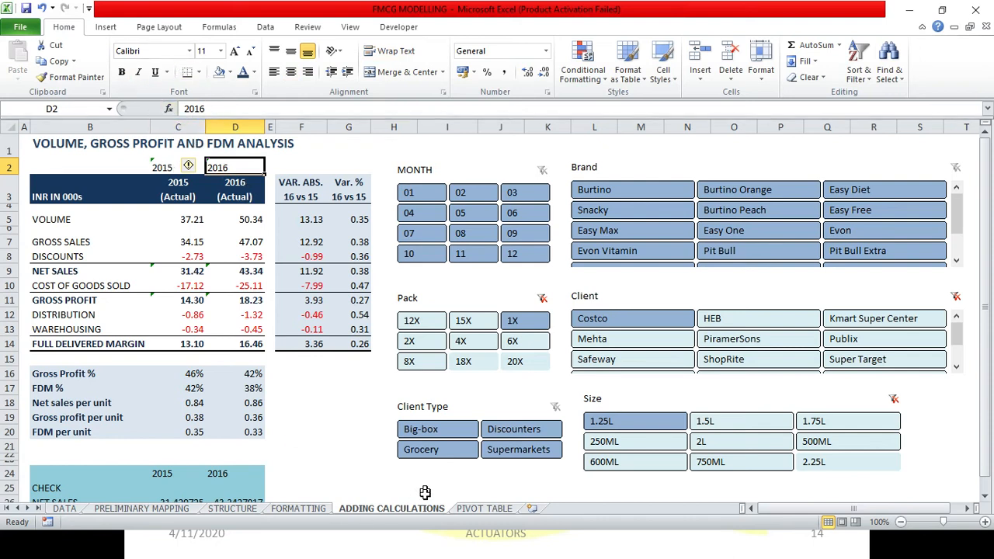
mouse_move(149, 87)
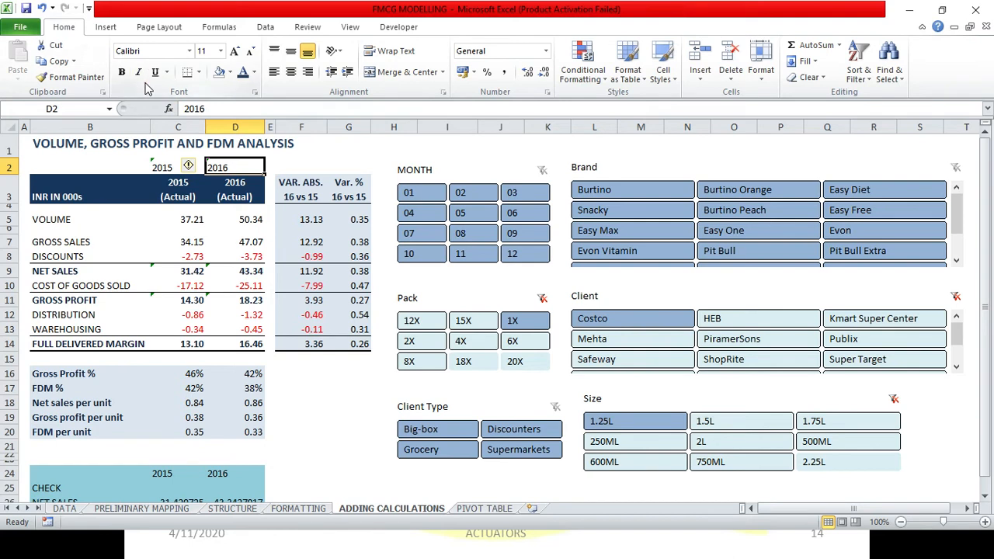
mouse_move(257, 185)
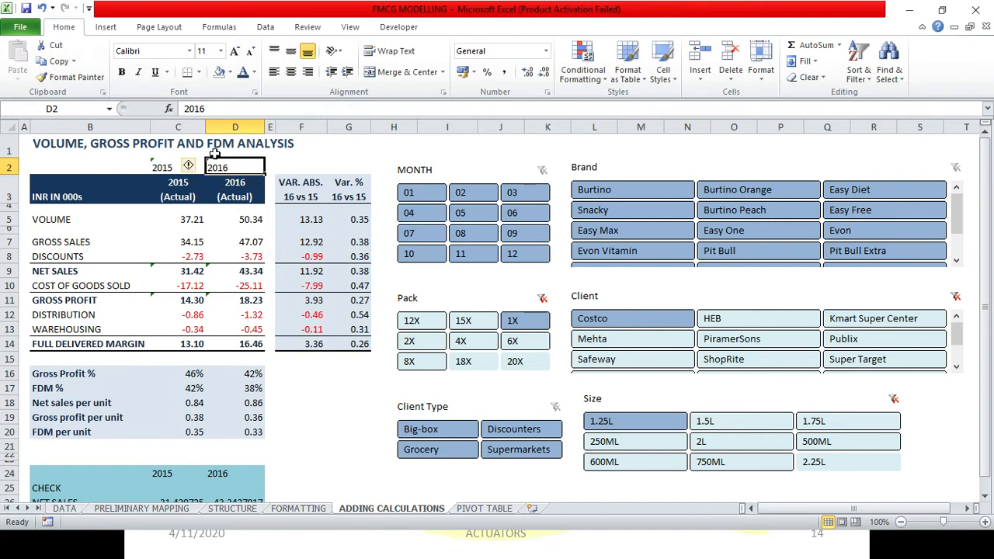
mouse_move(213, 148)
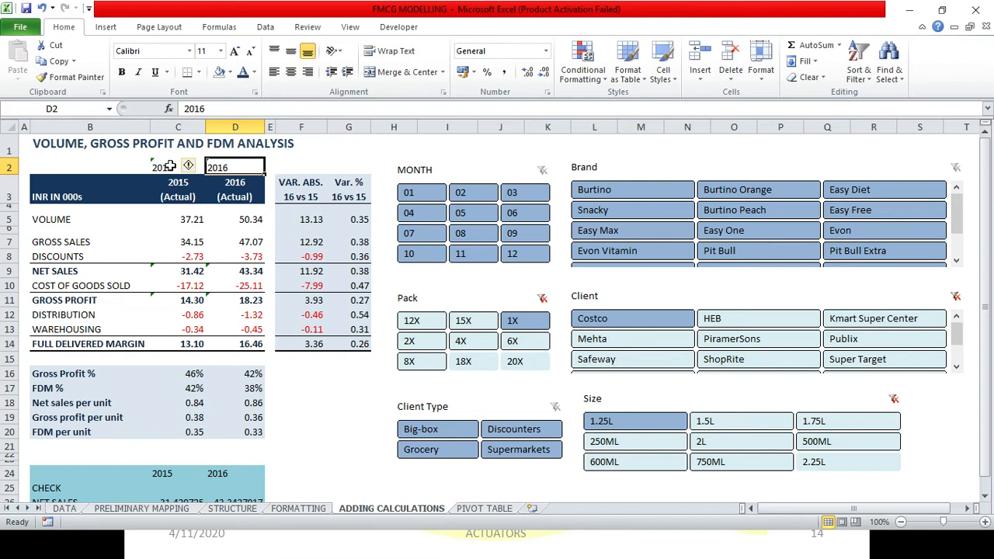
click(177, 167)
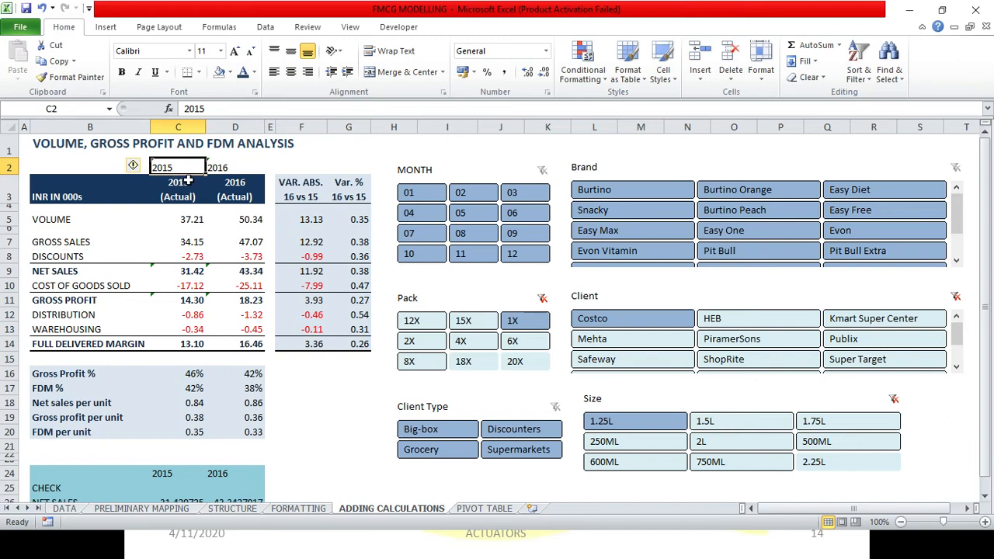
mouse_move(422, 213)
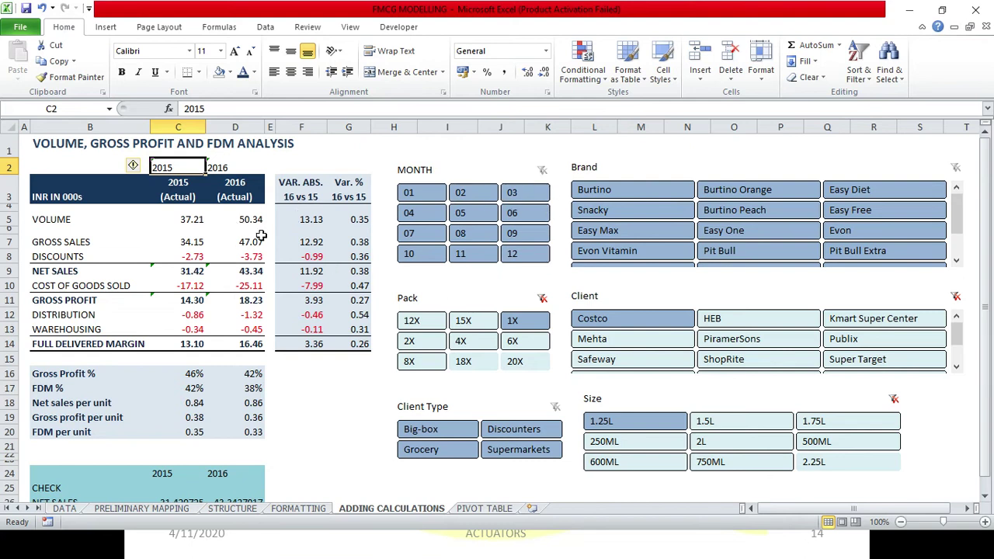
drag(12, 167, 12, 168)
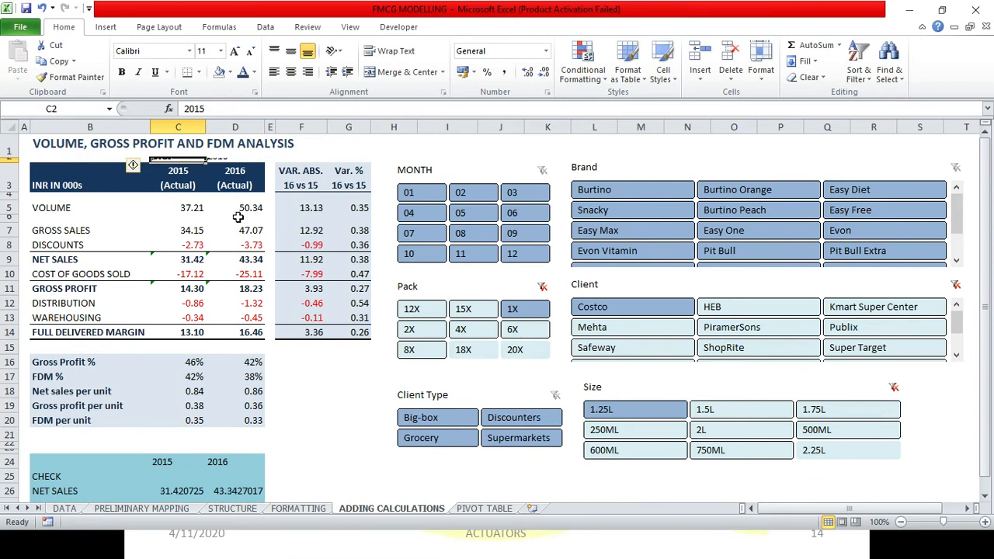
Hide row 2 completely by collapsing its height, then deselect the rows.
click(301, 376)
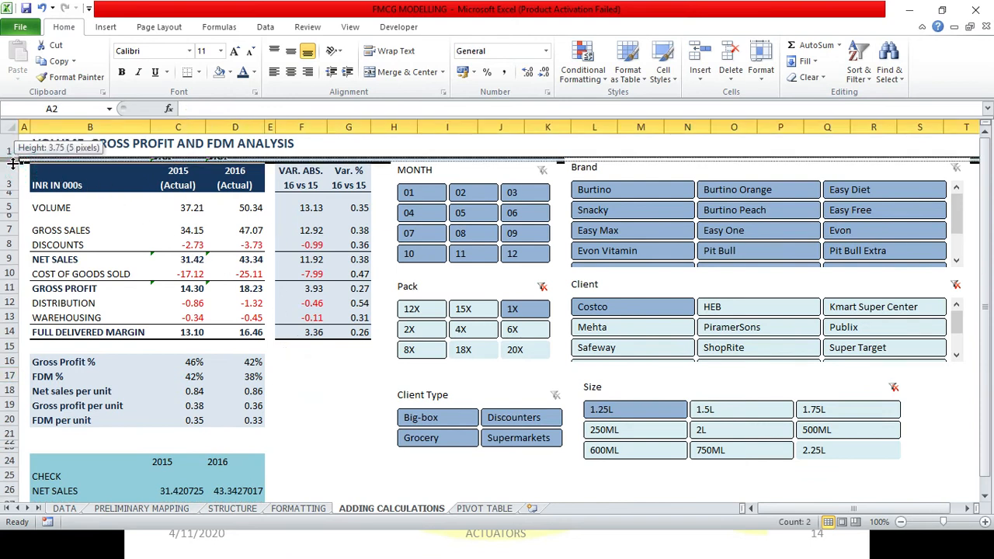
drag(12, 163, 13, 161)
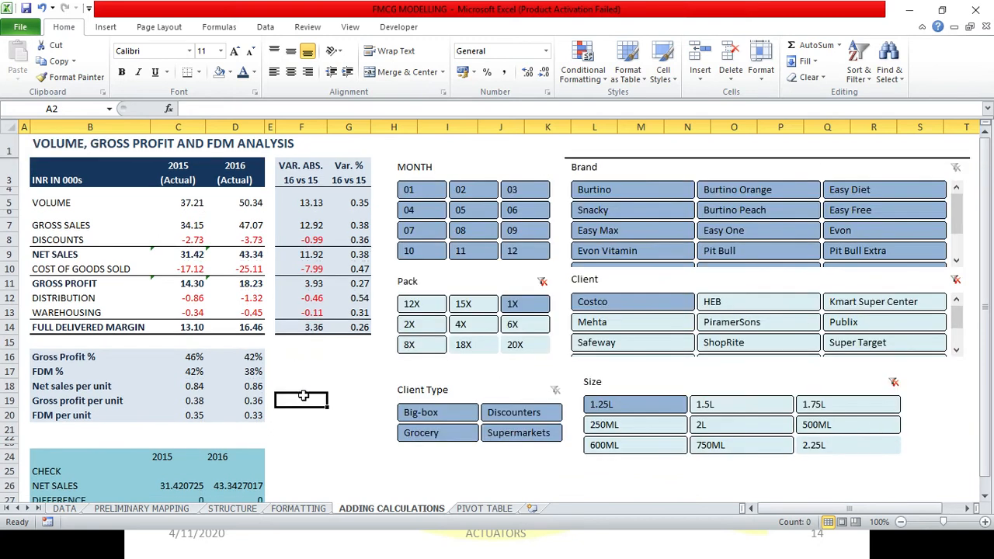
click(301, 400)
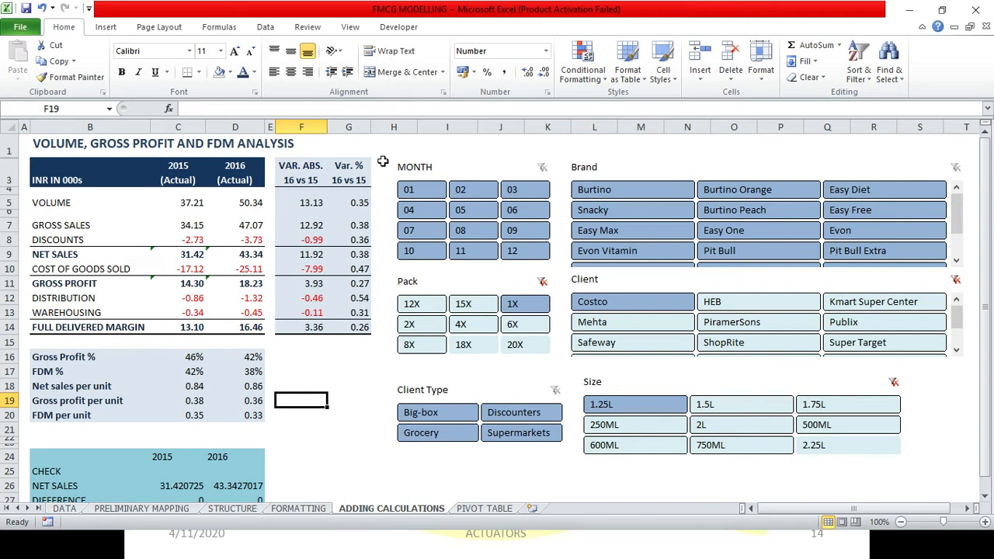
mouse_move(323, 216)
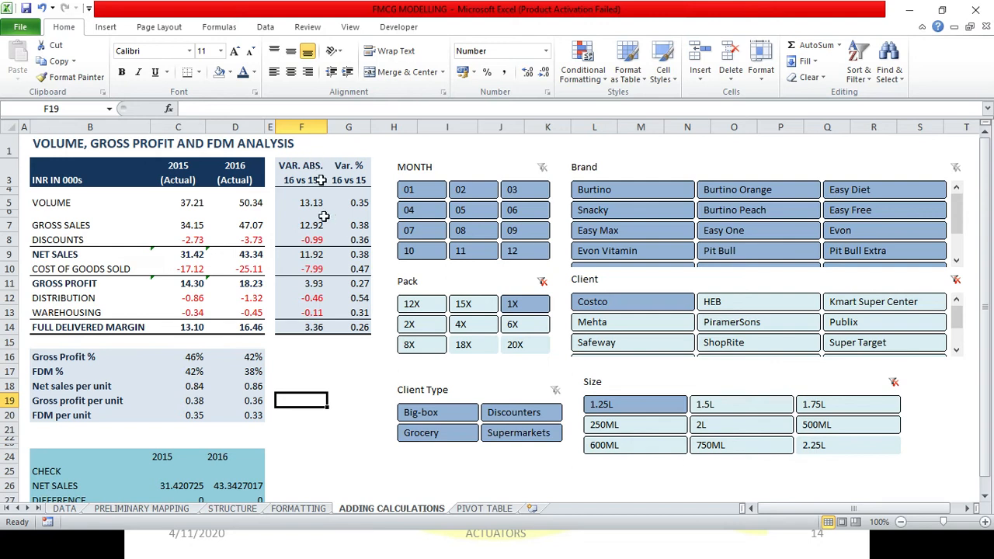
mouse_move(359, 328)
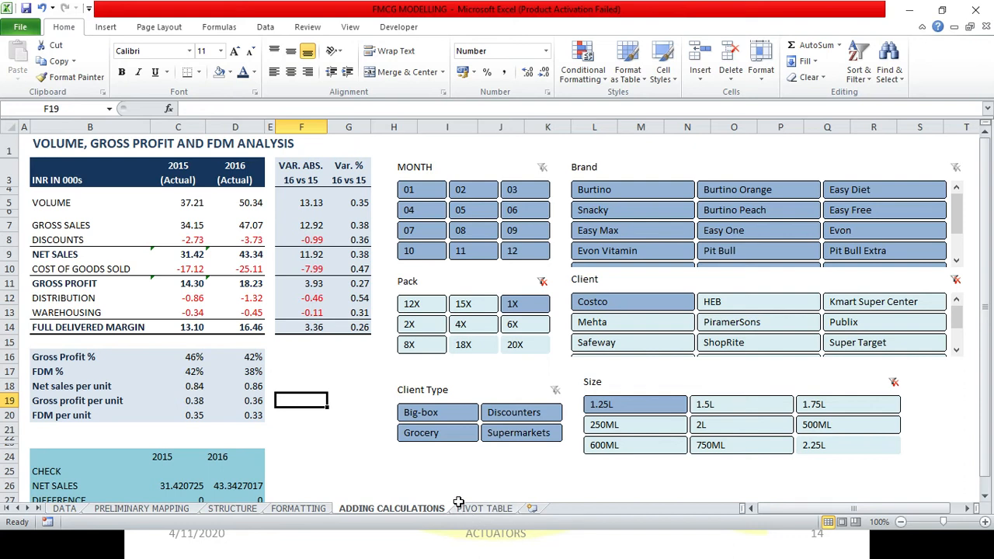
mouse_move(463, 509)
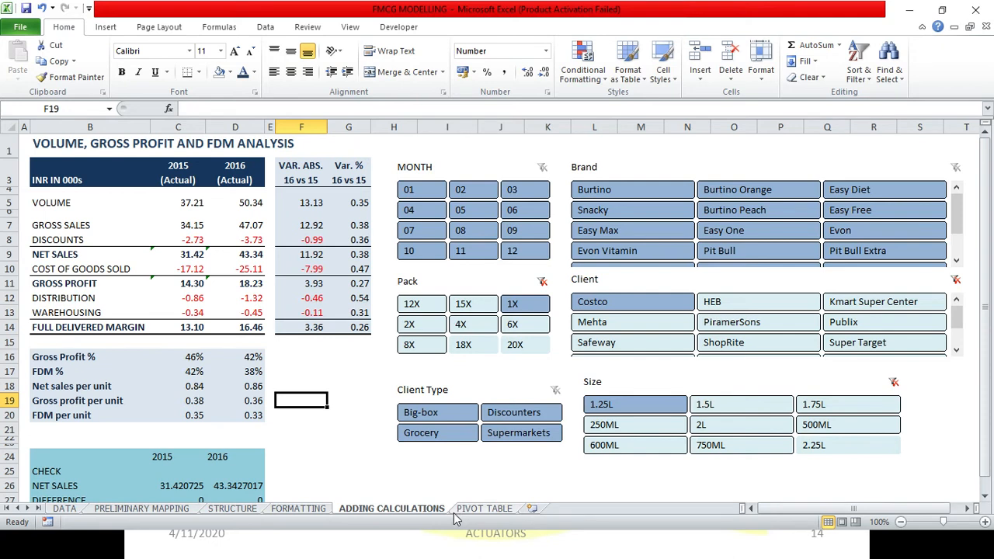
mouse_move(457, 533)
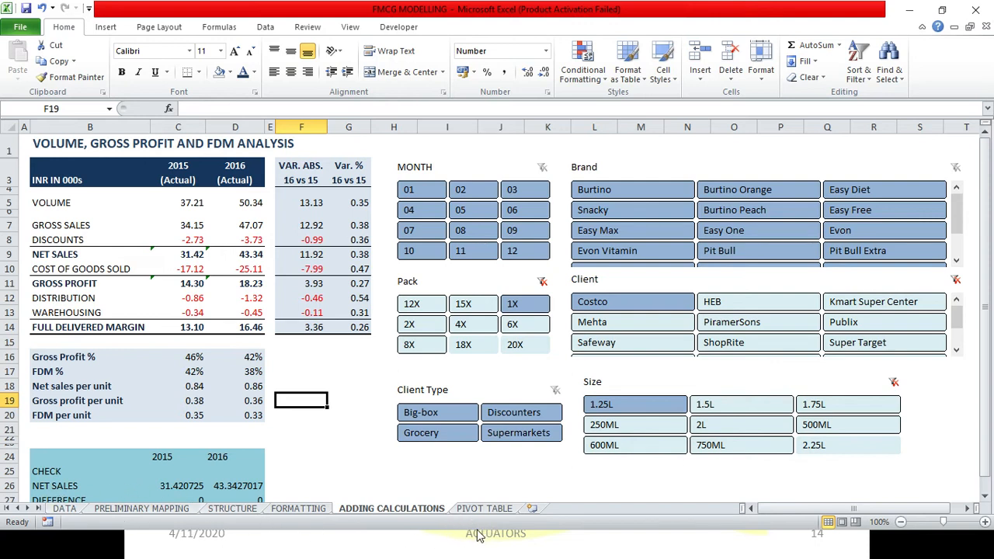
mouse_move(462, 533)
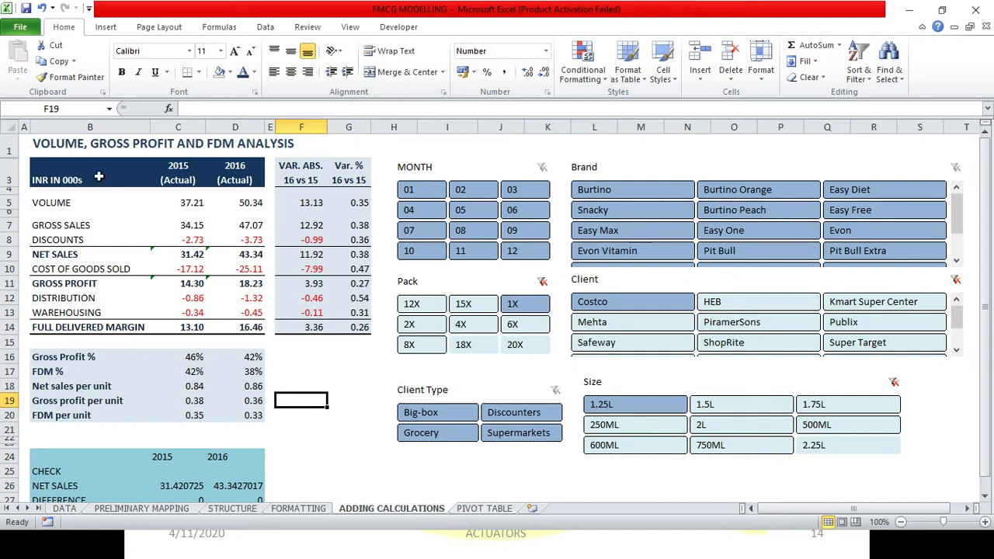
mouse_move(138, 327)
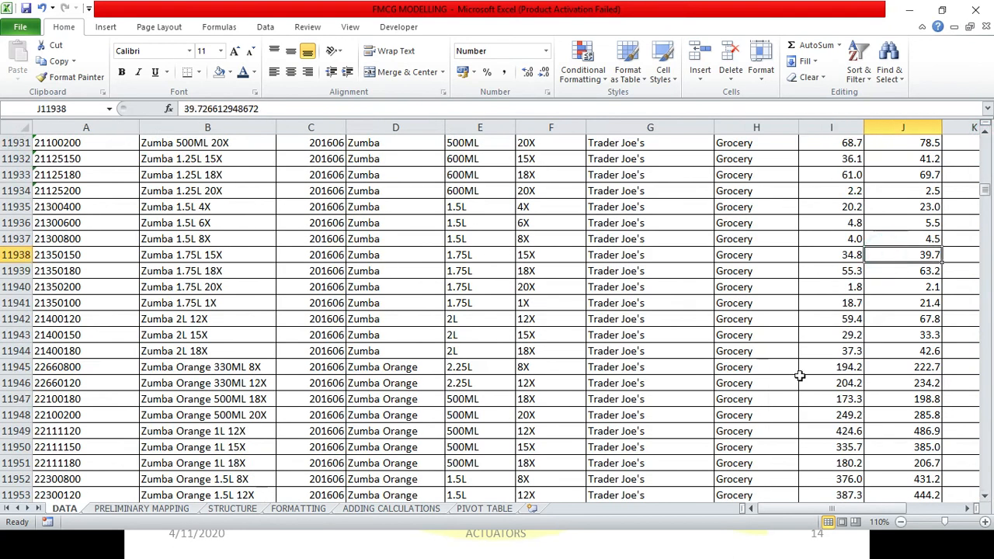
Return the DATA sheet to the top of the table after checking the Volume cell in row 3608.
key(ctrl+Home)
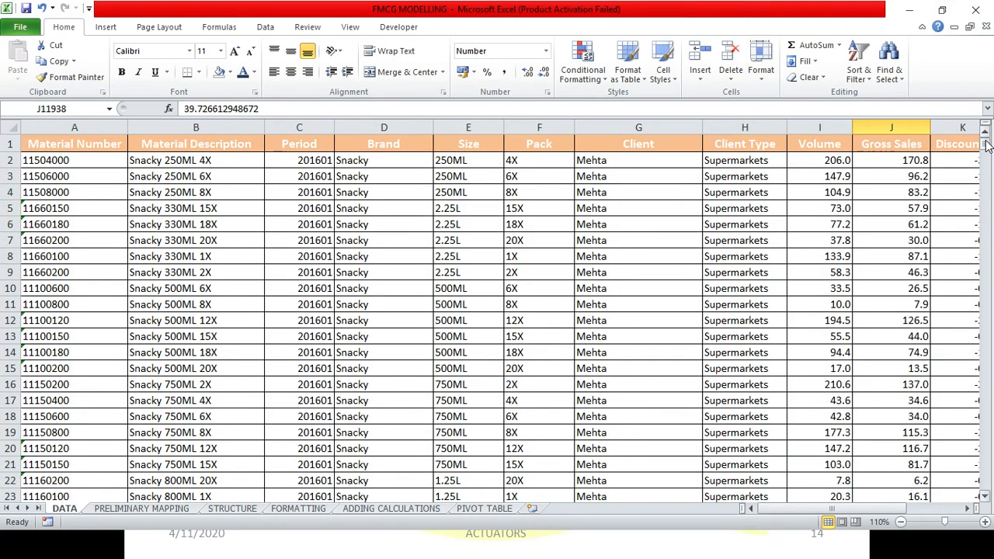
scroll(down, 3)
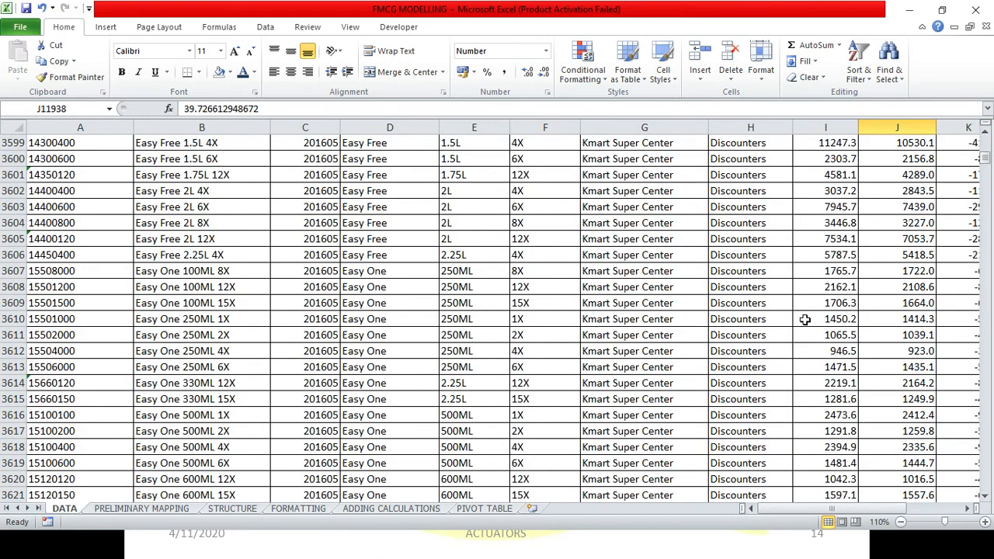
click(826, 287)
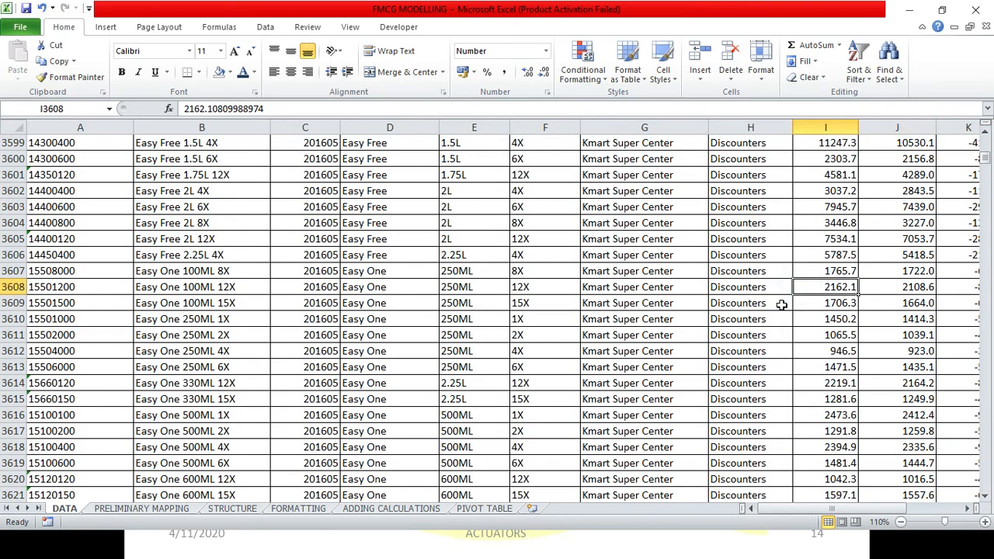
scroll(up, 3)
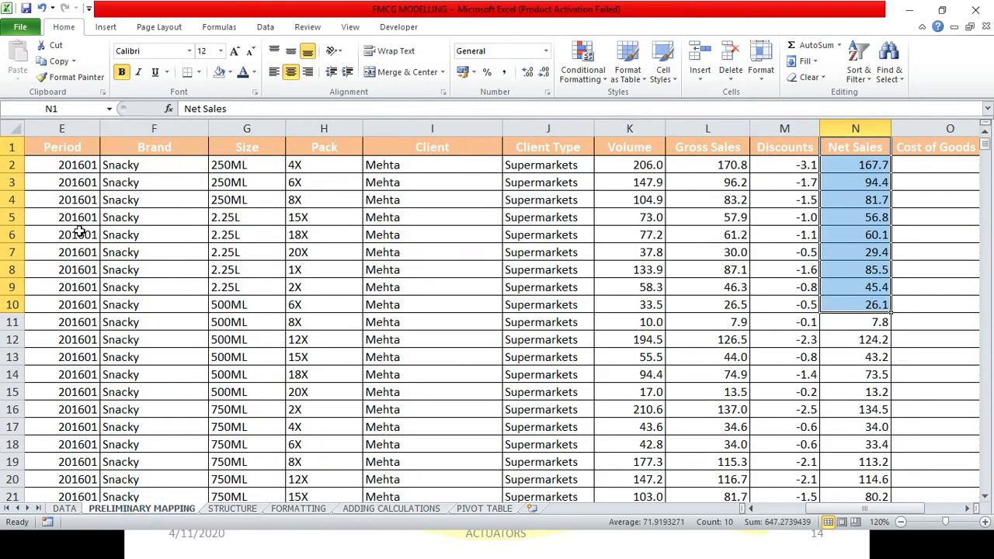
mouse_move(783, 441)
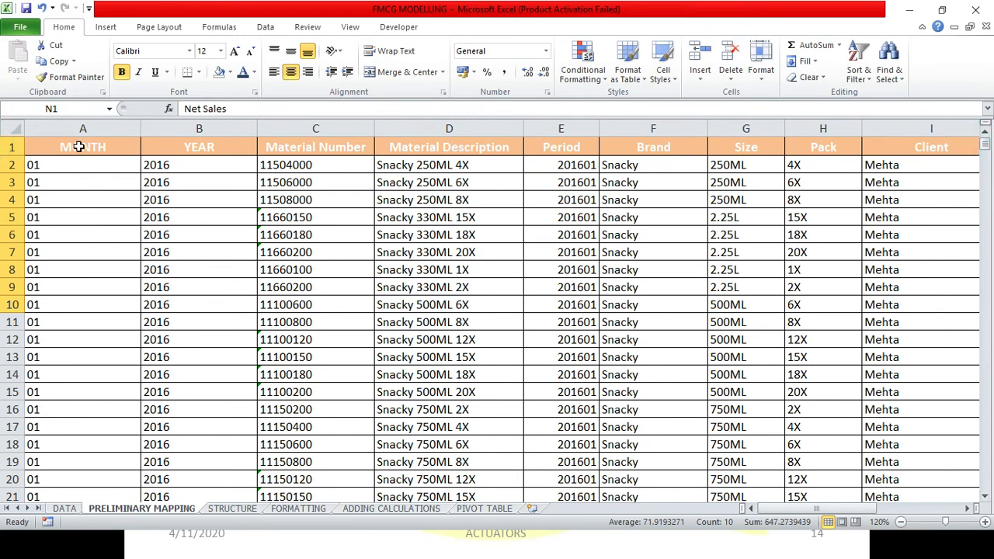
Leave the FORMATTING sheet at cell A1 and go back to the ADDING CALCULATIONS dashboard.
click(231, 508)
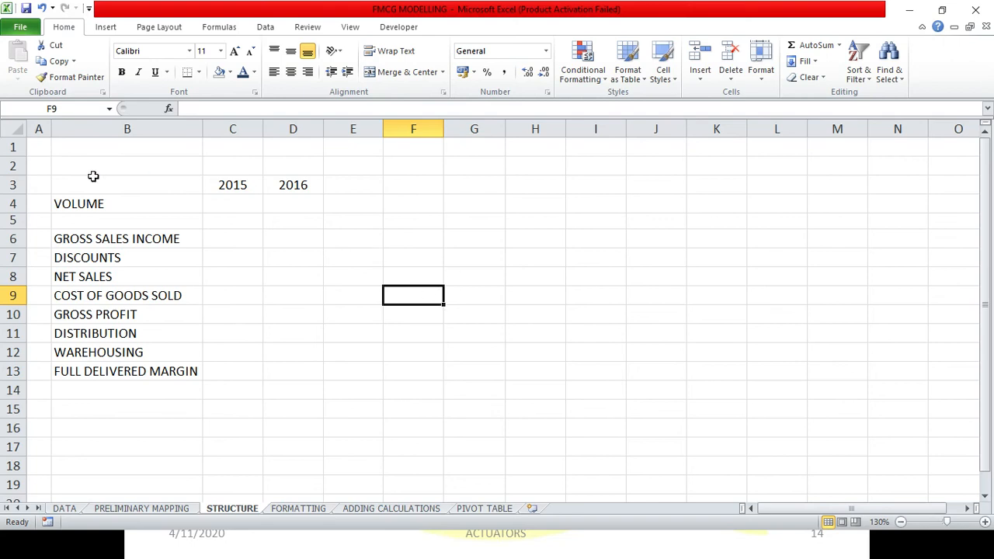
click(297, 508)
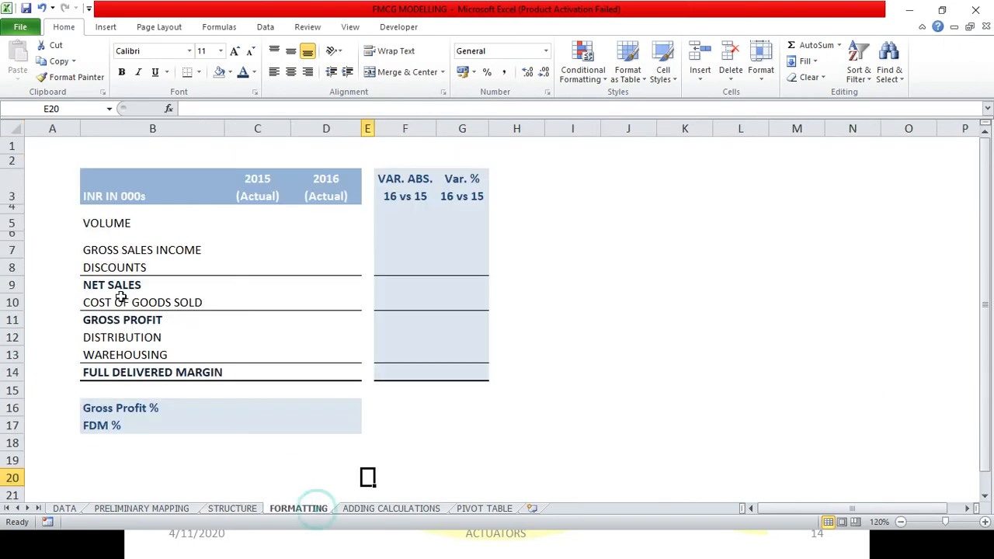
click(52, 145)
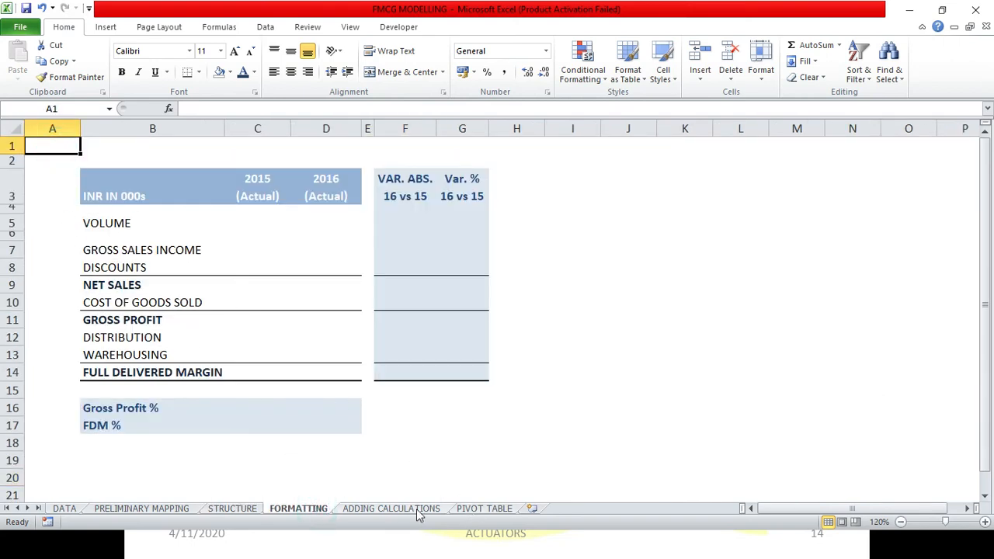
click(392, 508)
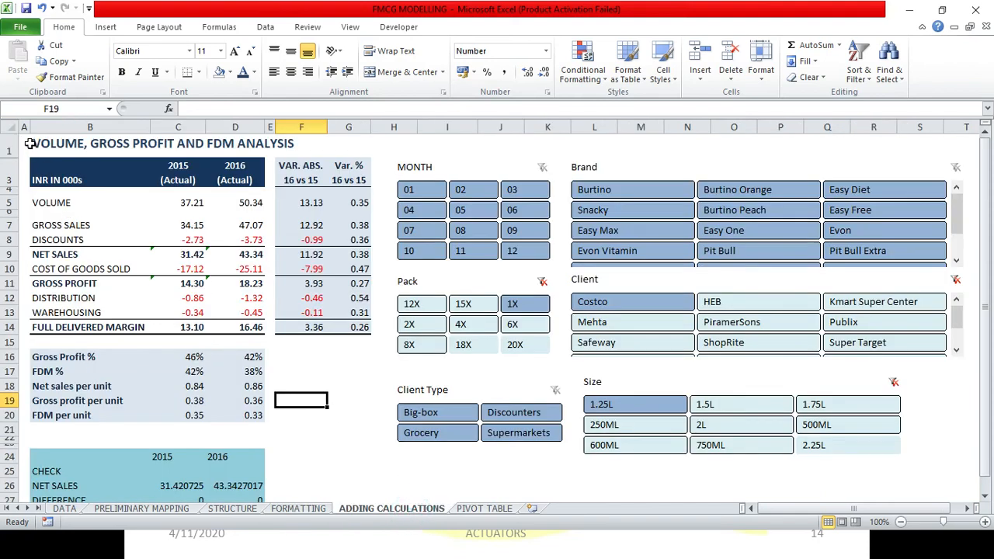
Set both the dashboard and PIVOT TABLE sheets to cell A1, ending on ADDING CALCULATIONS.
click(31, 143)
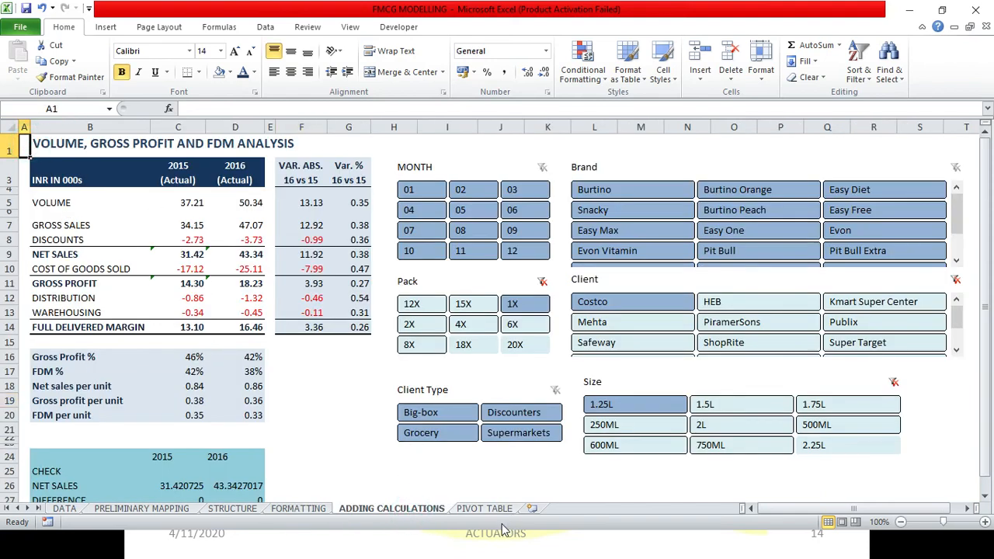
mouse_move(458, 520)
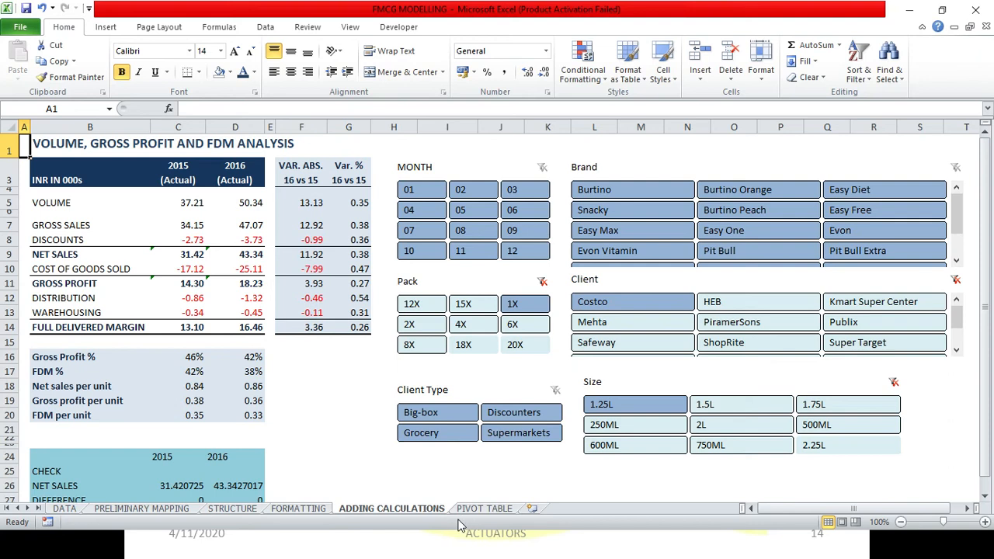
mouse_move(454, 536)
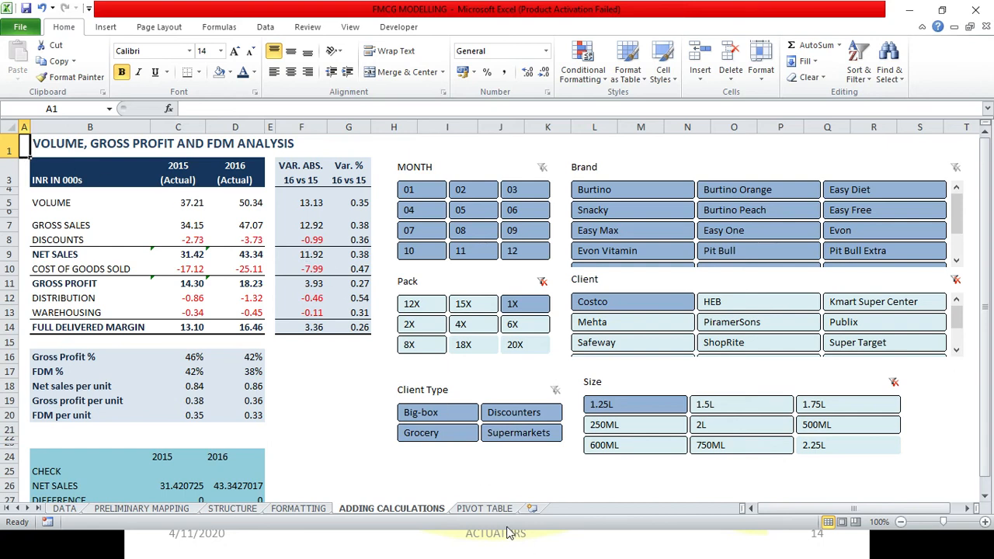
click(483, 508)
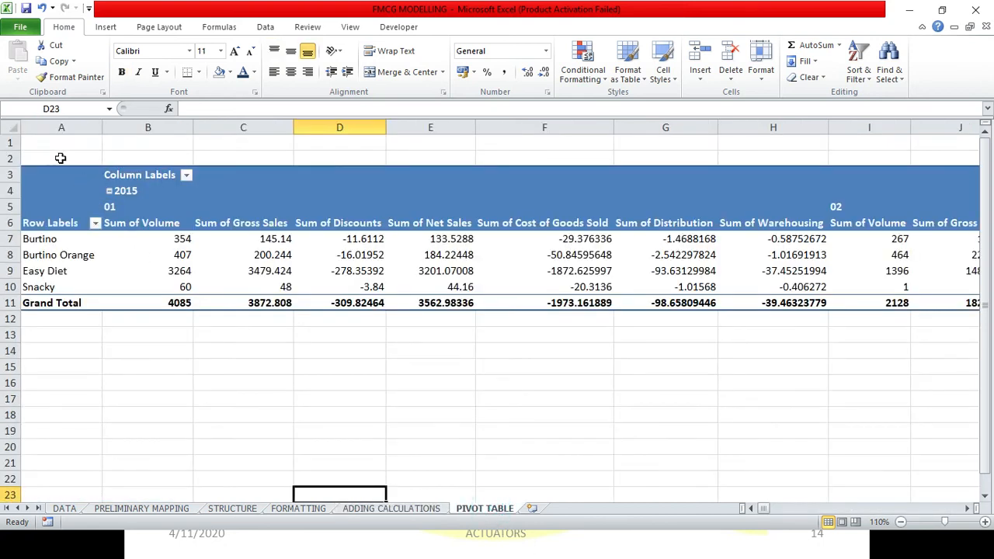
click(61, 142)
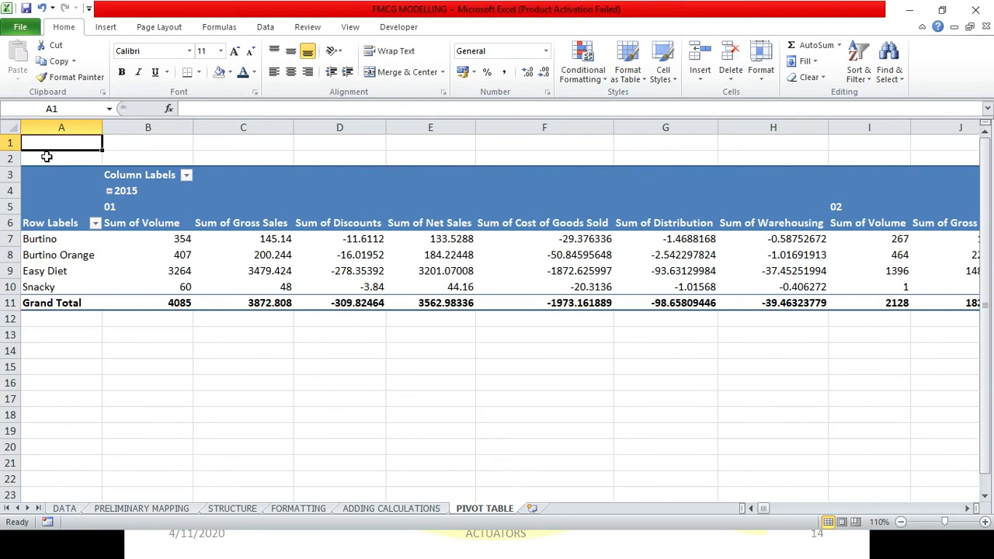
click(392, 508)
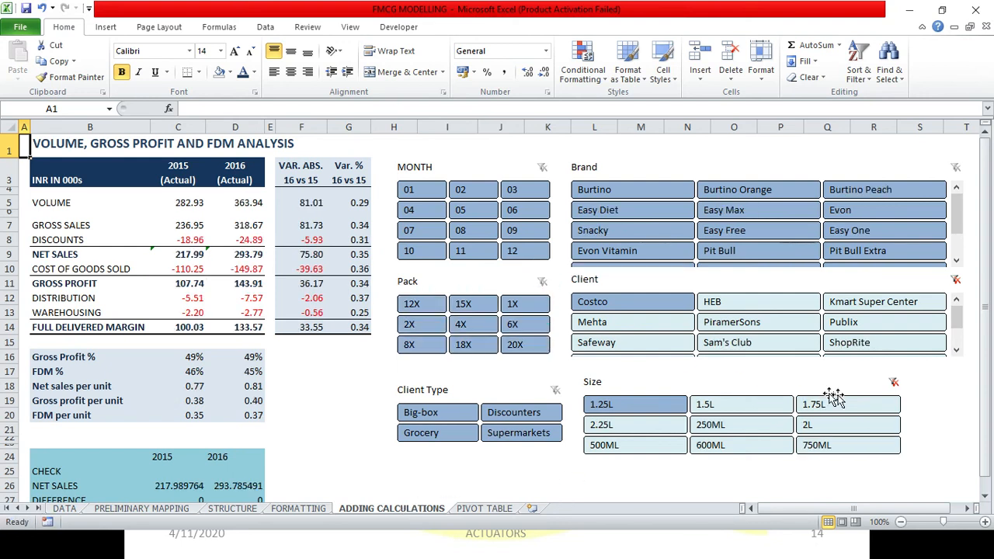
Clear the Size and Client filters (volume 59837.64 vs 55736.23) and switch to the DATA sheet.
click(956, 279)
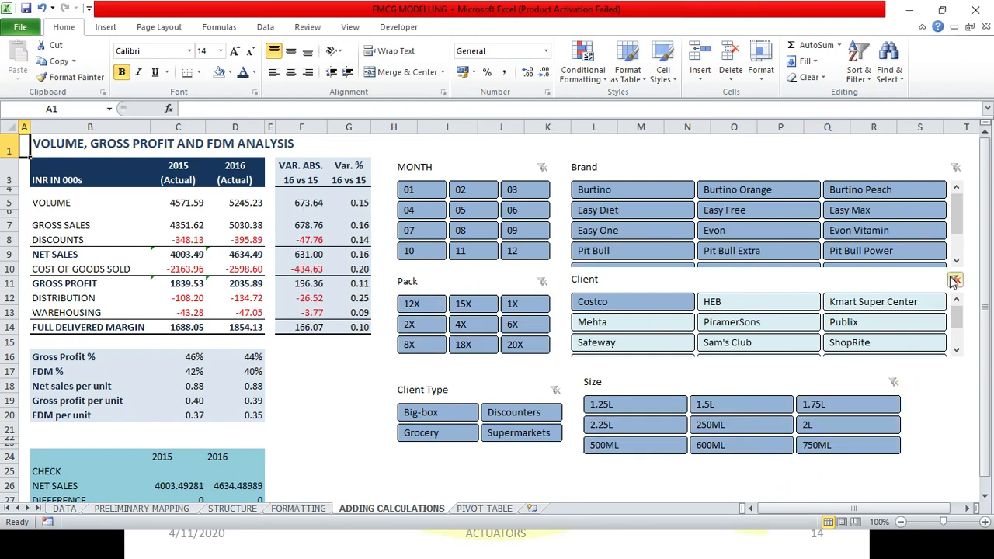
click(957, 279)
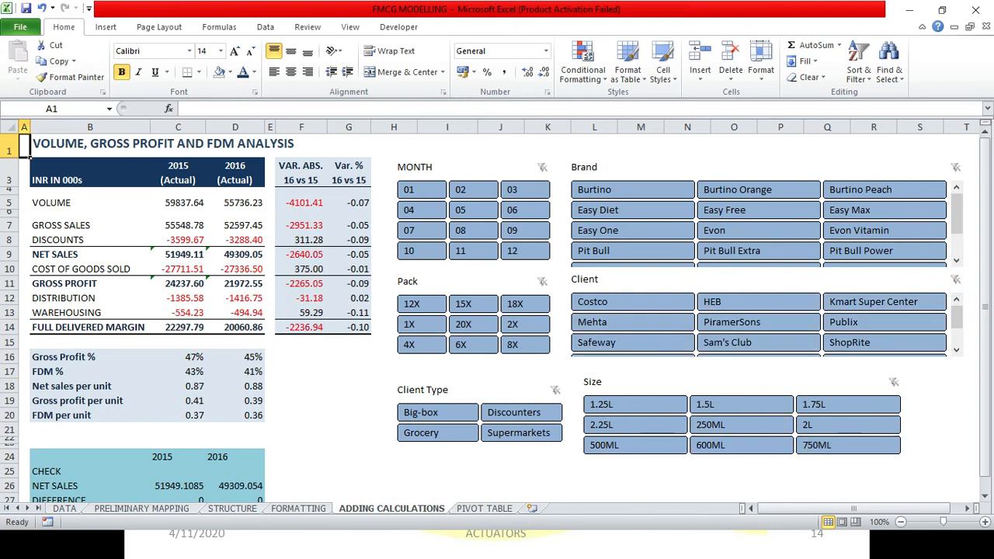
mouse_move(516, 555)
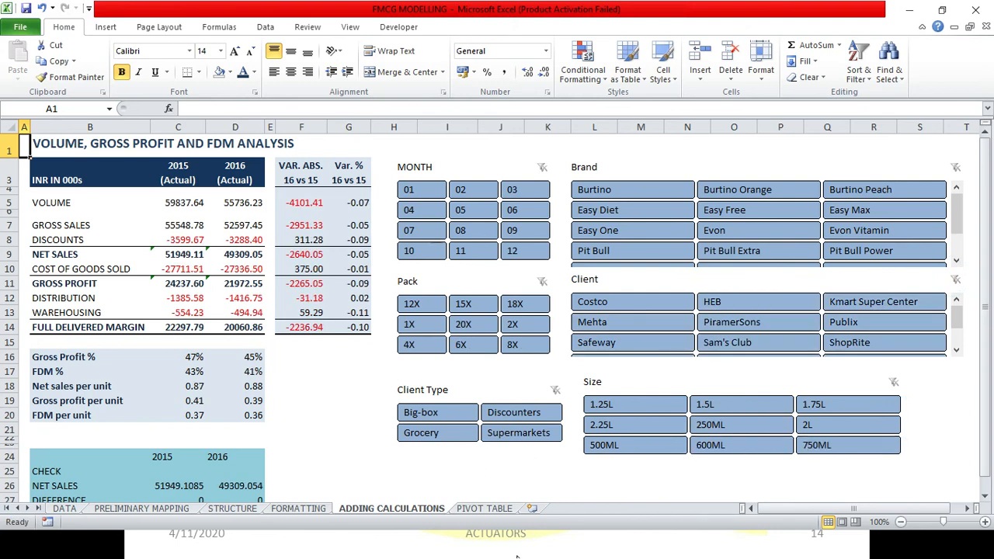
mouse_move(473, 167)
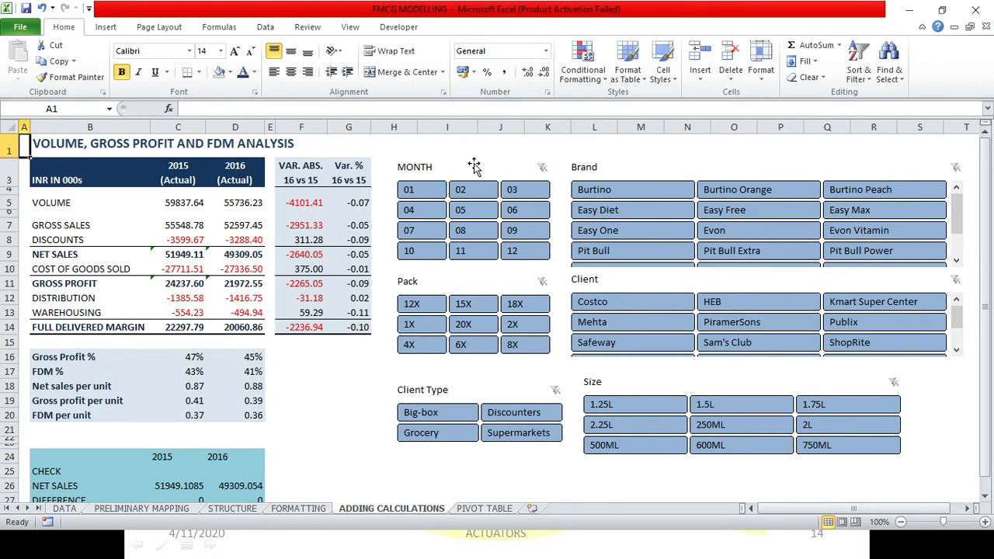
mouse_move(638, 285)
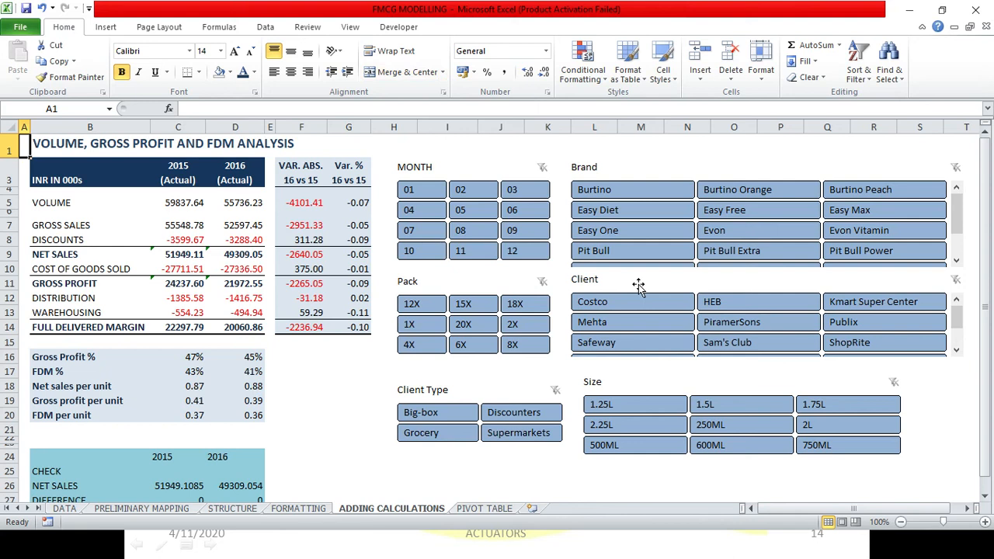
click(64, 509)
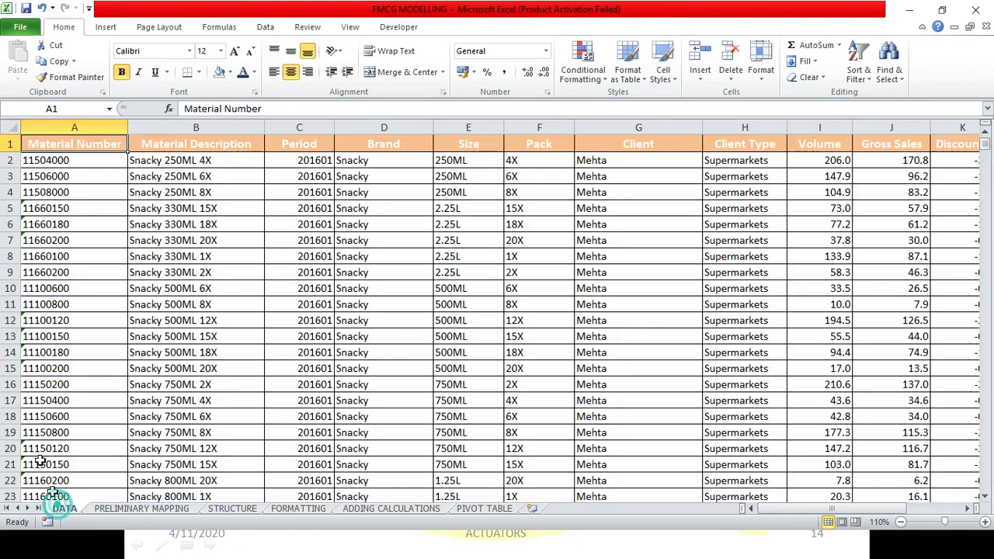